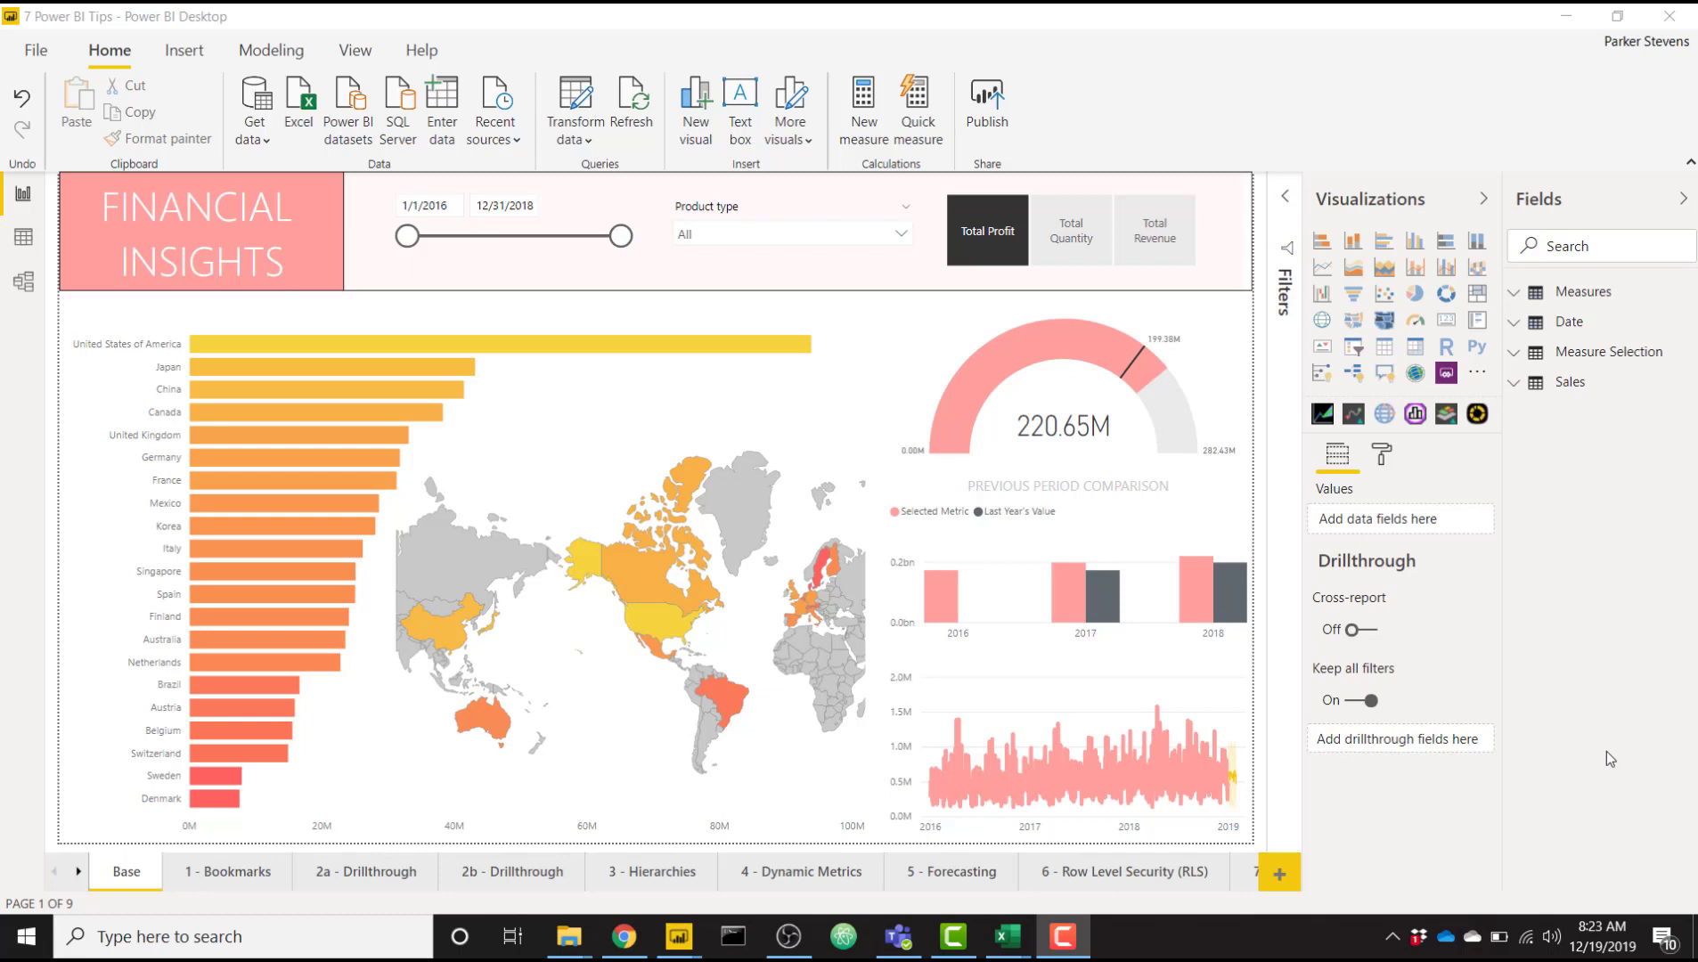
mouse_move(1452, 221)
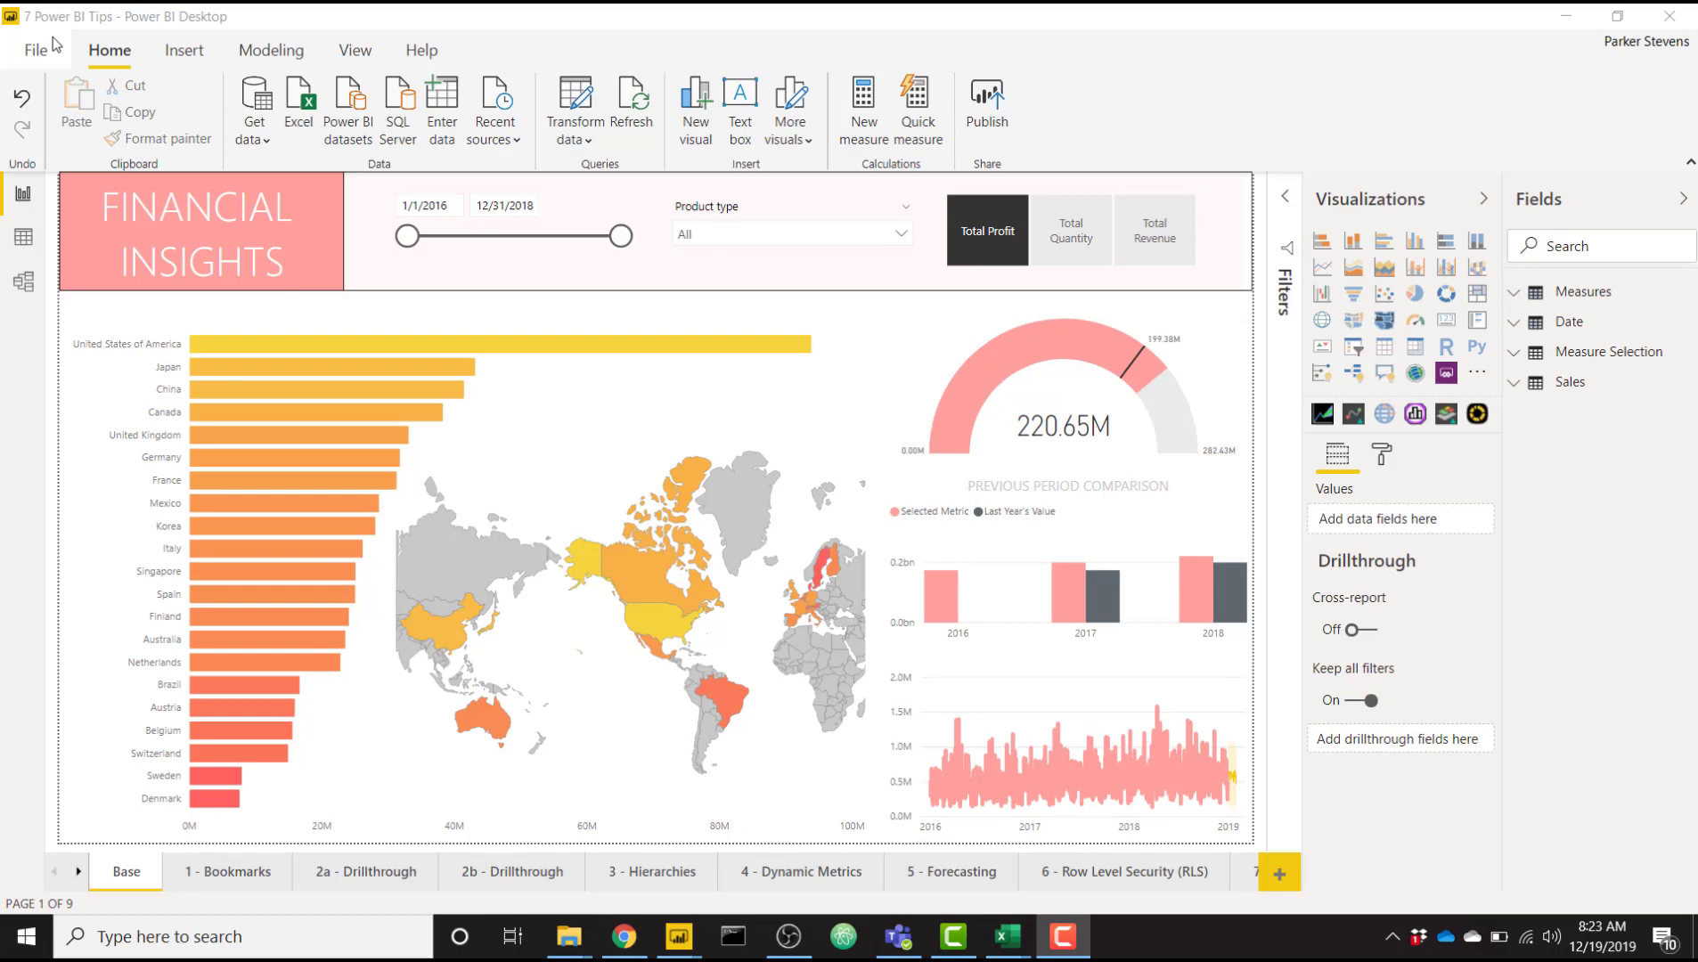
Confirm 'Customize current theme' is enabled under Options > Preview features, then click OK
left_click(32, 50)
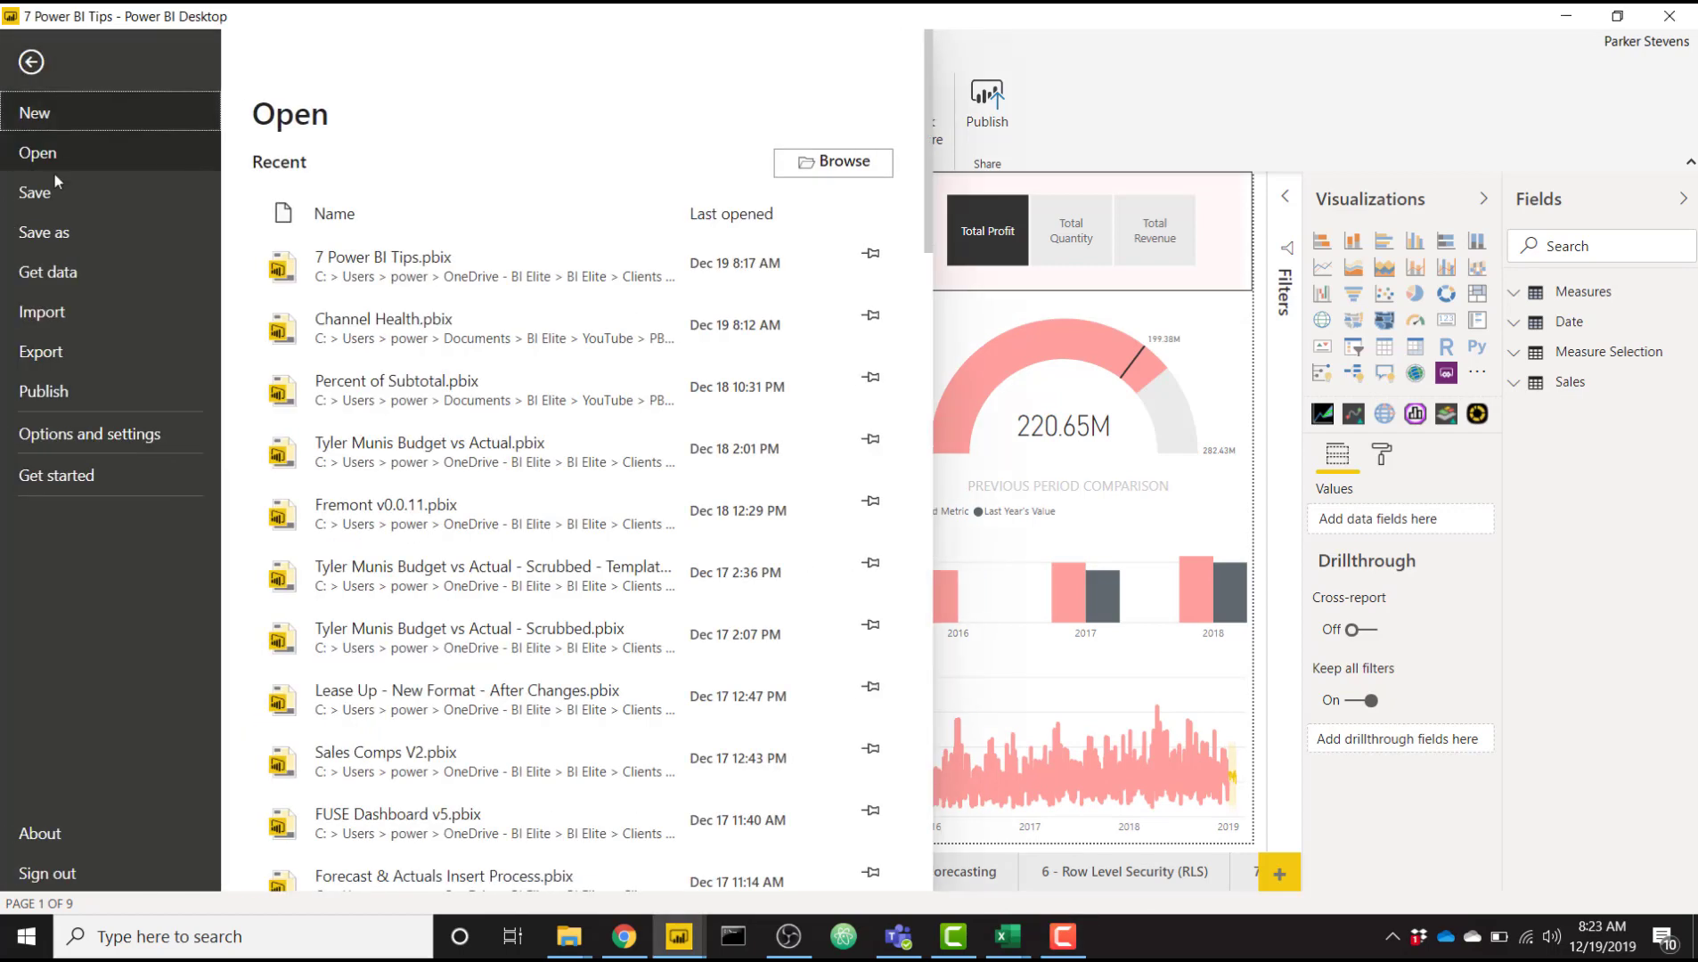
left_click(90, 434)
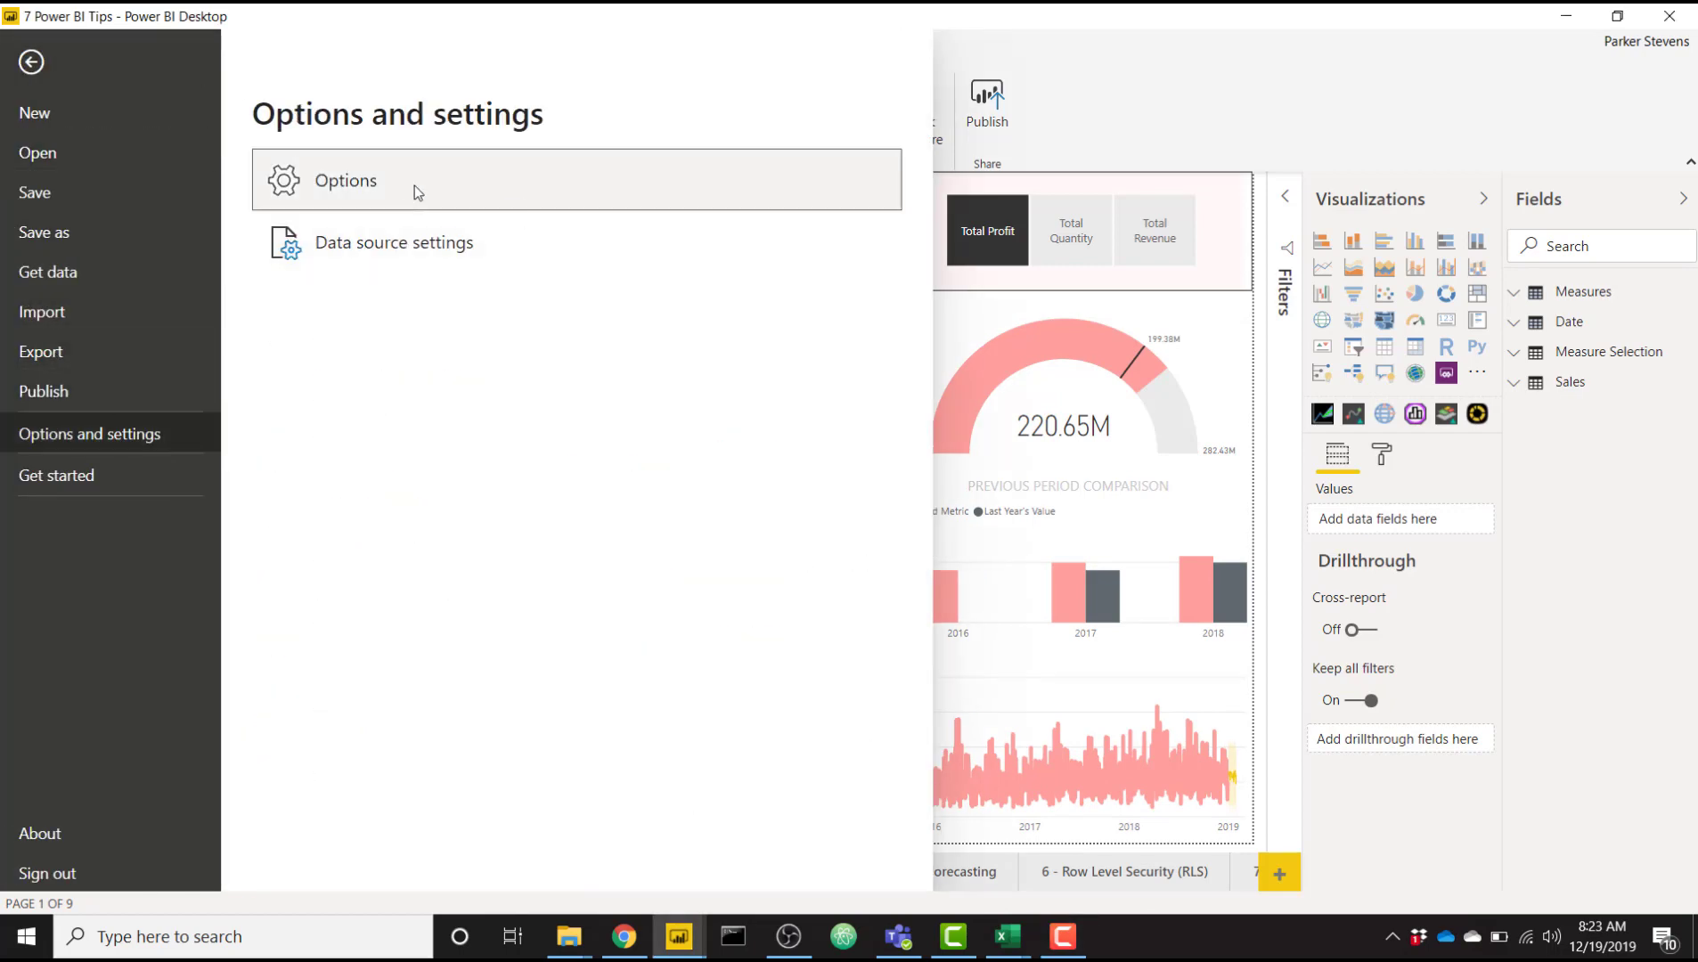
left_click(30, 62)
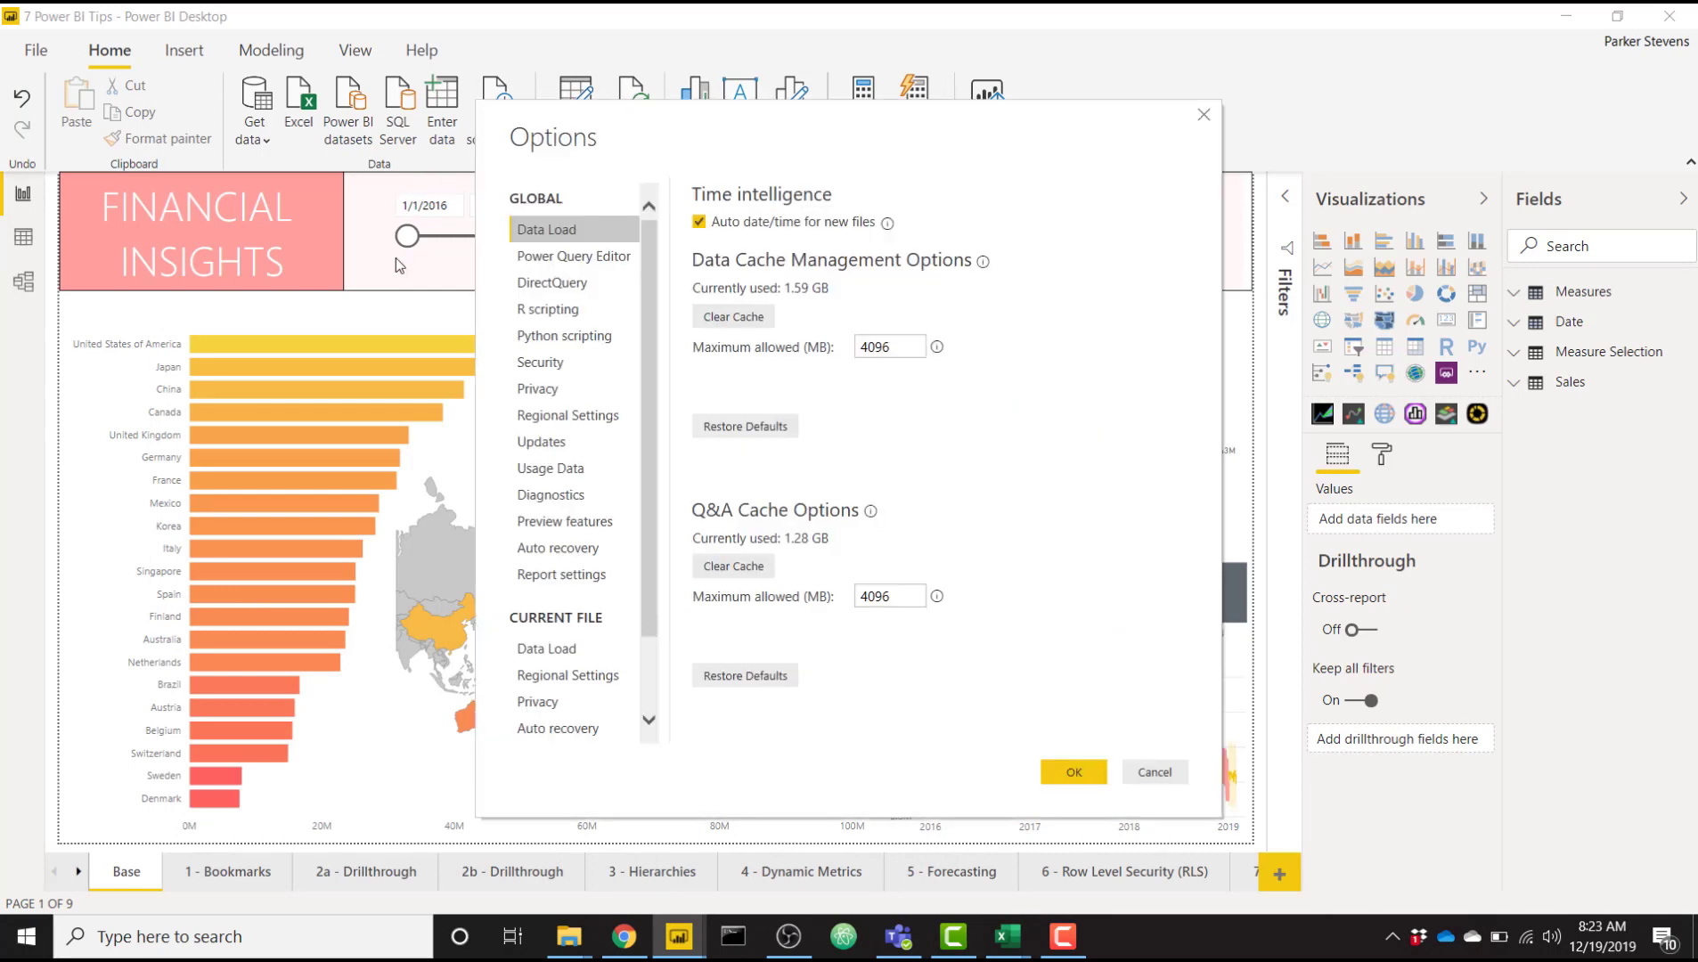
left_click(564, 521)
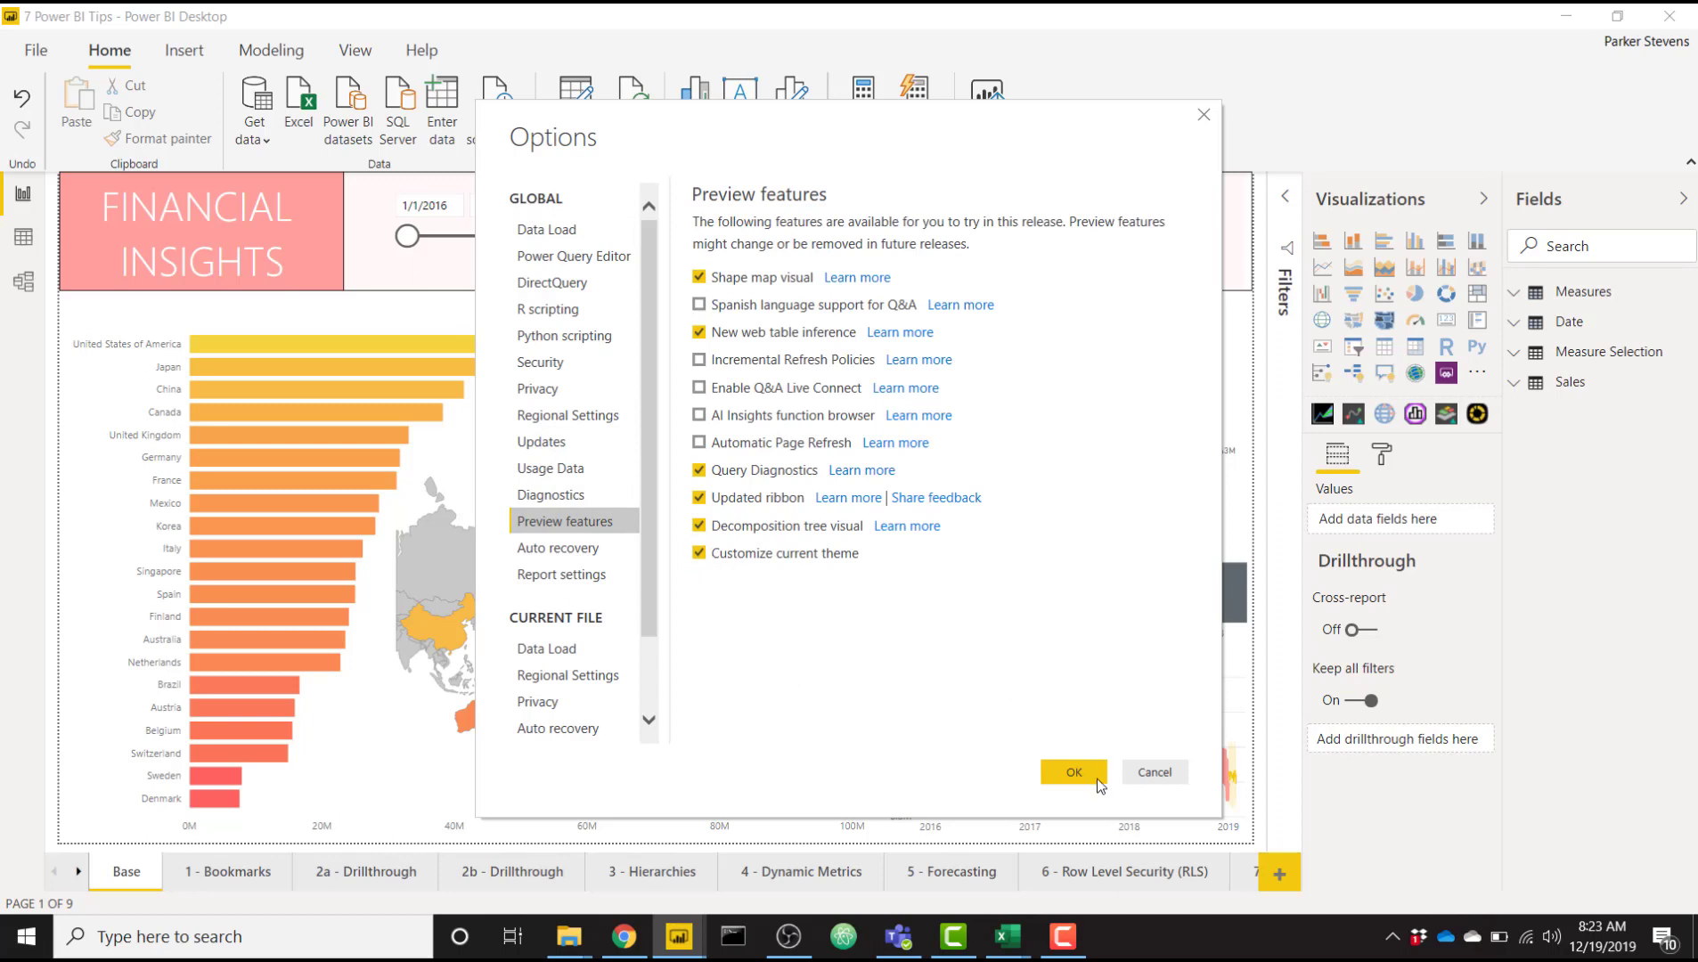
left_click(1071, 772)
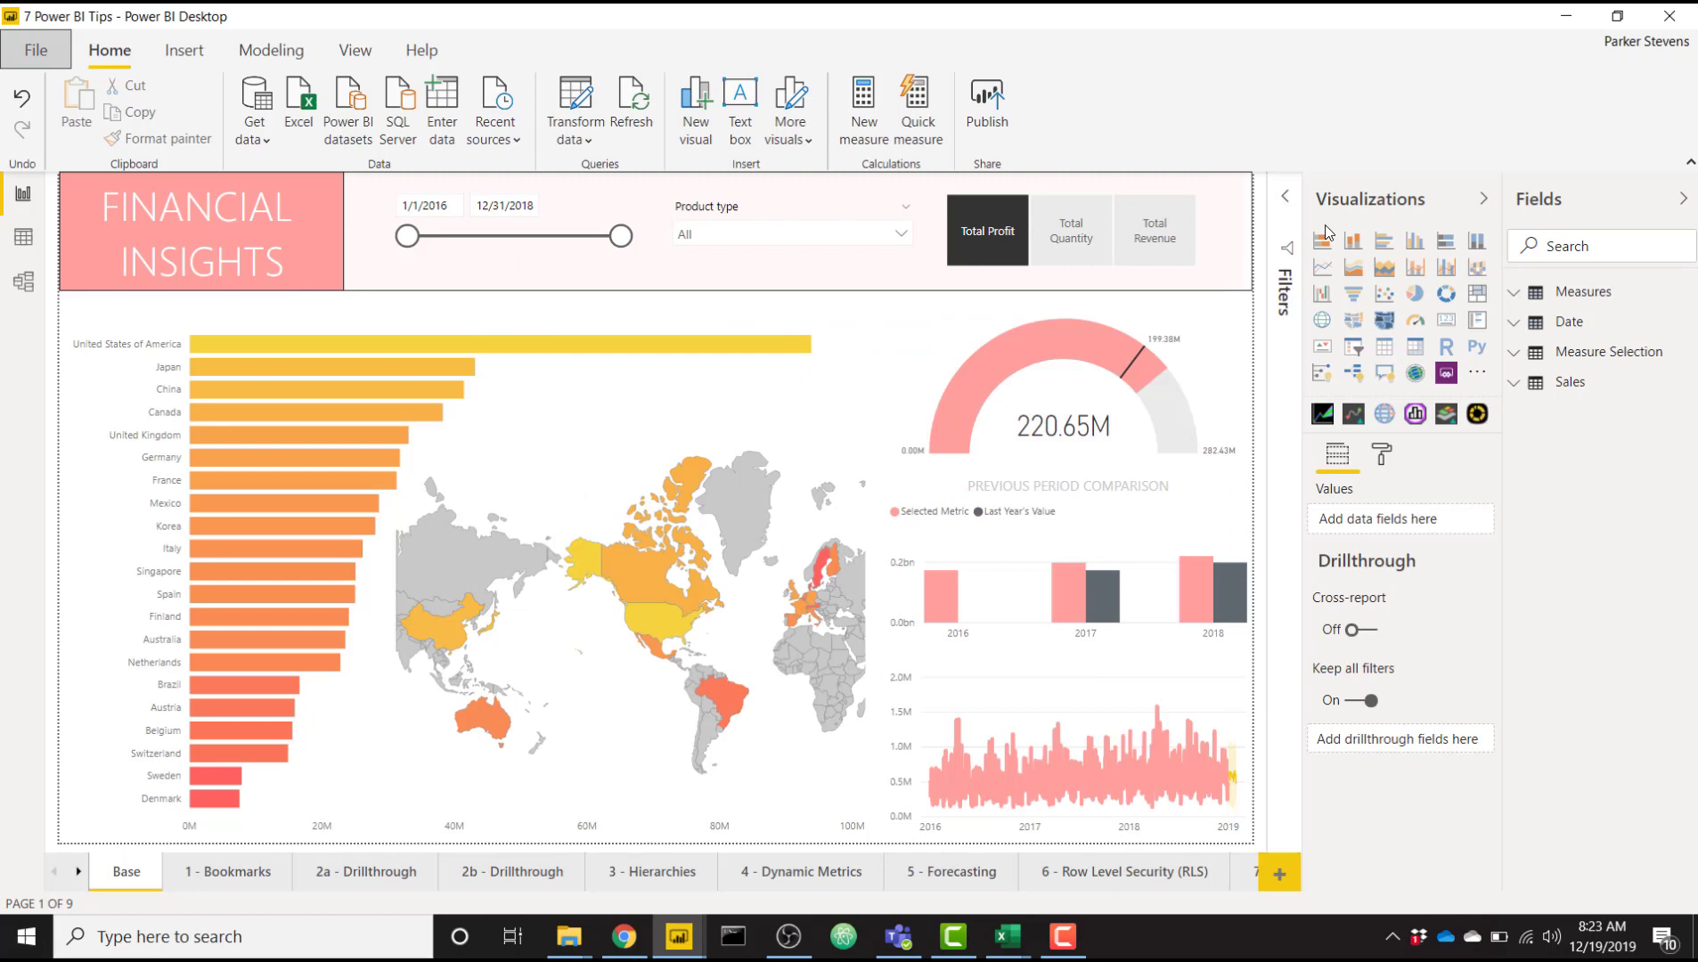
mouse_move(1228, 103)
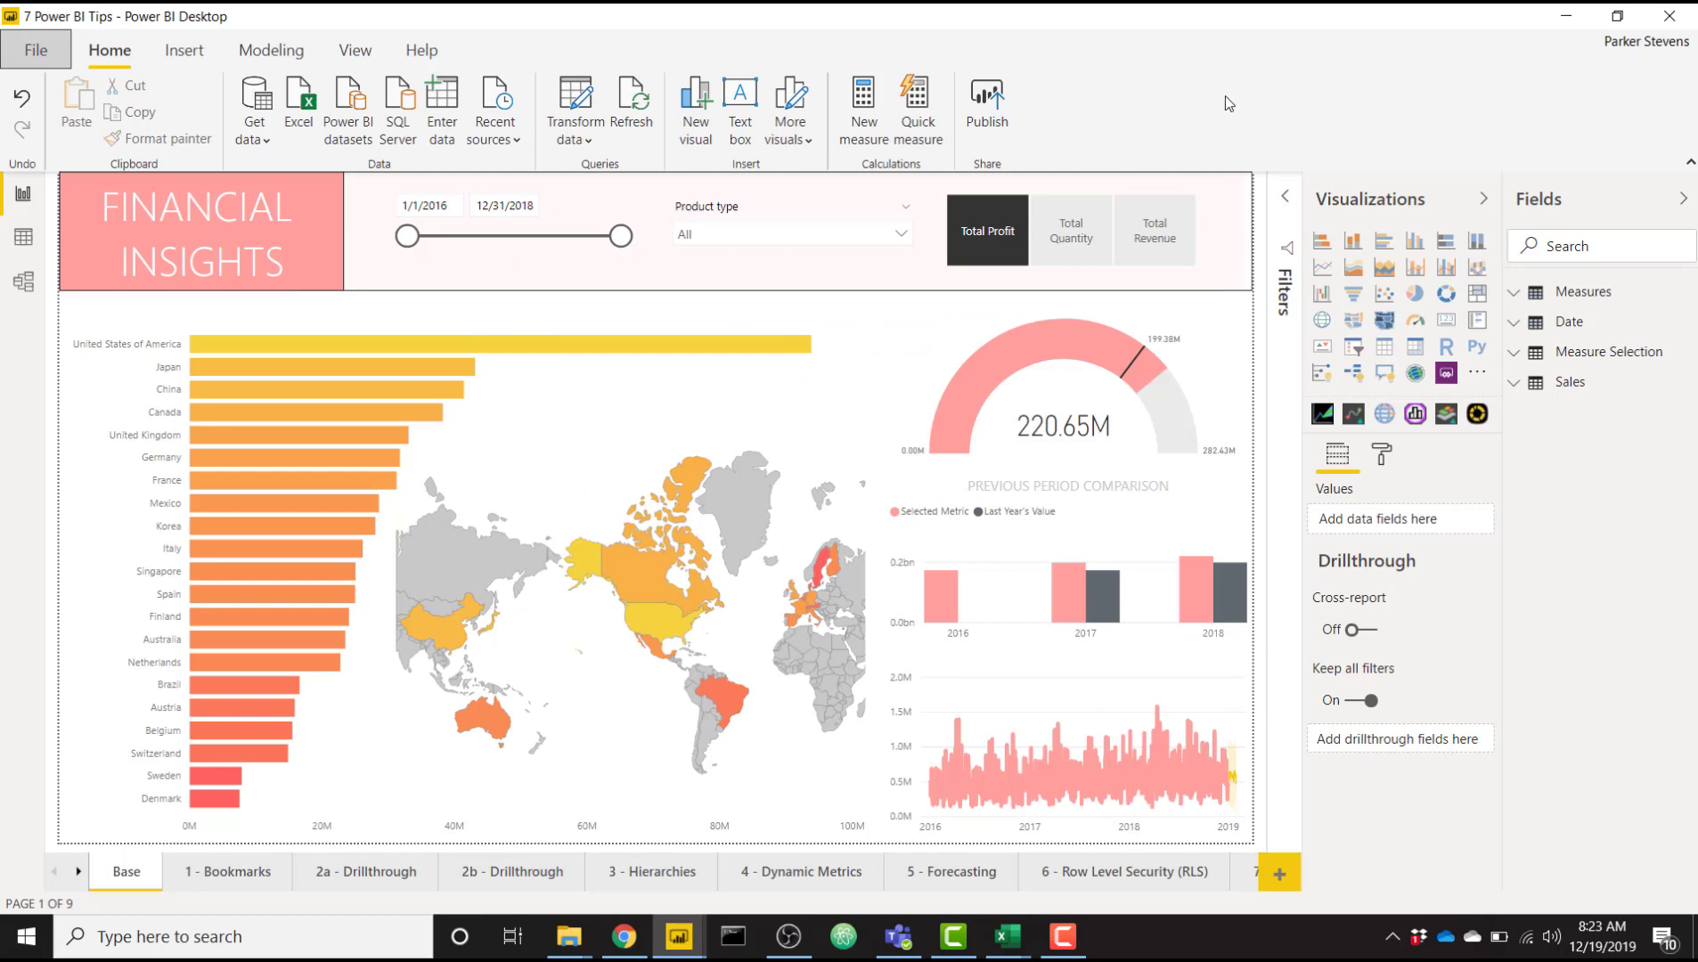
mouse_move(354, 50)
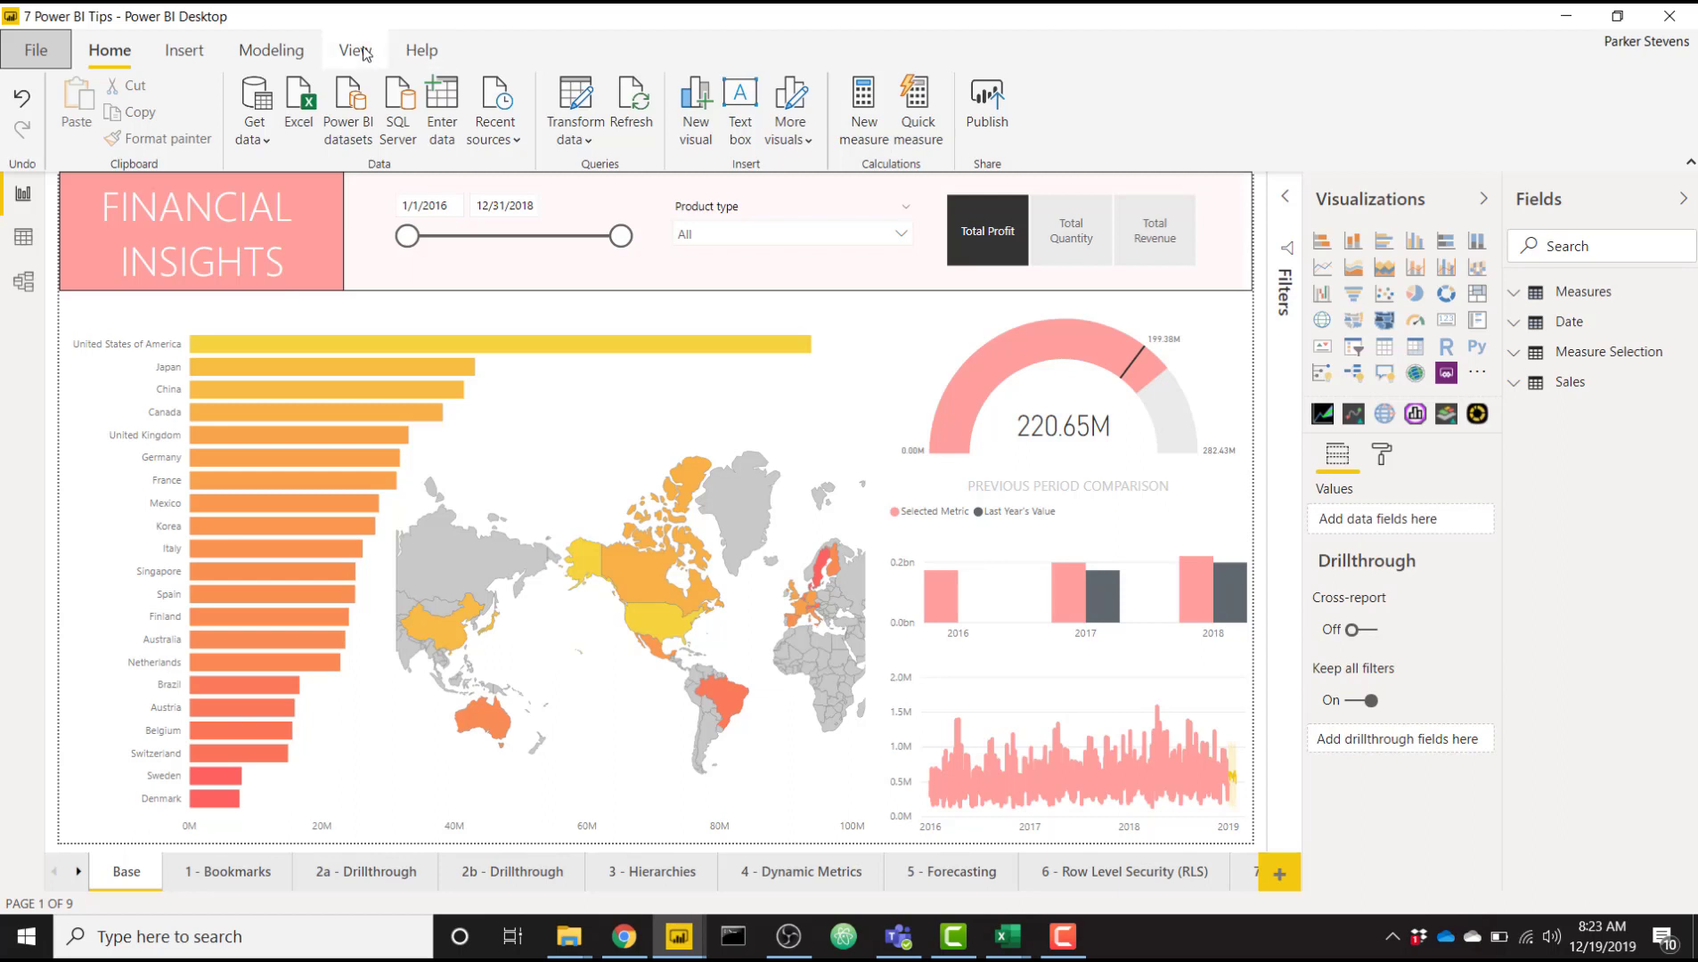
Preview a built-in theme, then apply the blue Storm theme to Financial Insights
left_click(354, 50)
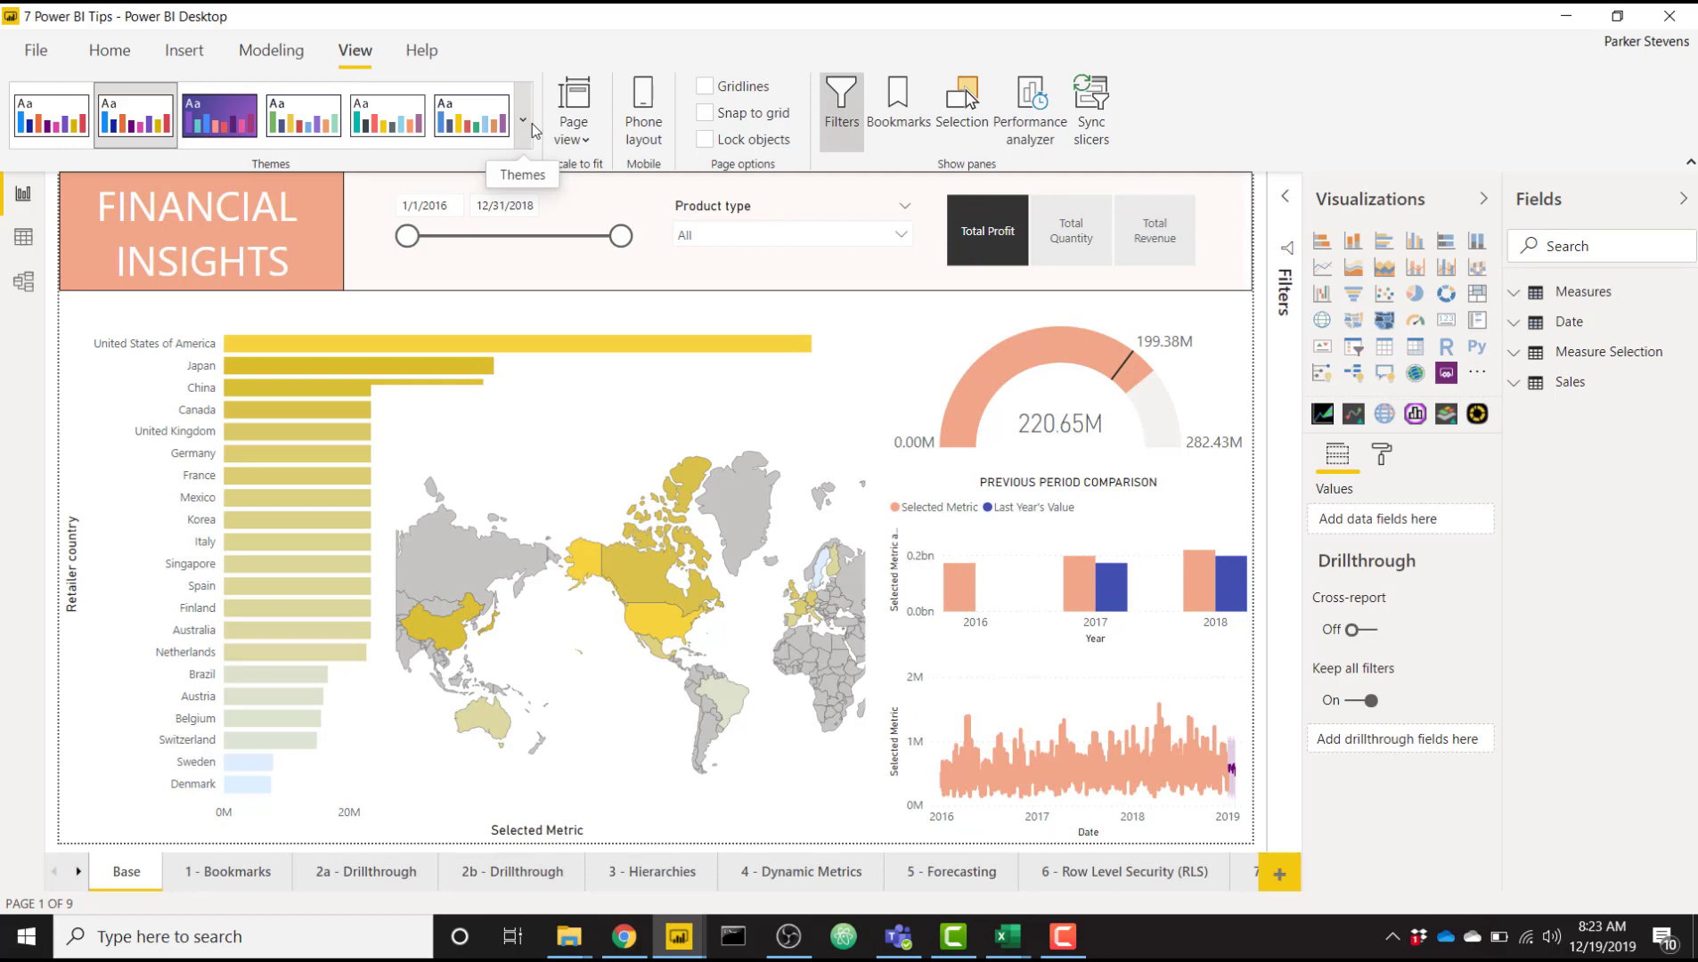
mouse_move(302, 116)
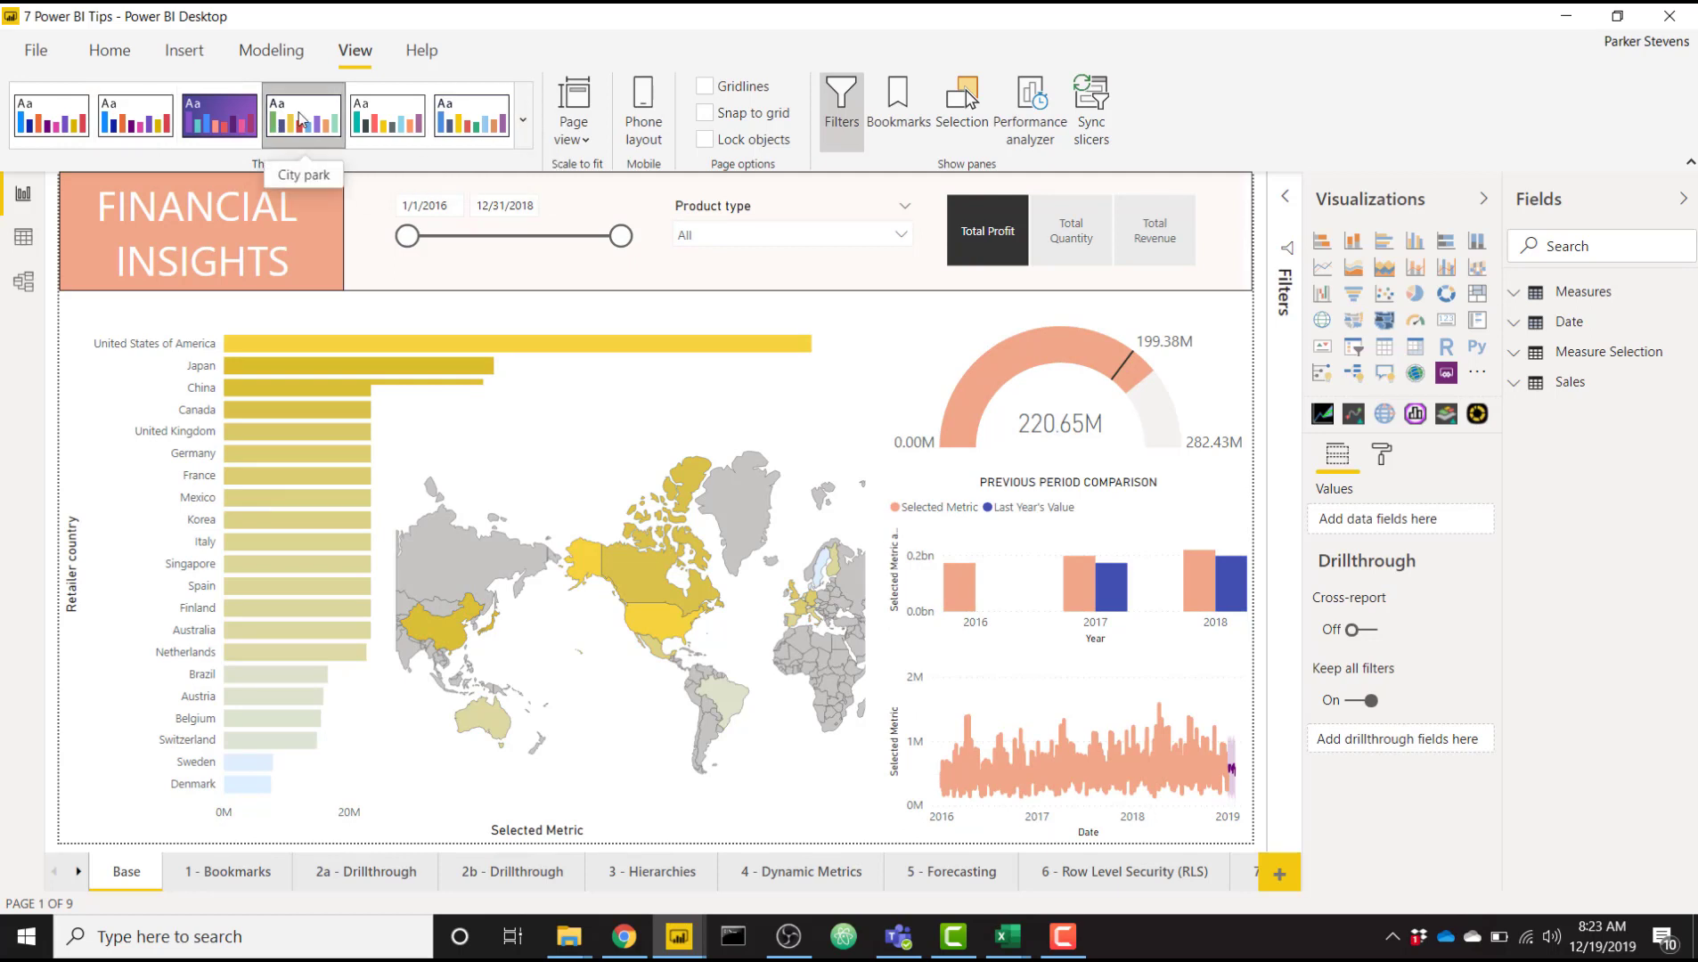
left_click(471, 114)
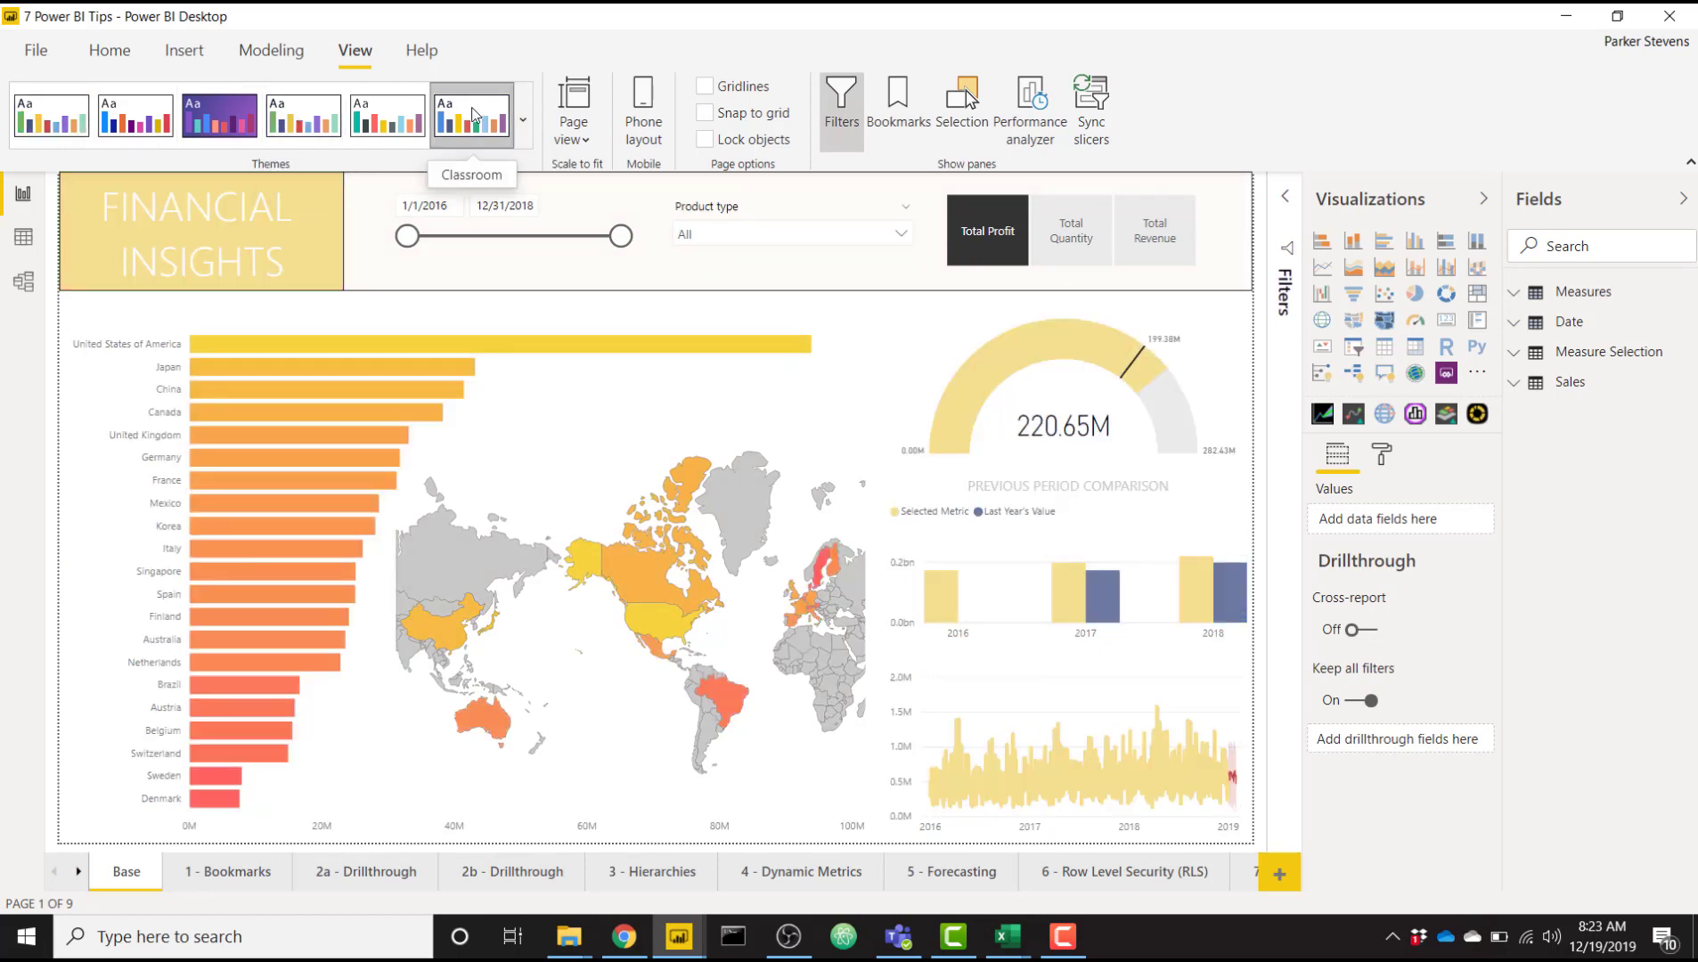
mouse_move(524, 124)
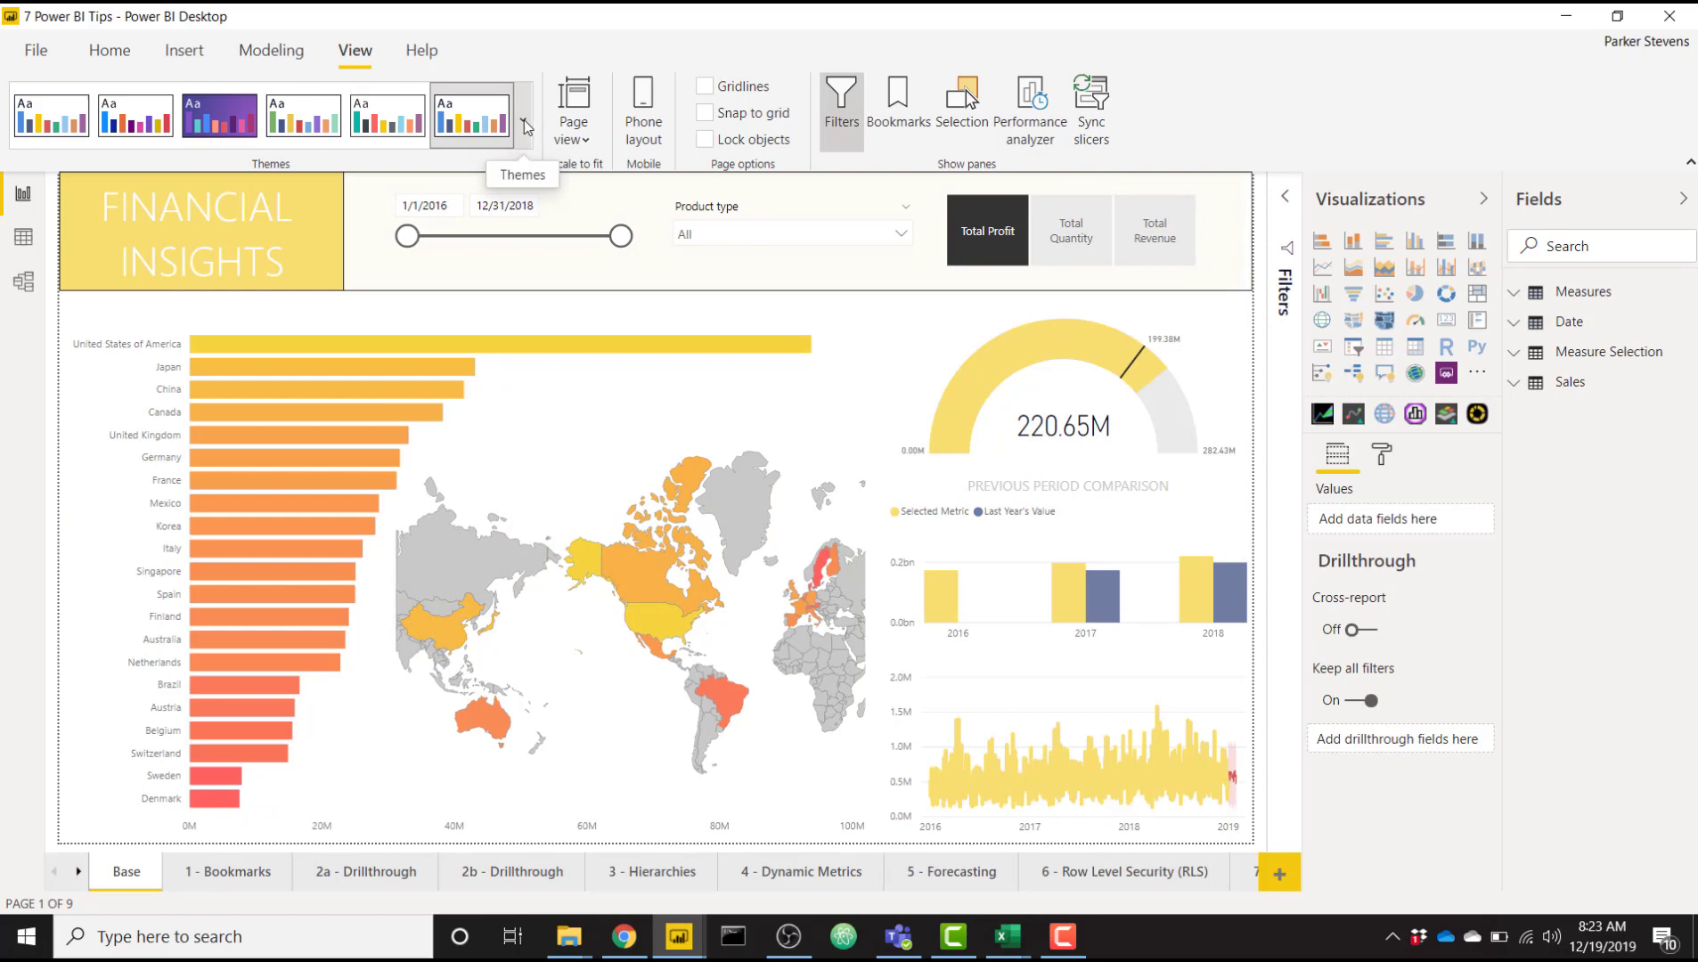
left_click(523, 119)
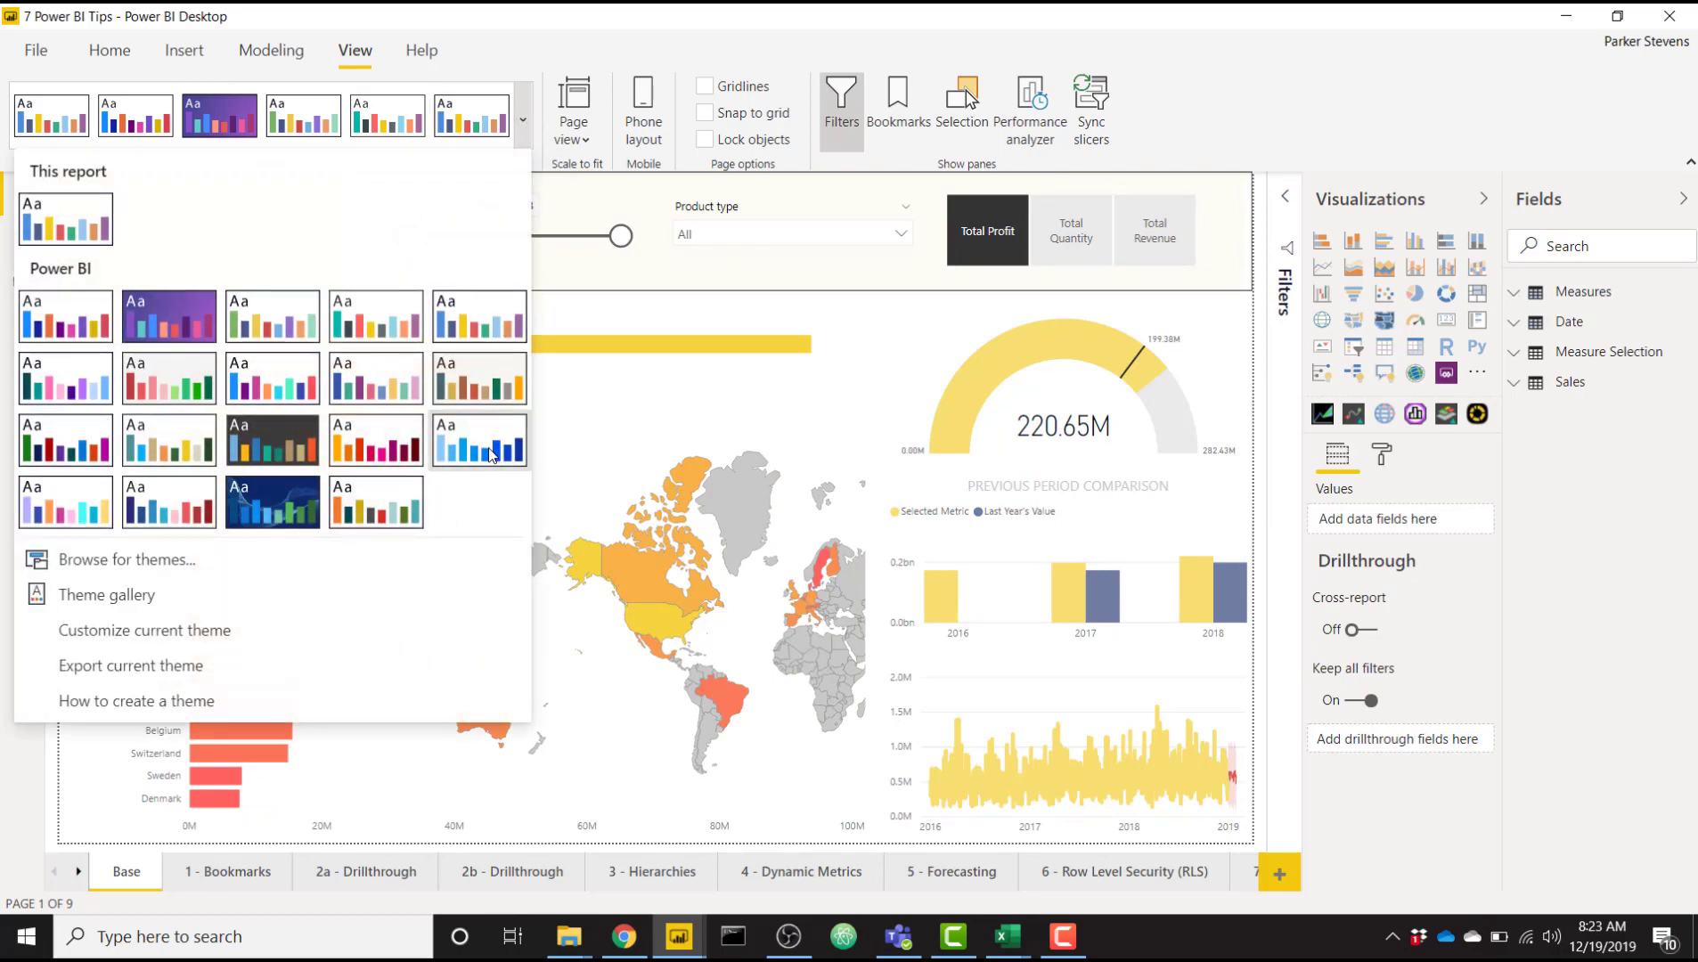
left_click(479, 440)
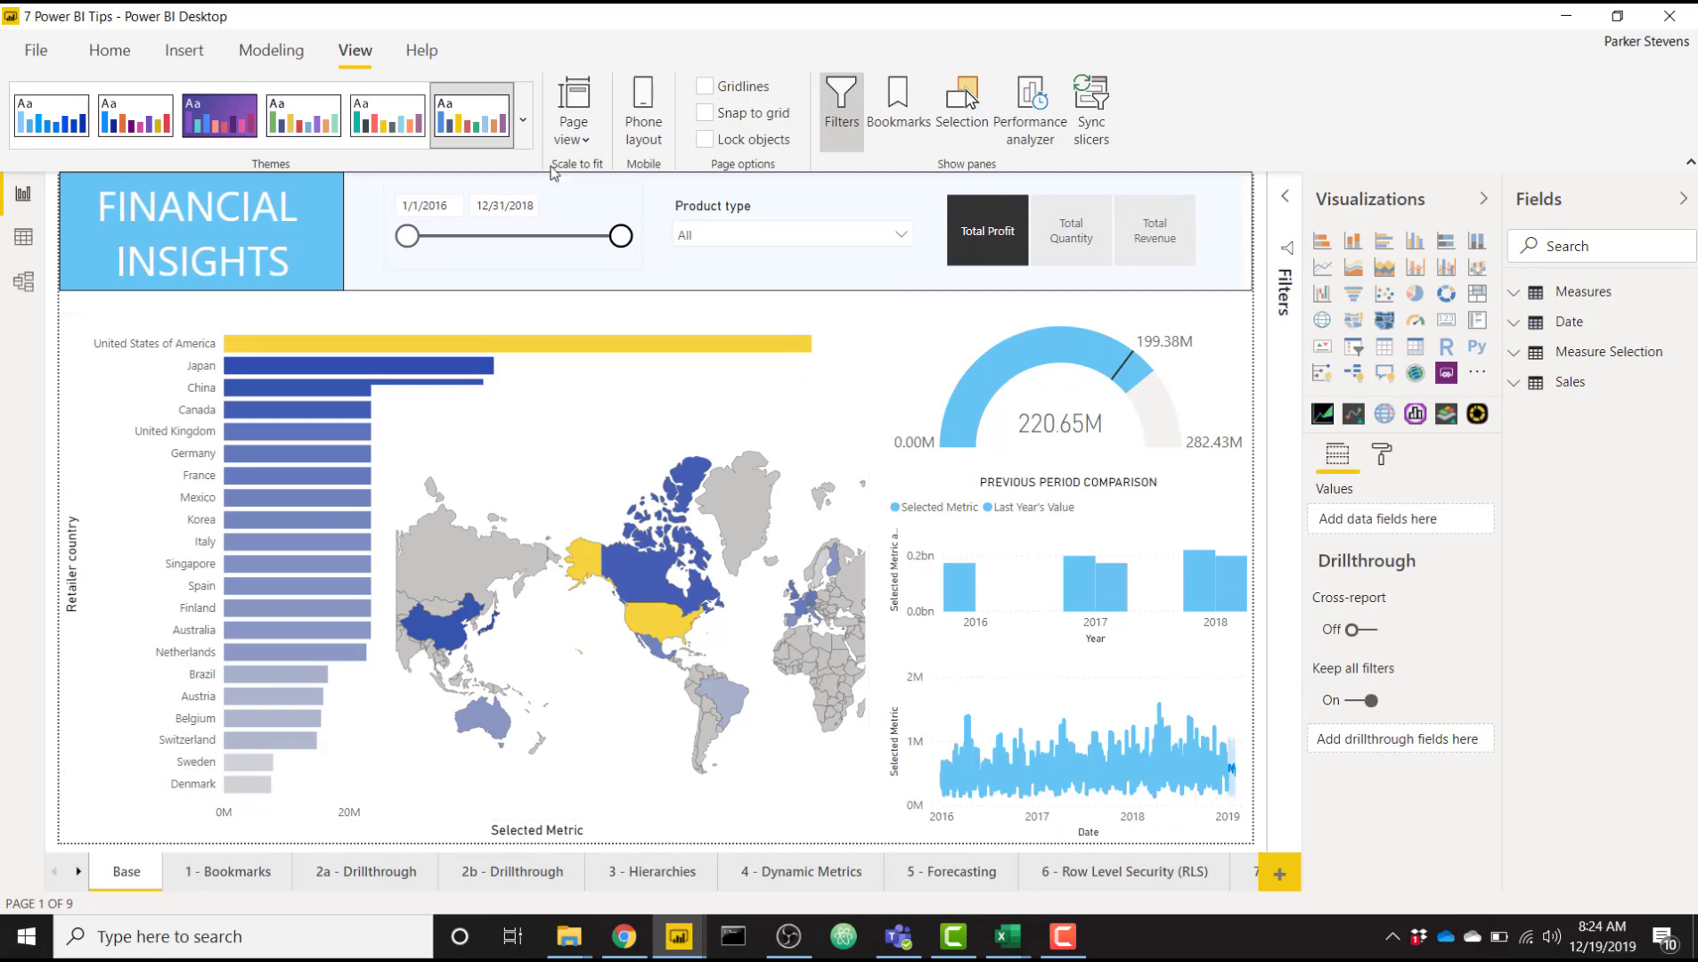
left_click(523, 120)
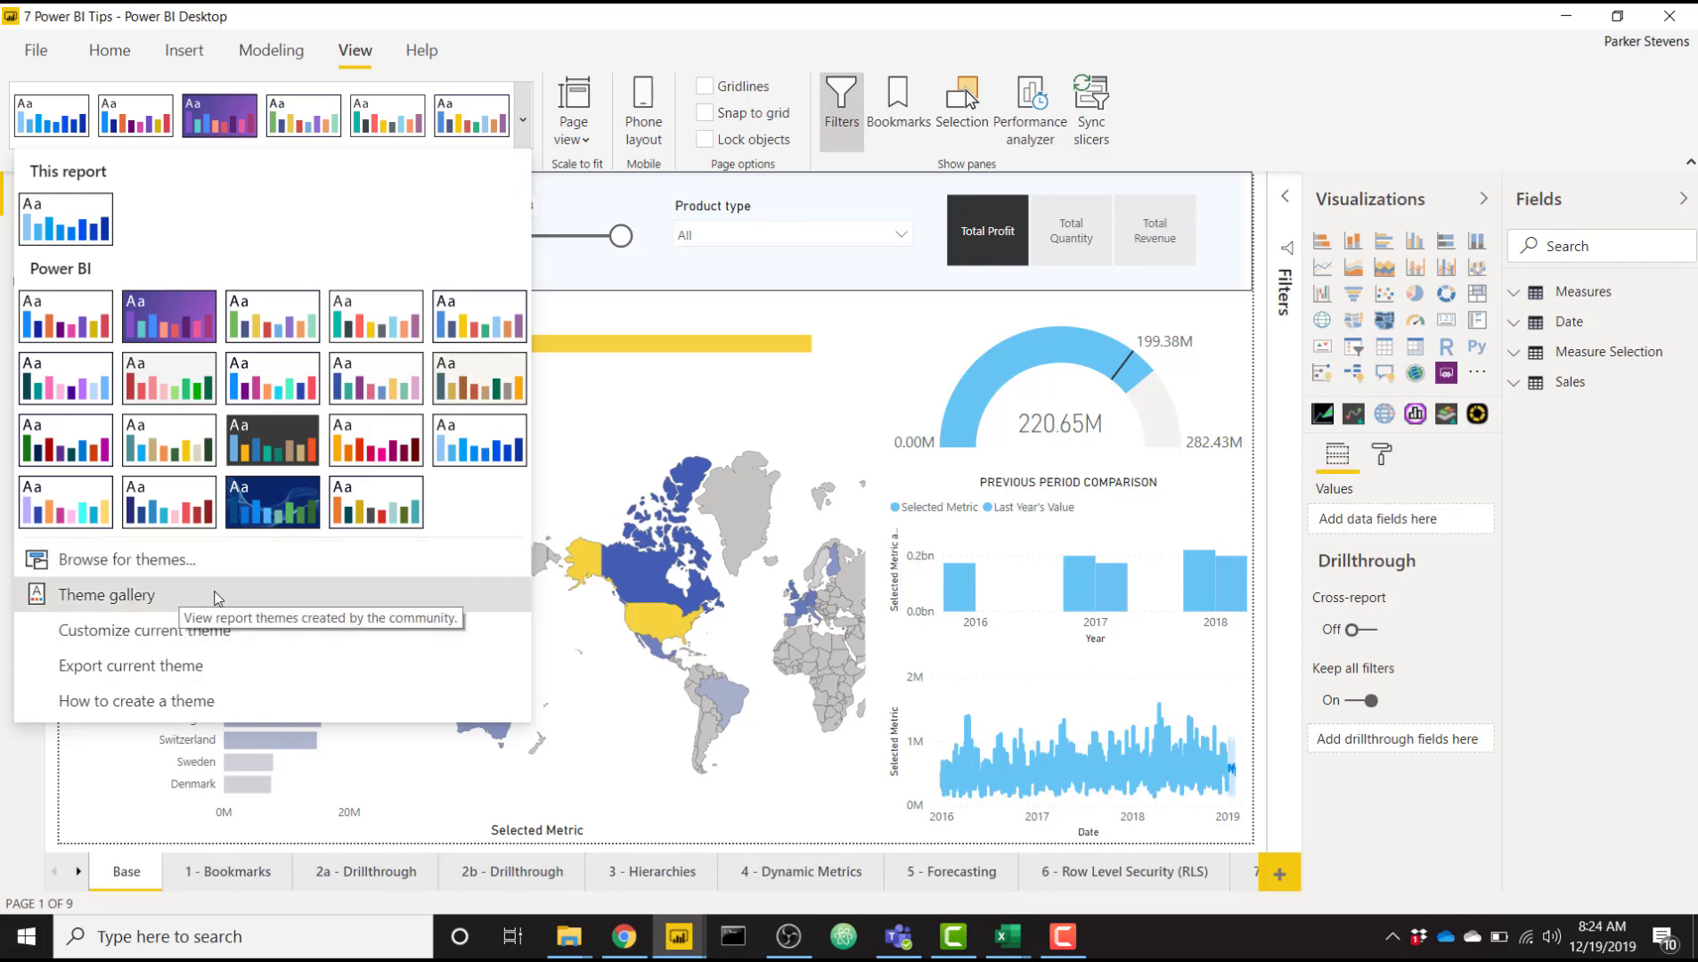
mouse_move(201, 598)
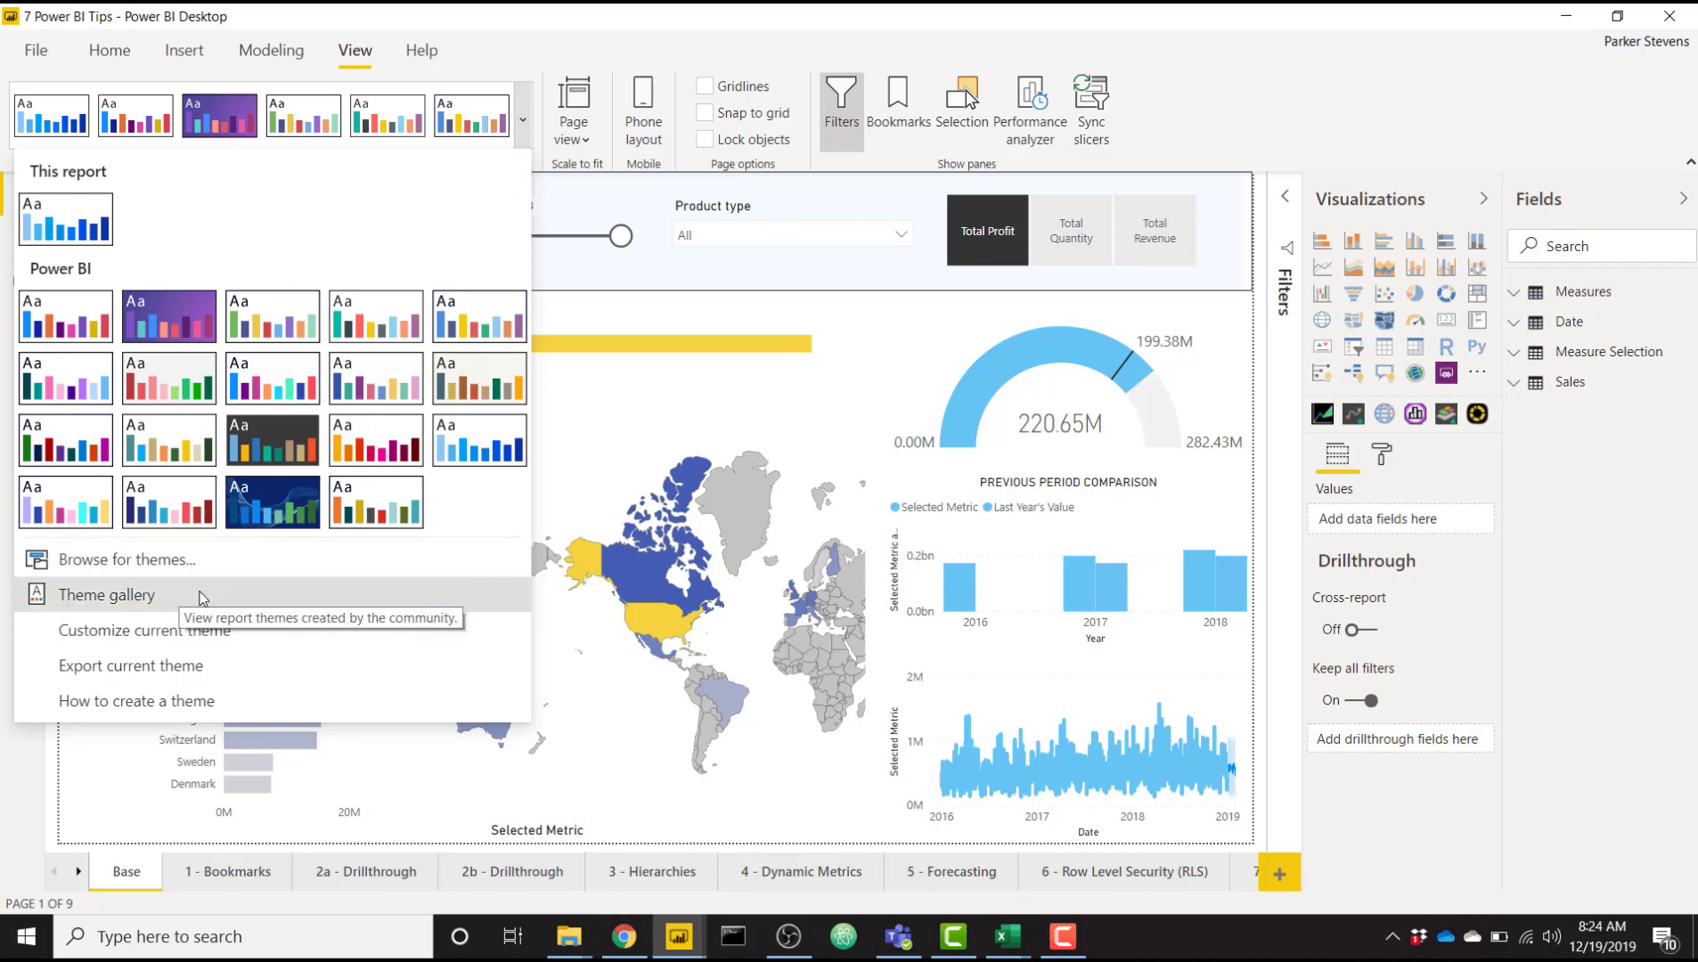
mouse_move(200, 645)
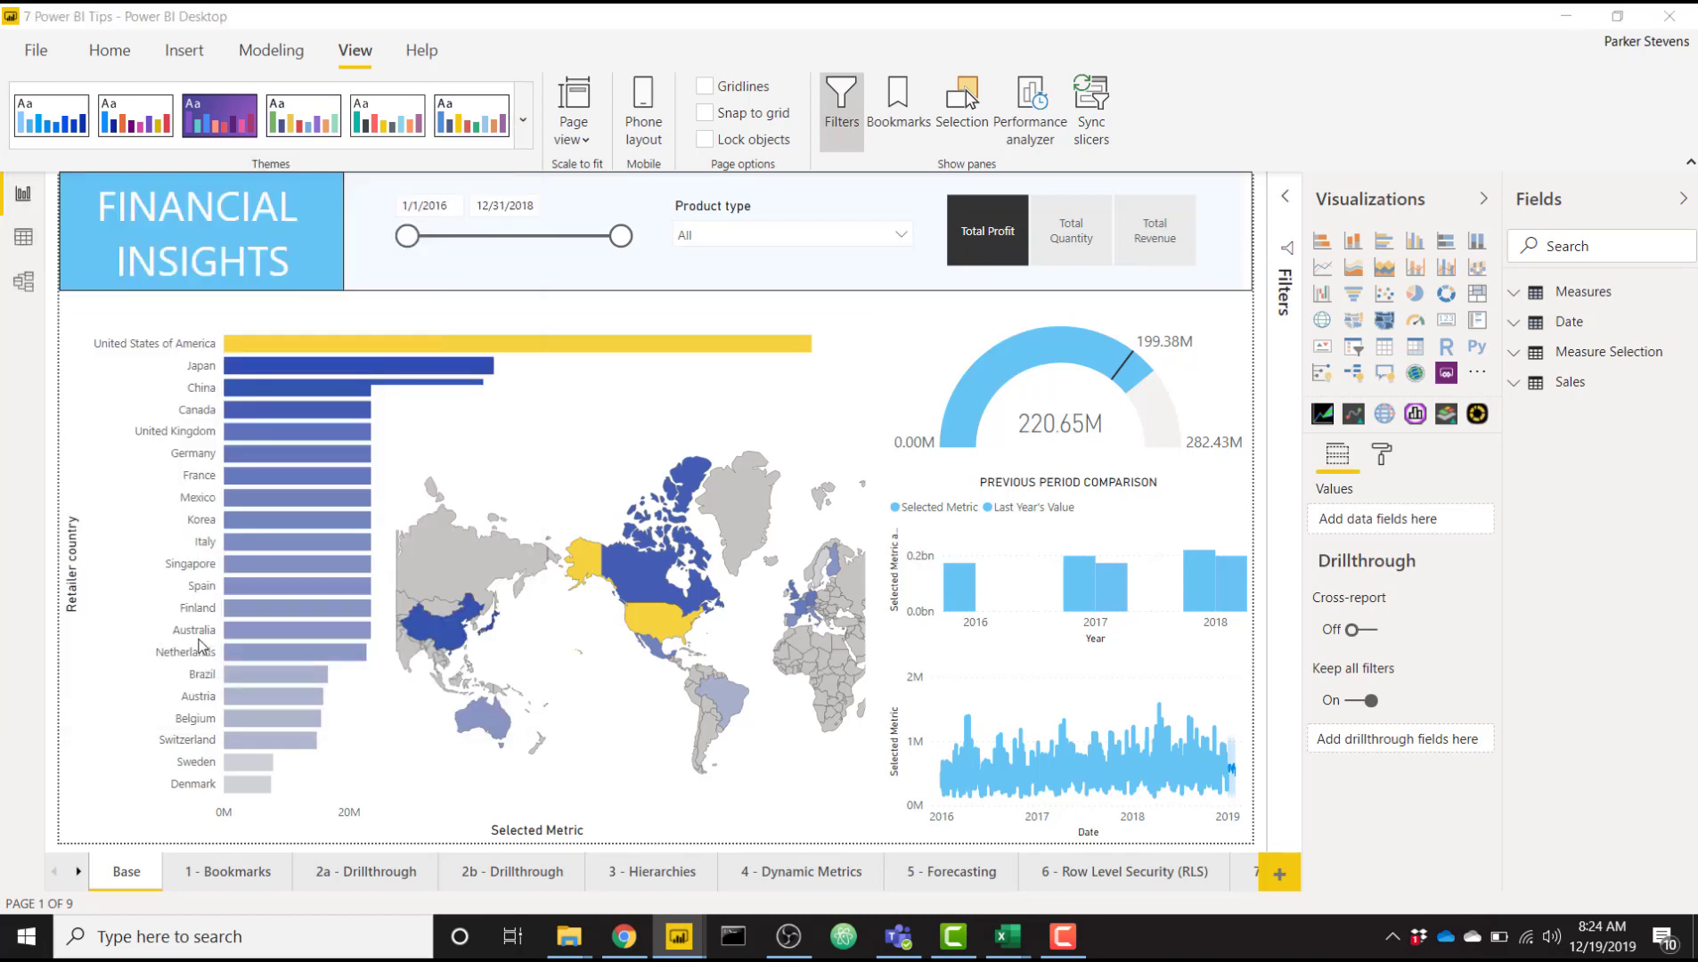
Set theme General text to 12 pt and Title text to 14 pt, then apply and save
left_click(524, 119)
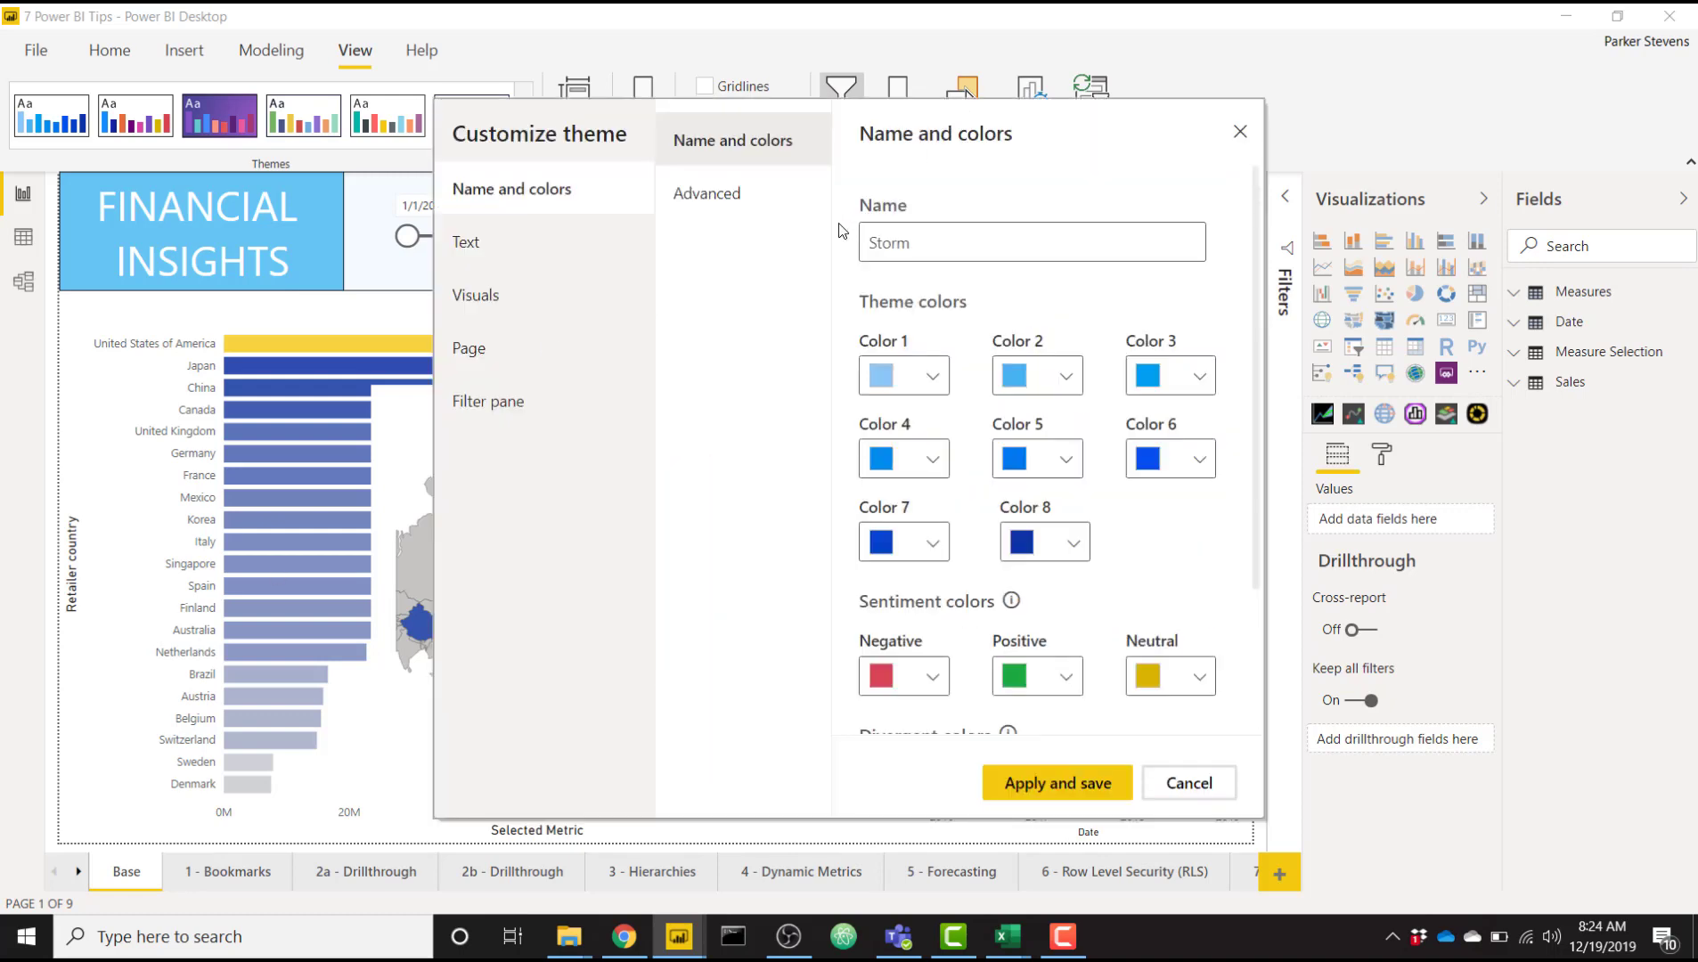
mouse_move(743, 359)
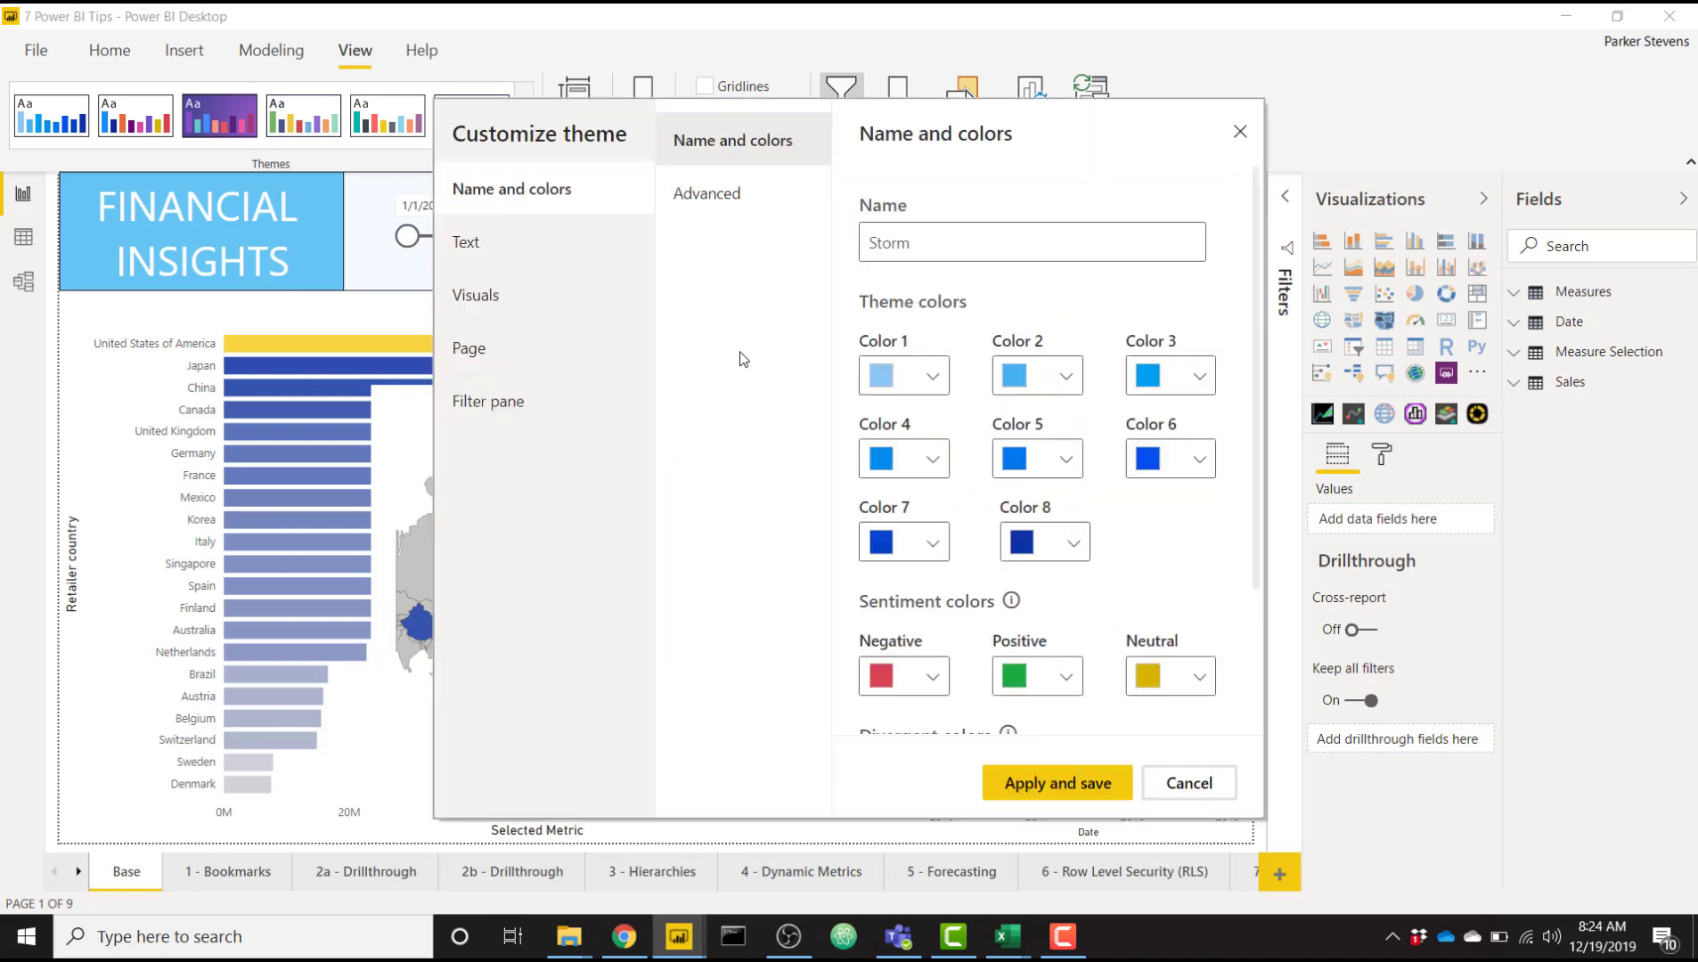
scroll("down", 3)
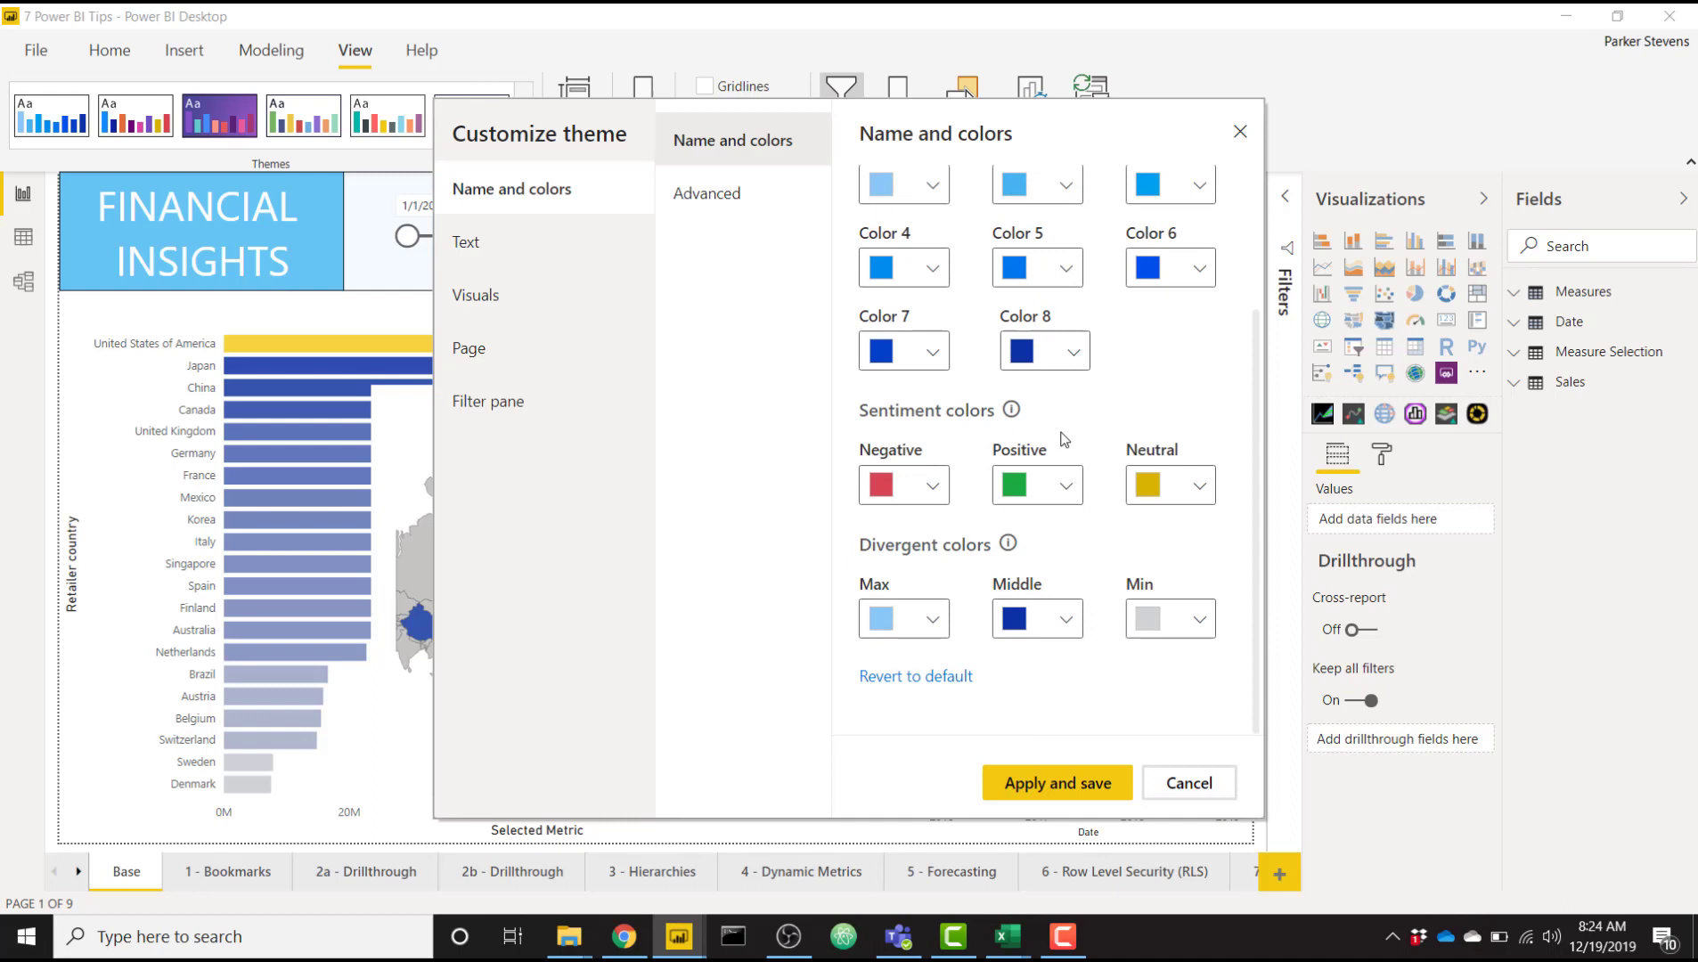
scroll("up", 3)
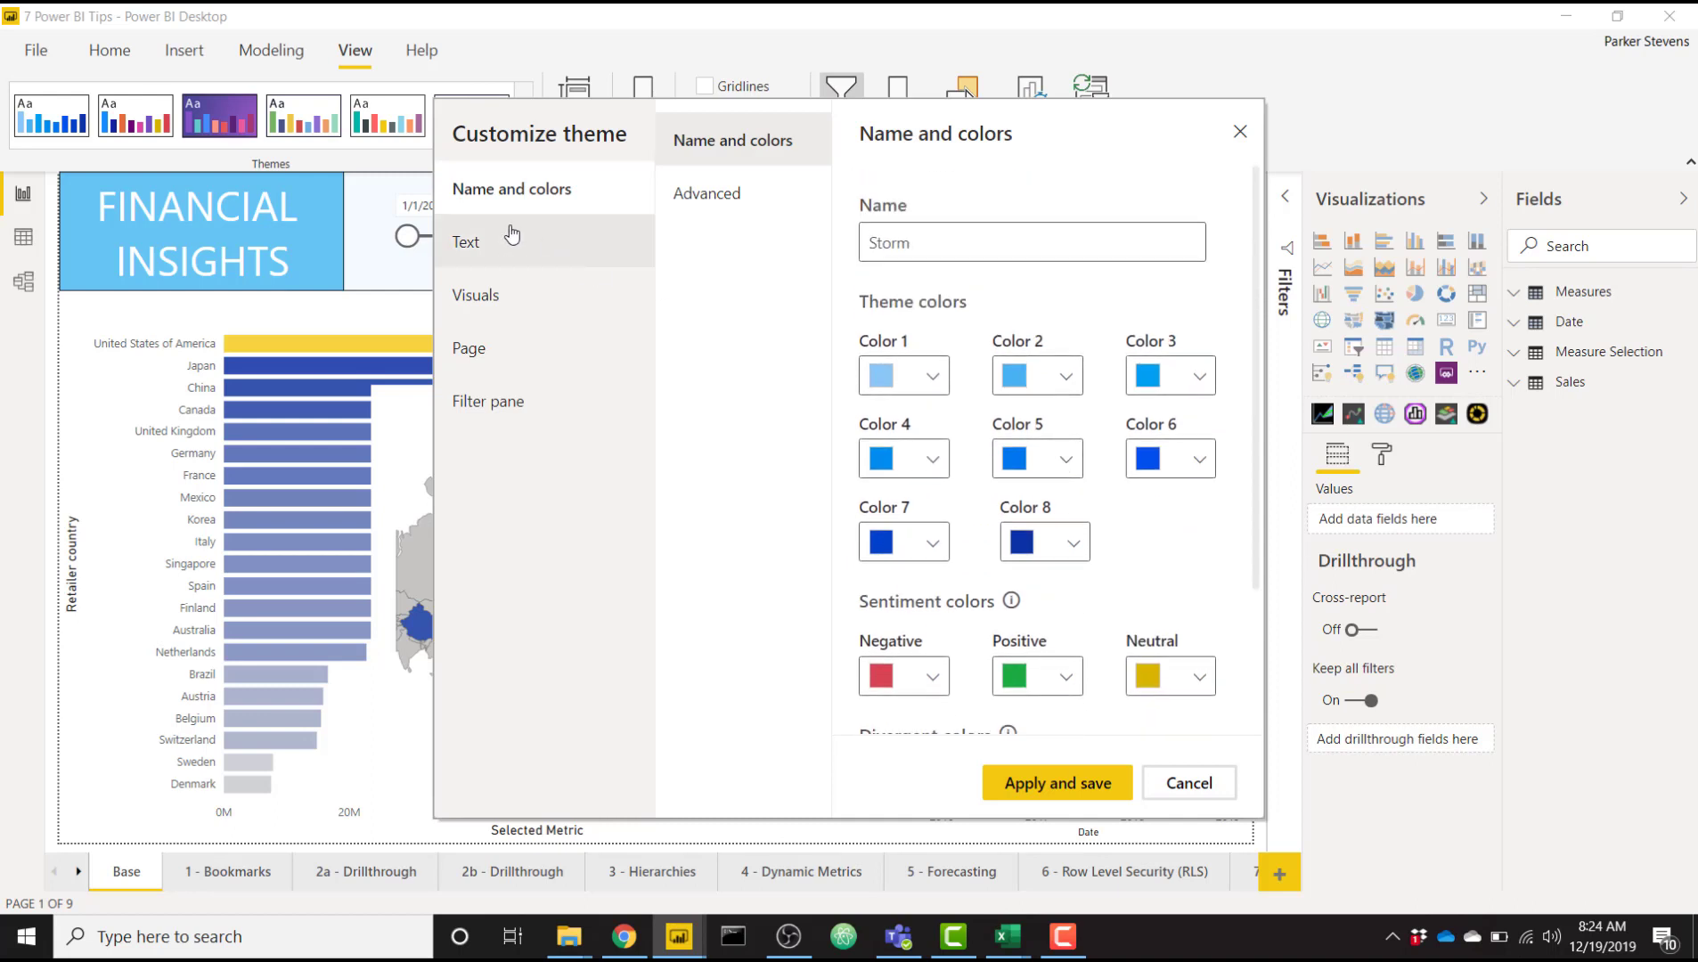
left_click(466, 240)
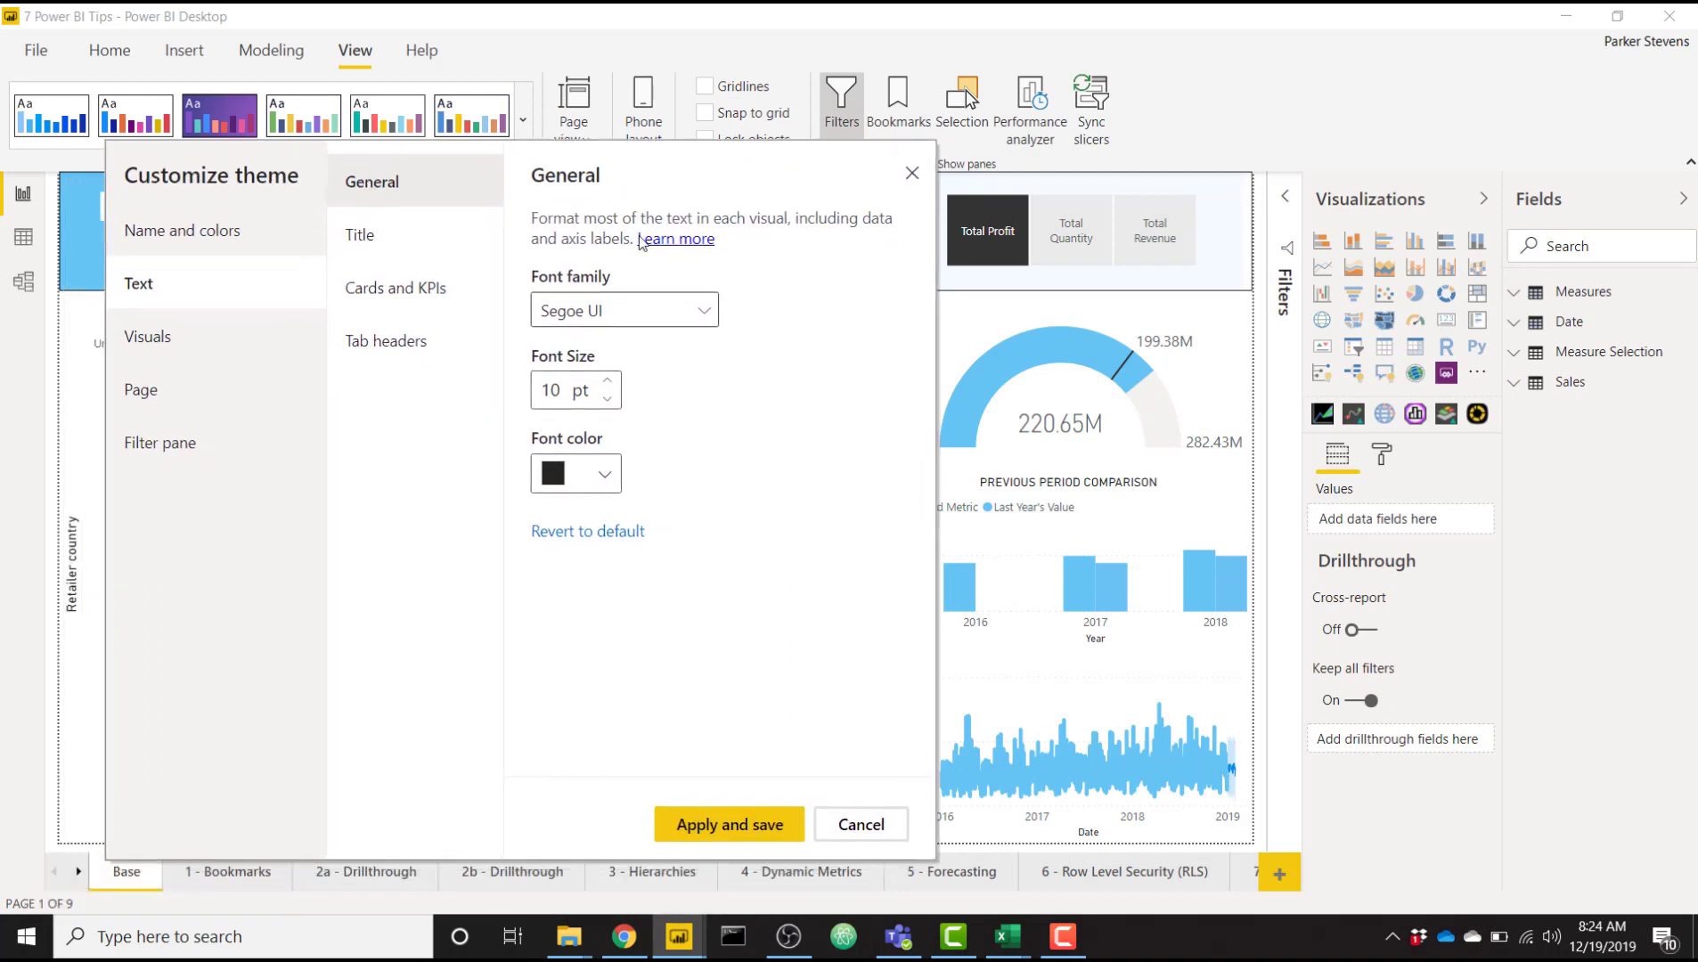
left_click(607, 381)
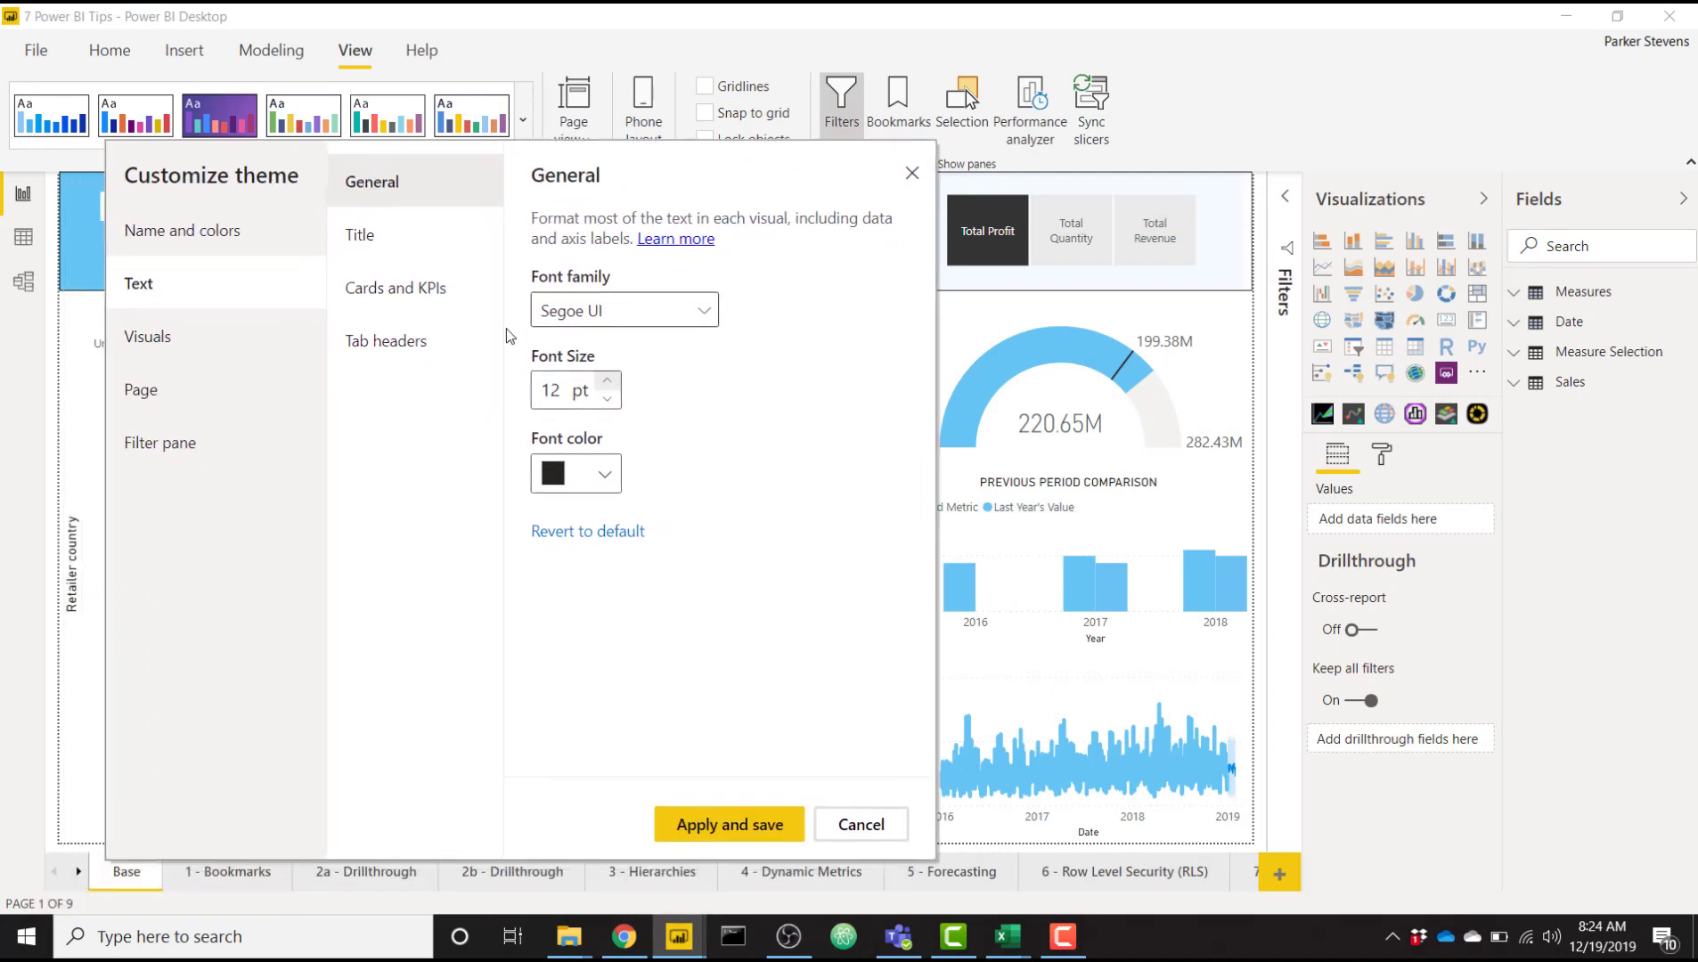
left_click(361, 234)
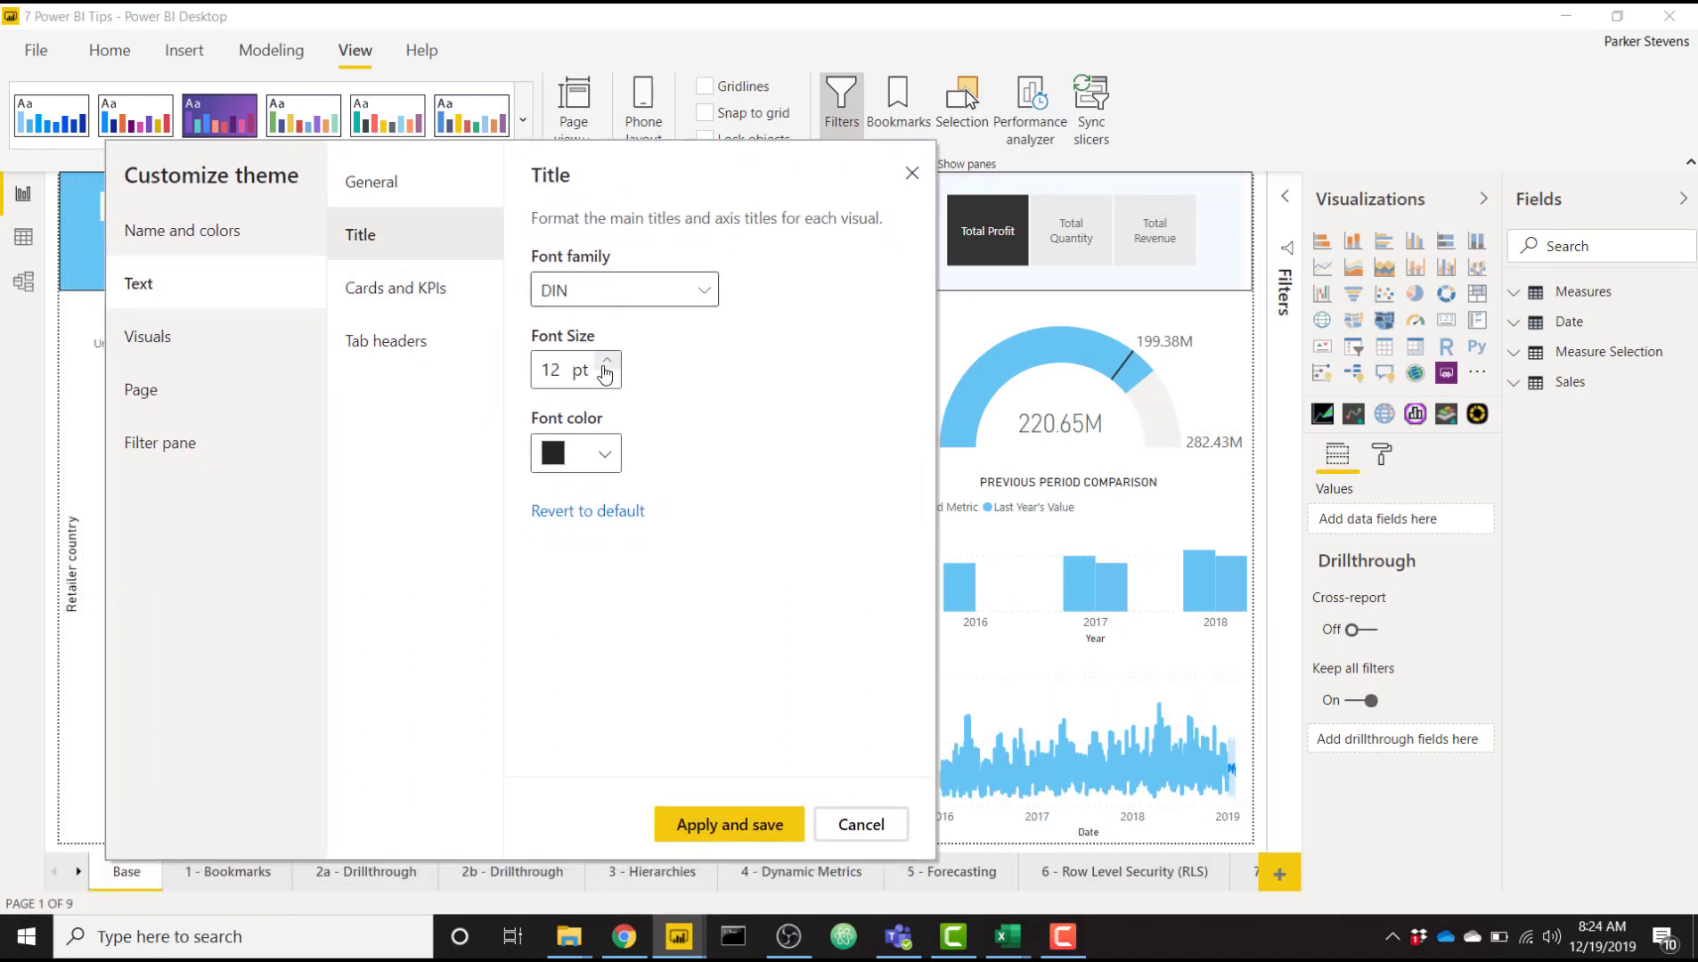
left_click(607, 361)
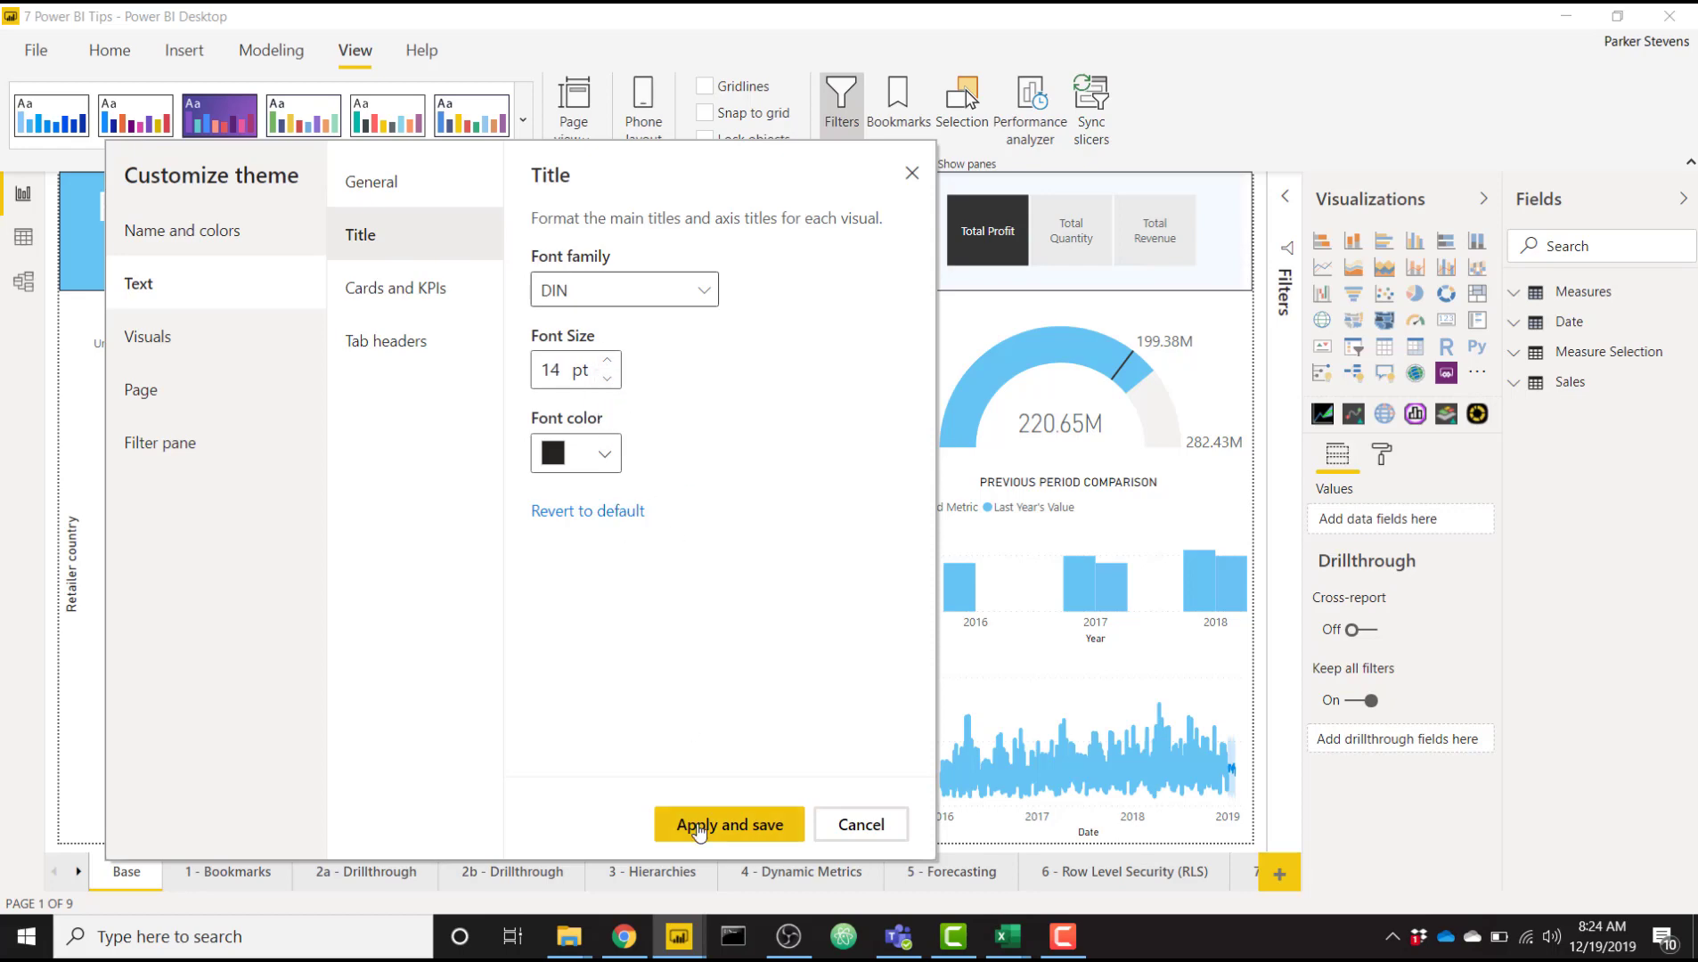
left_click(728, 825)
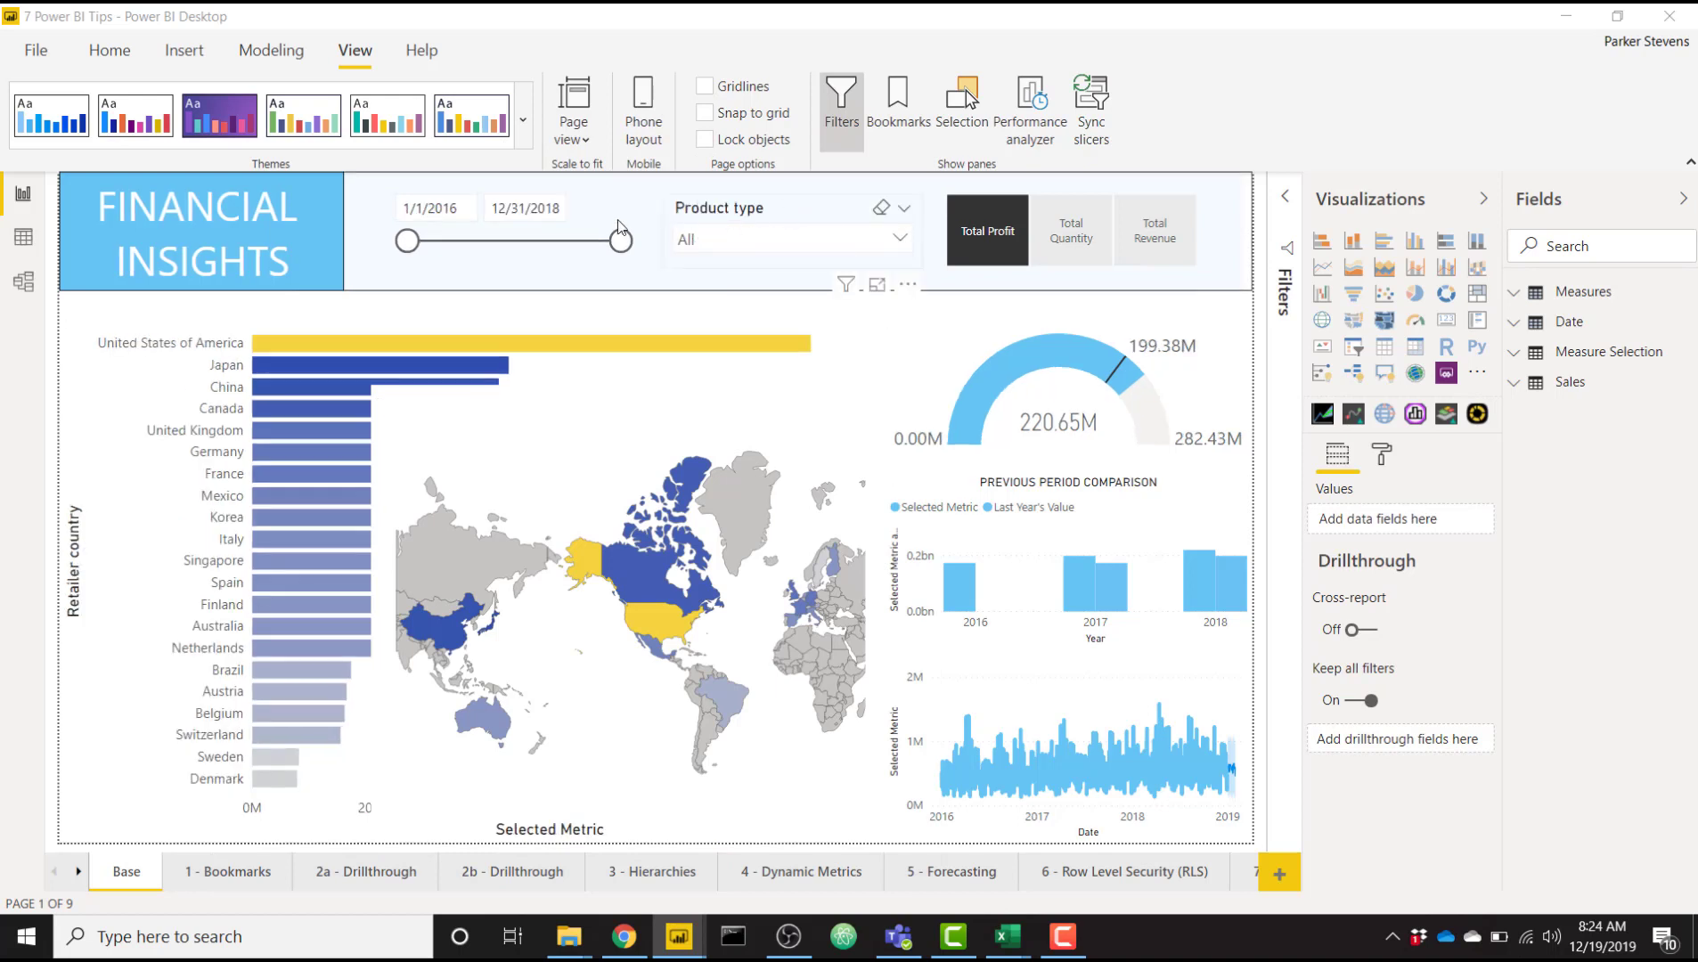
mouse_move(790, 207)
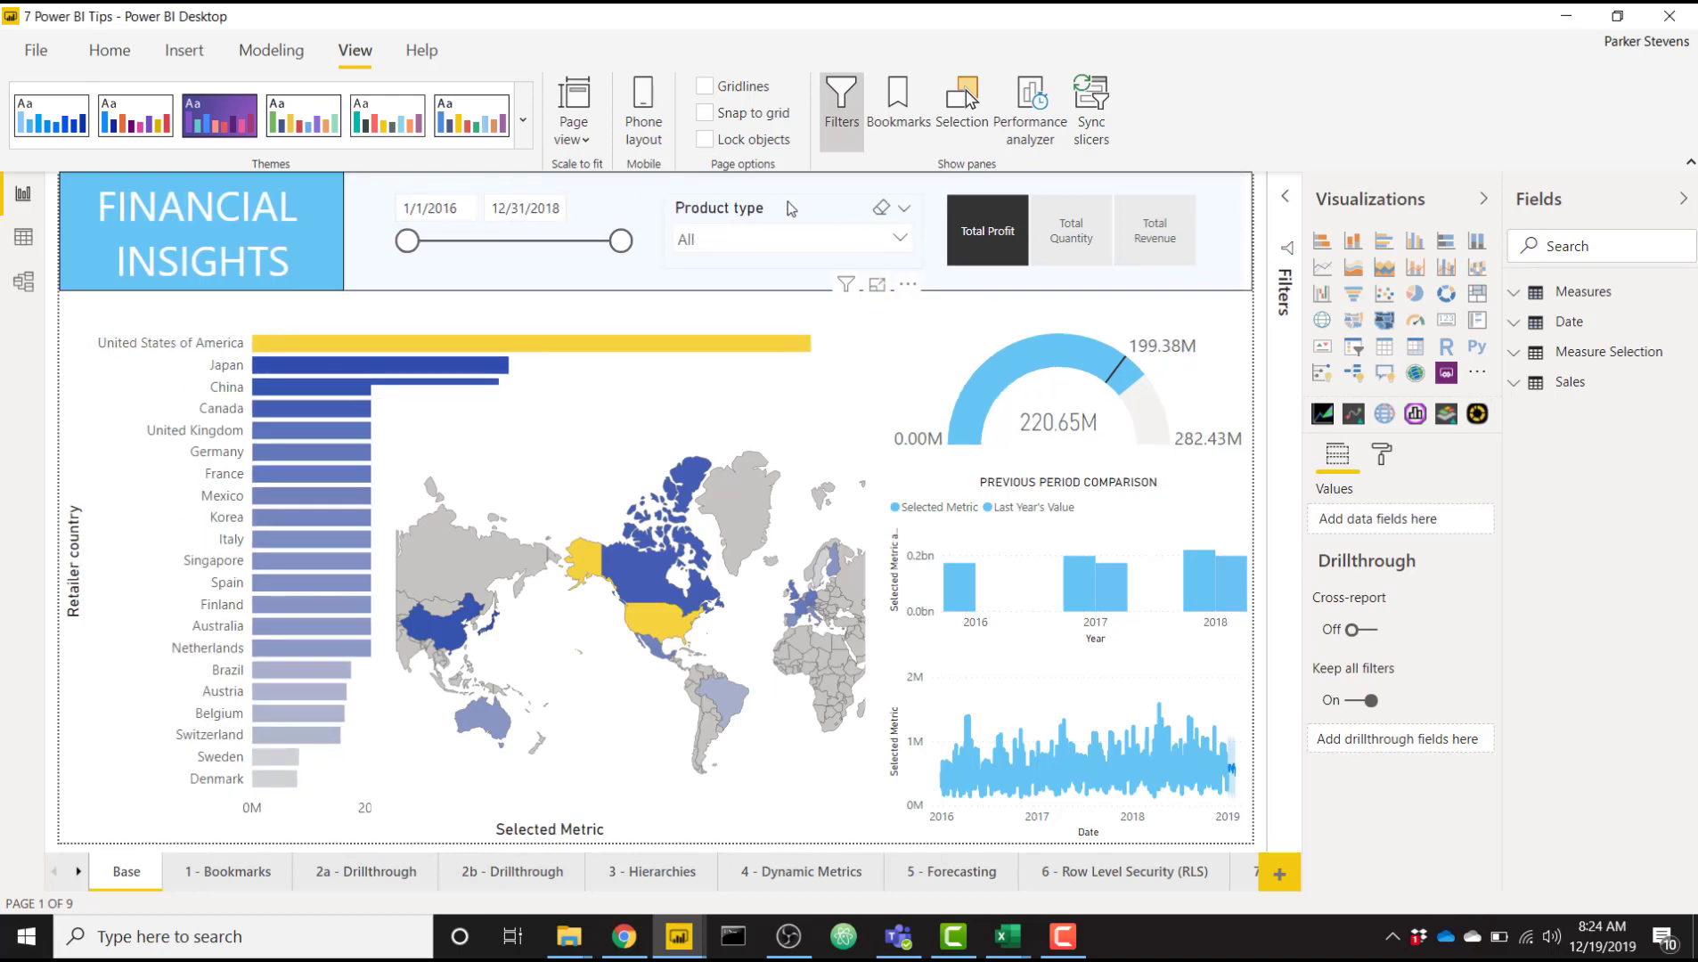
left_click(790, 222)
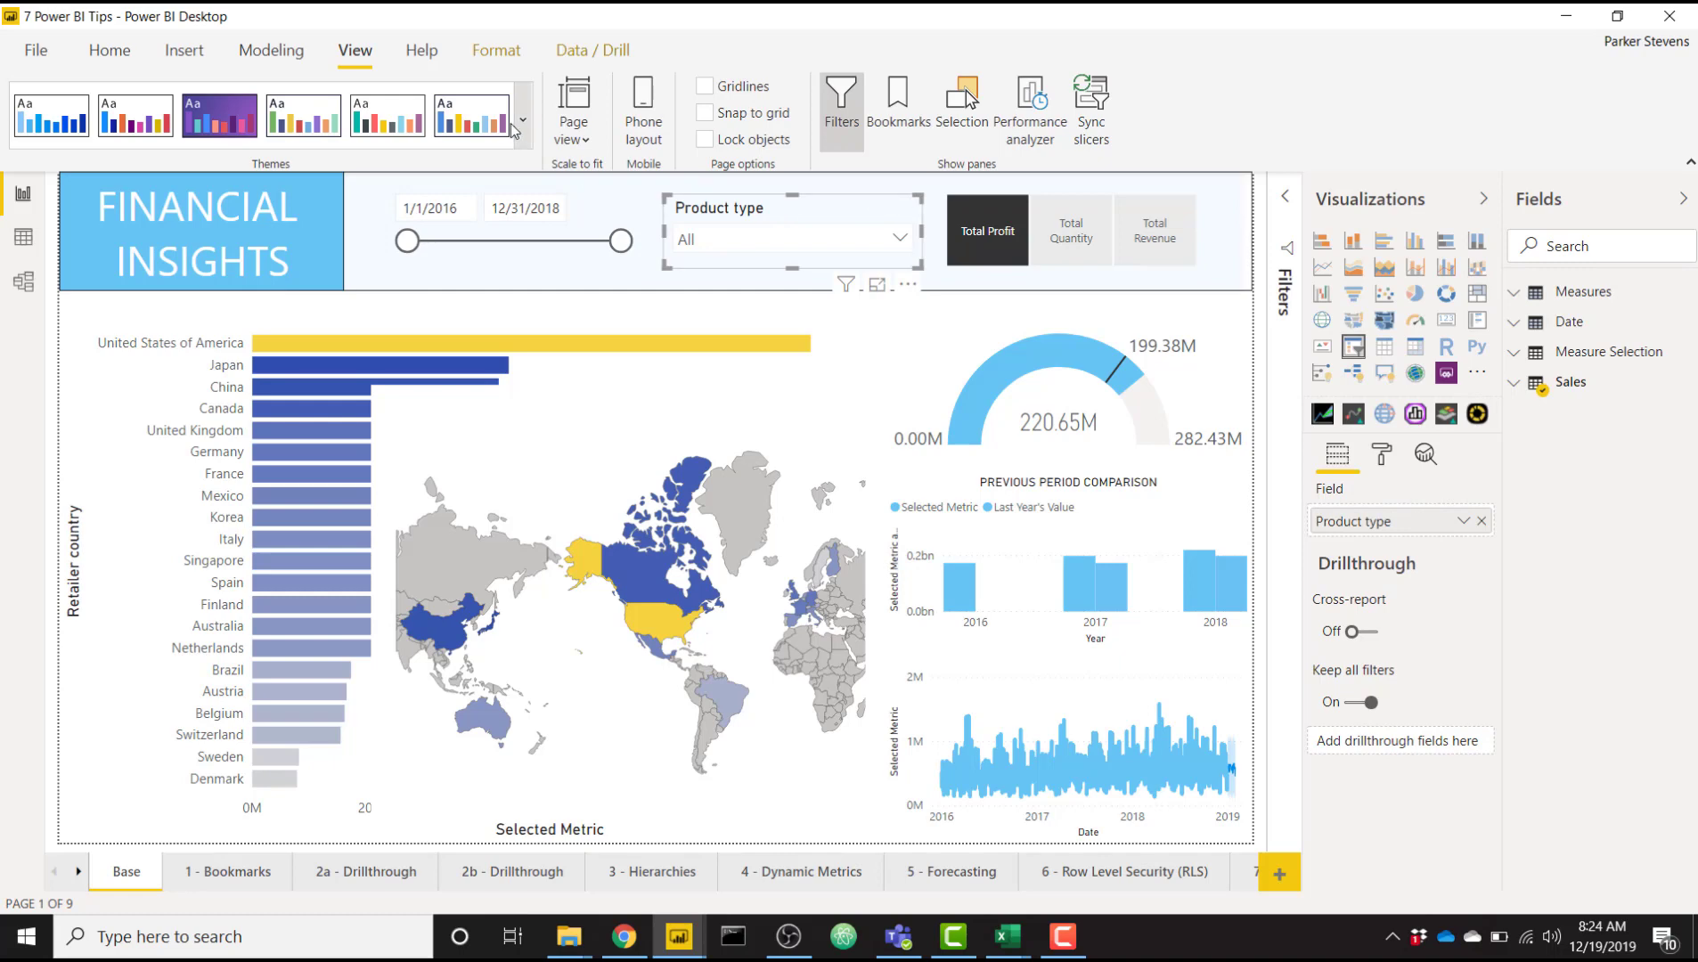
left_click(522, 120)
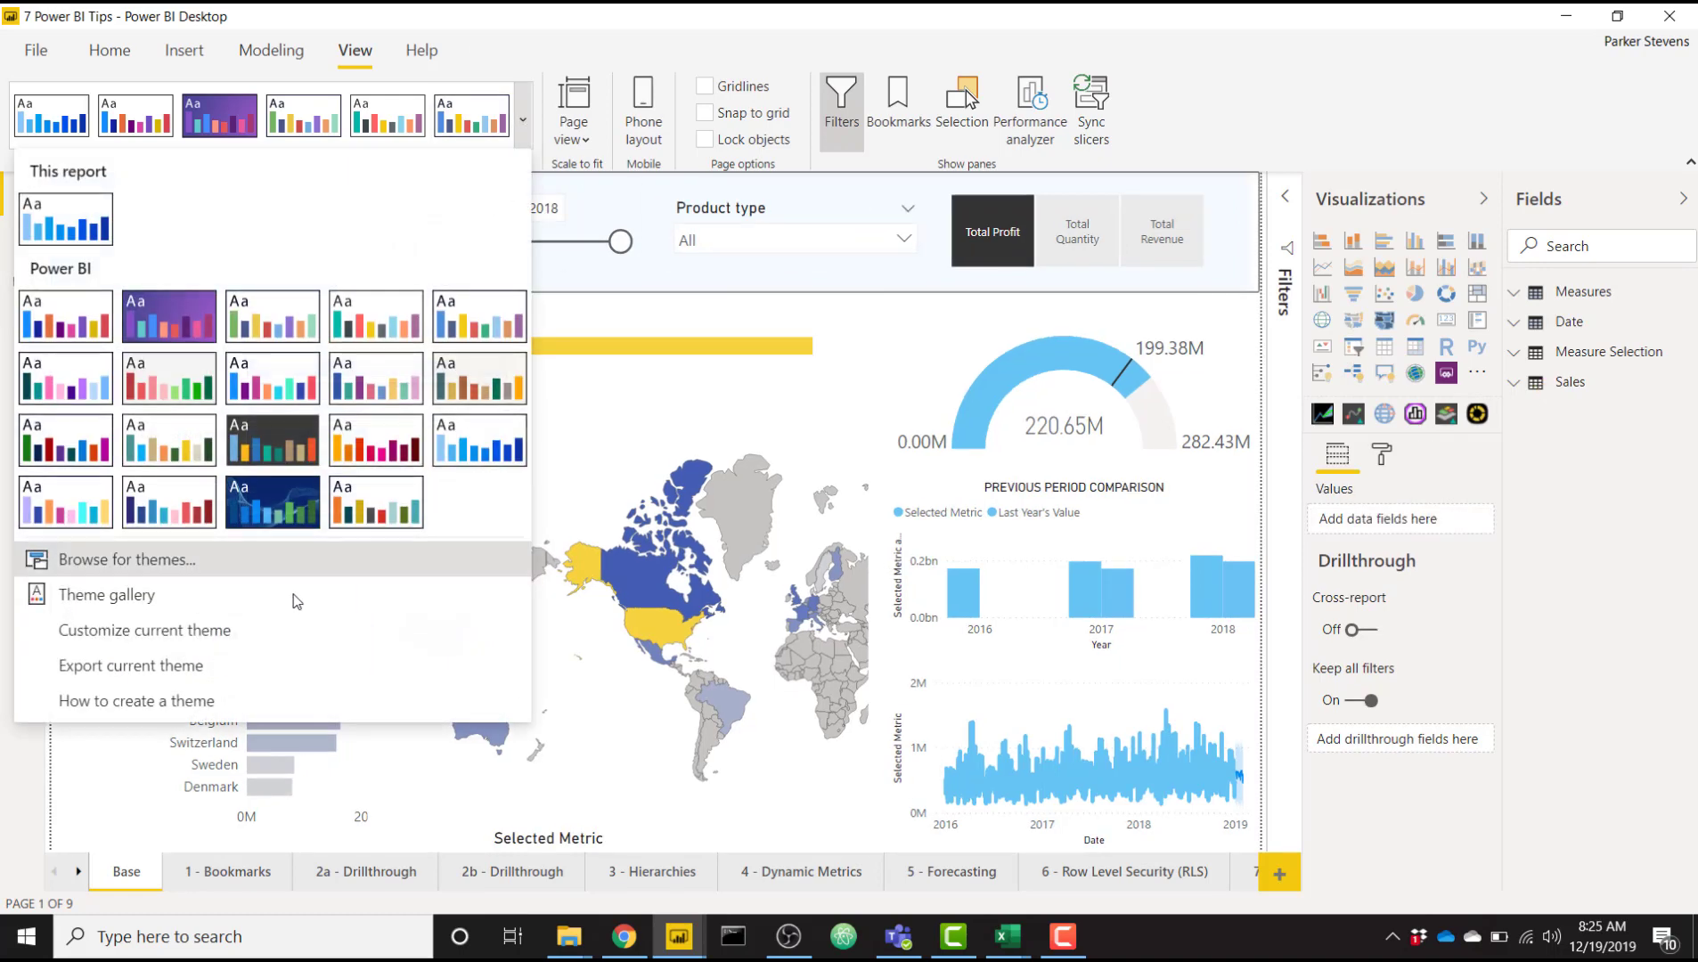
Reopen Customize current theme, view Page background, then switch to Filter pane settings
left_click(143, 631)
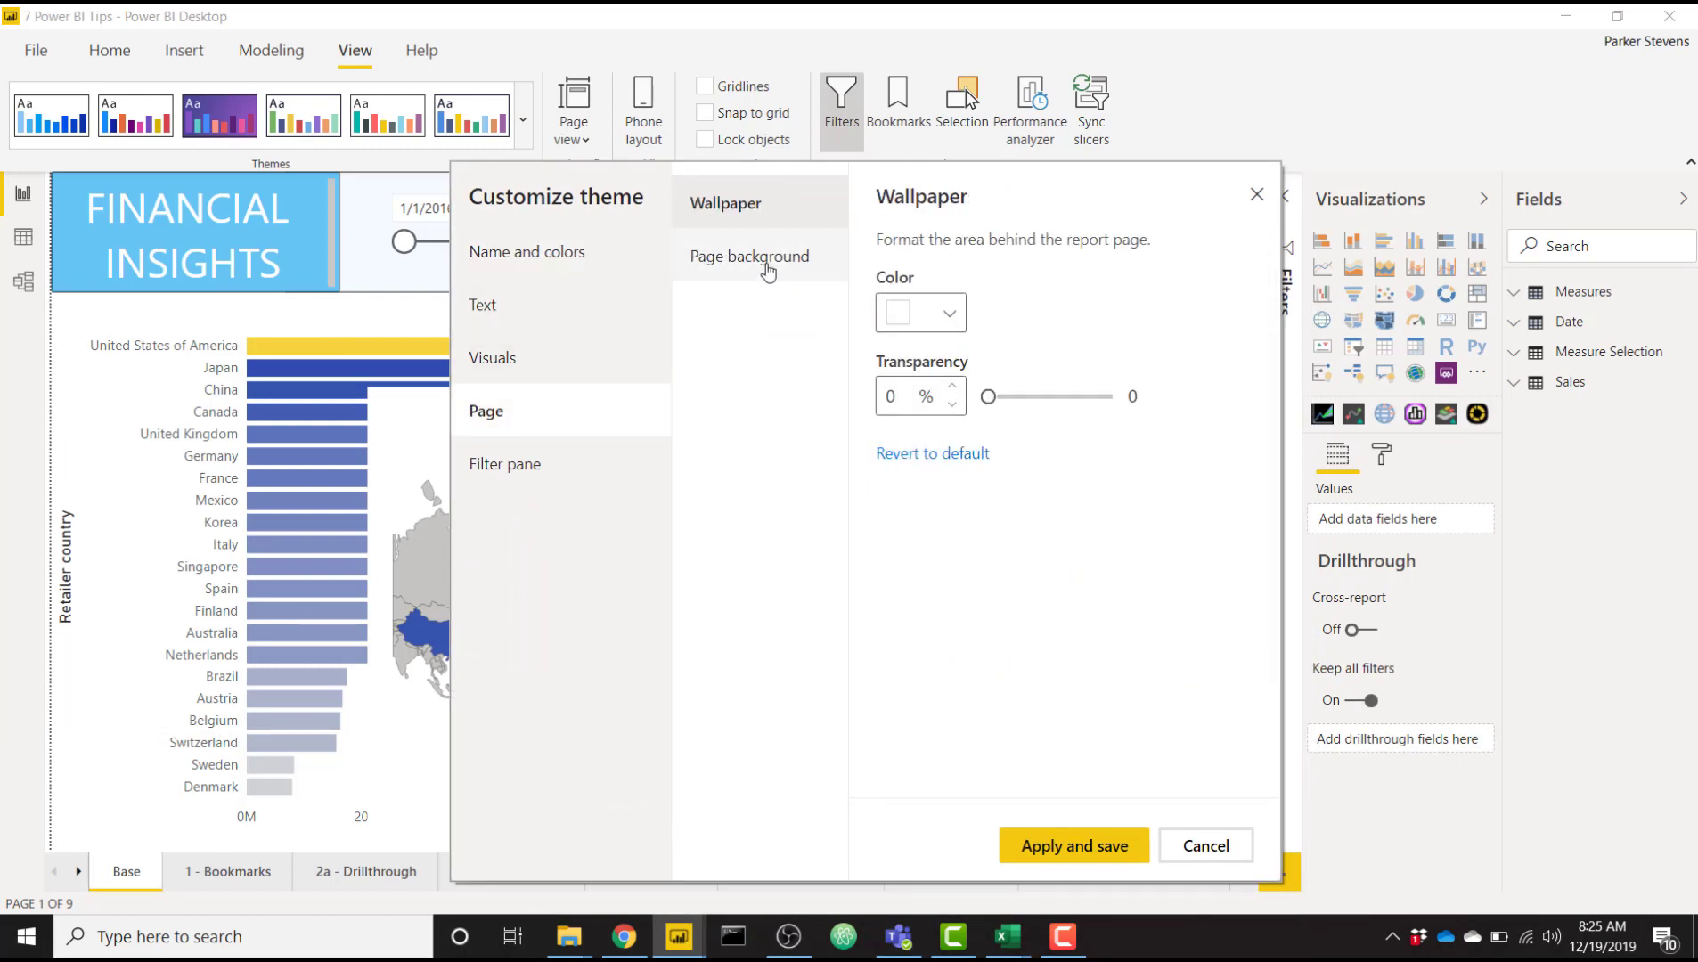
left_click(748, 256)
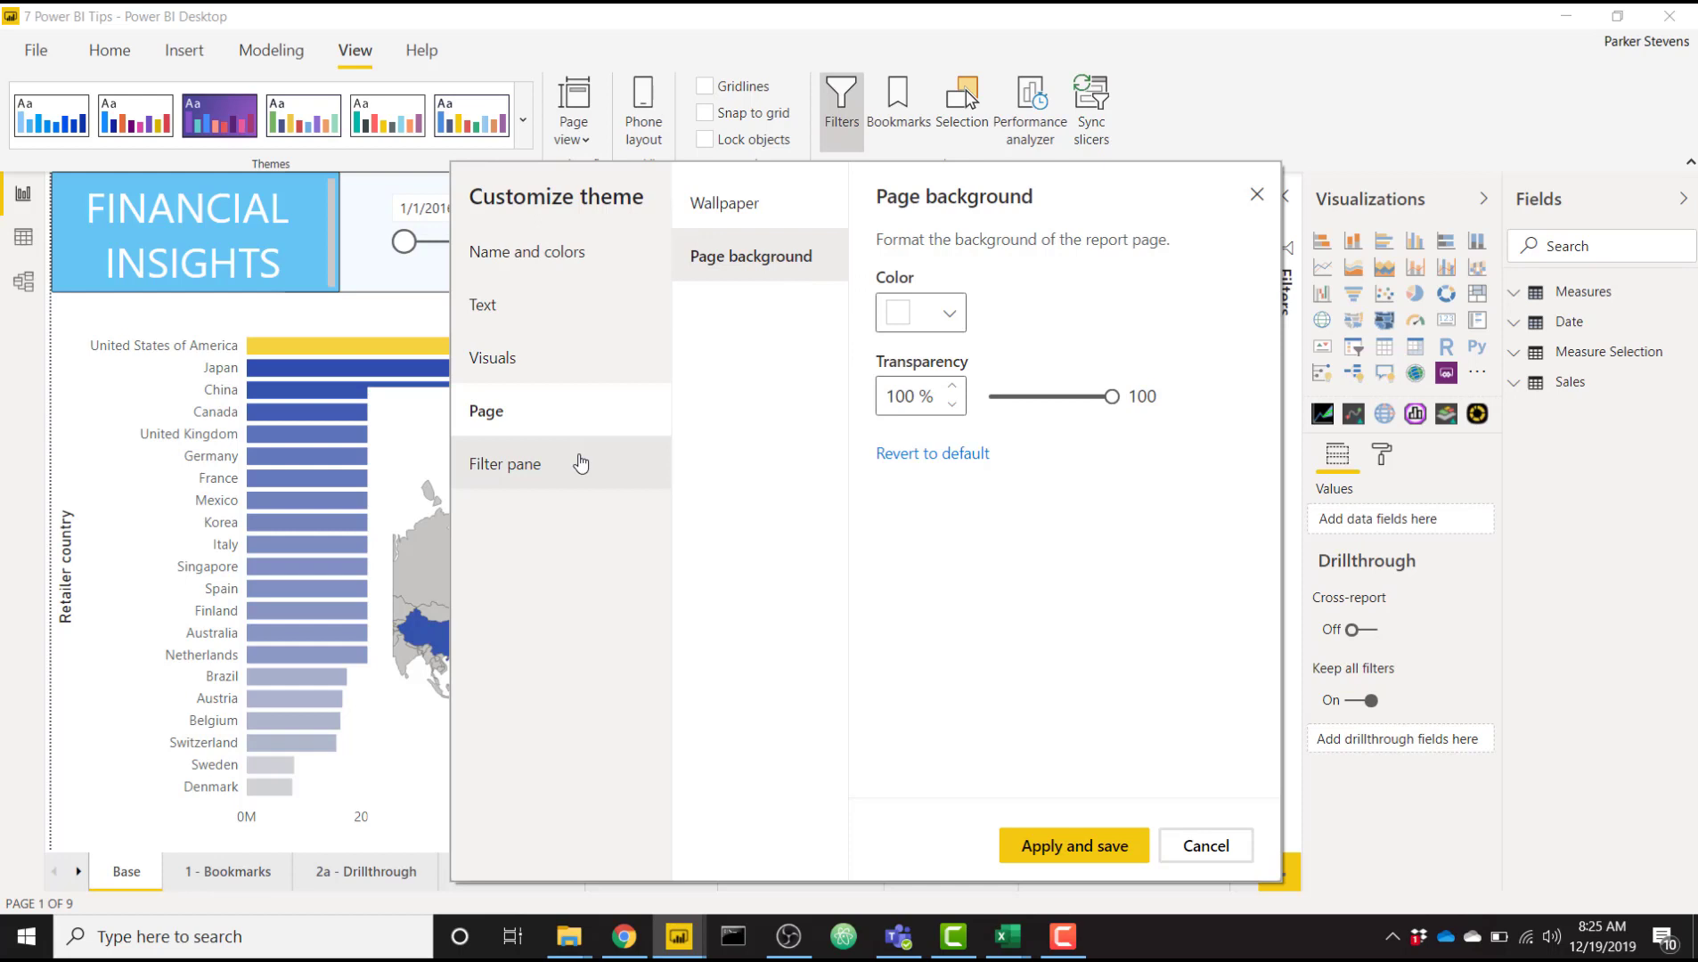
left_click(506, 464)
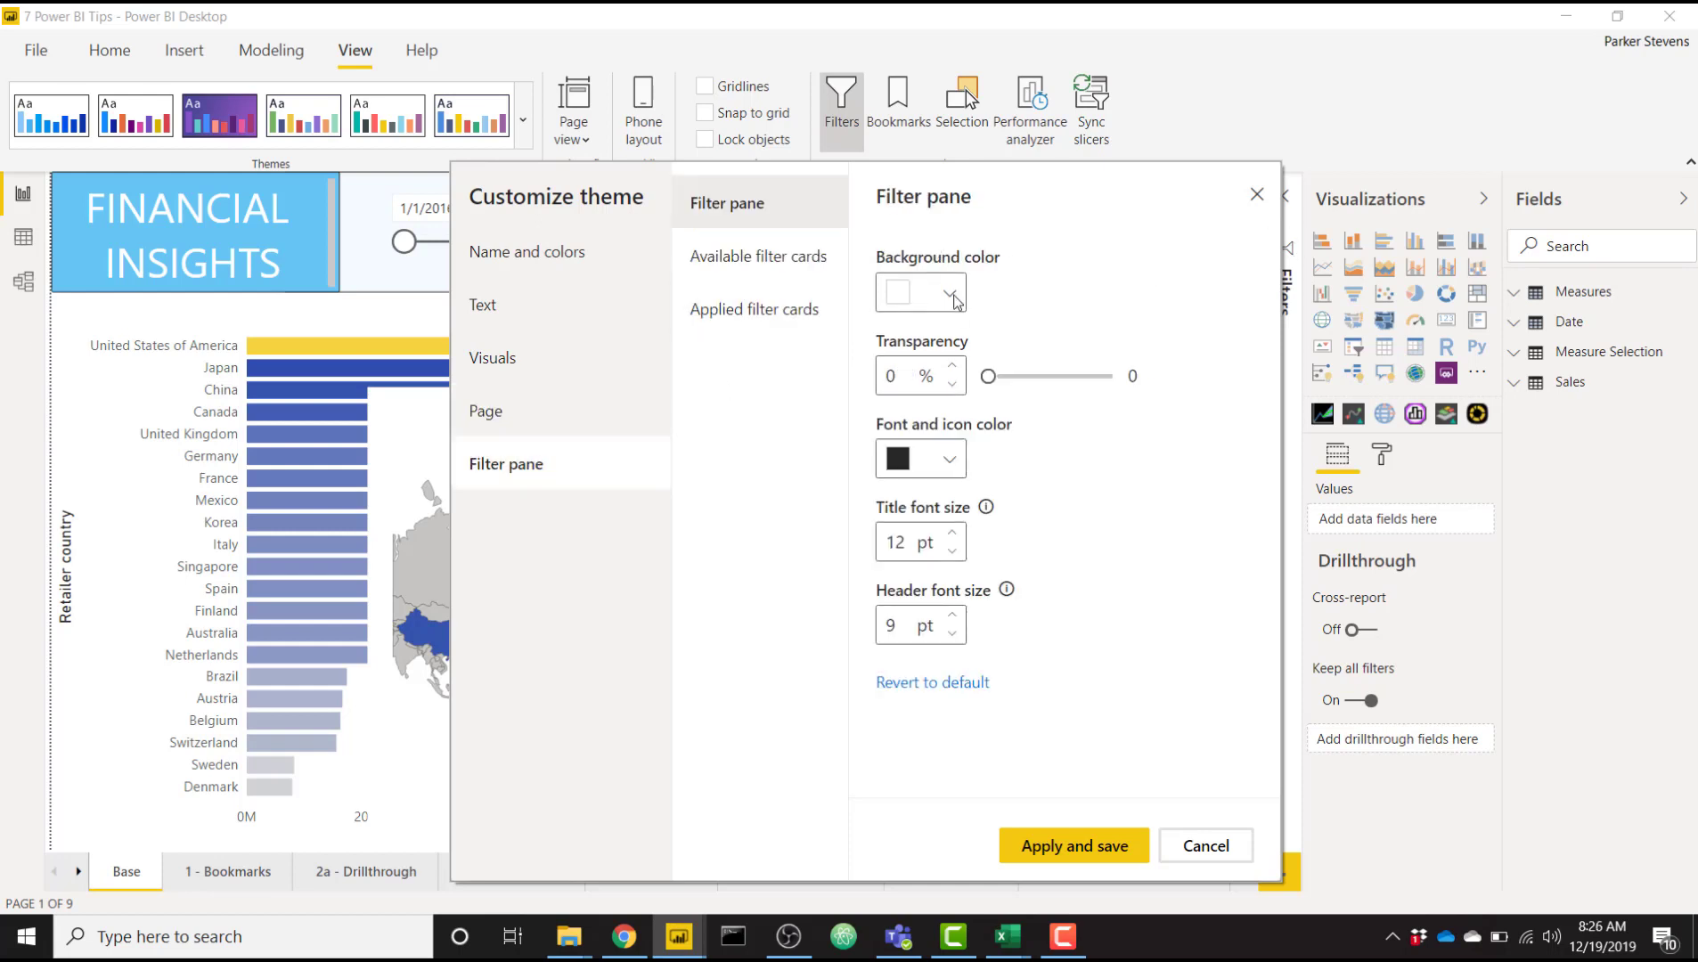
Set the filter pane background color to light blue #CEFCFF and save the theme
left_click(948, 292)
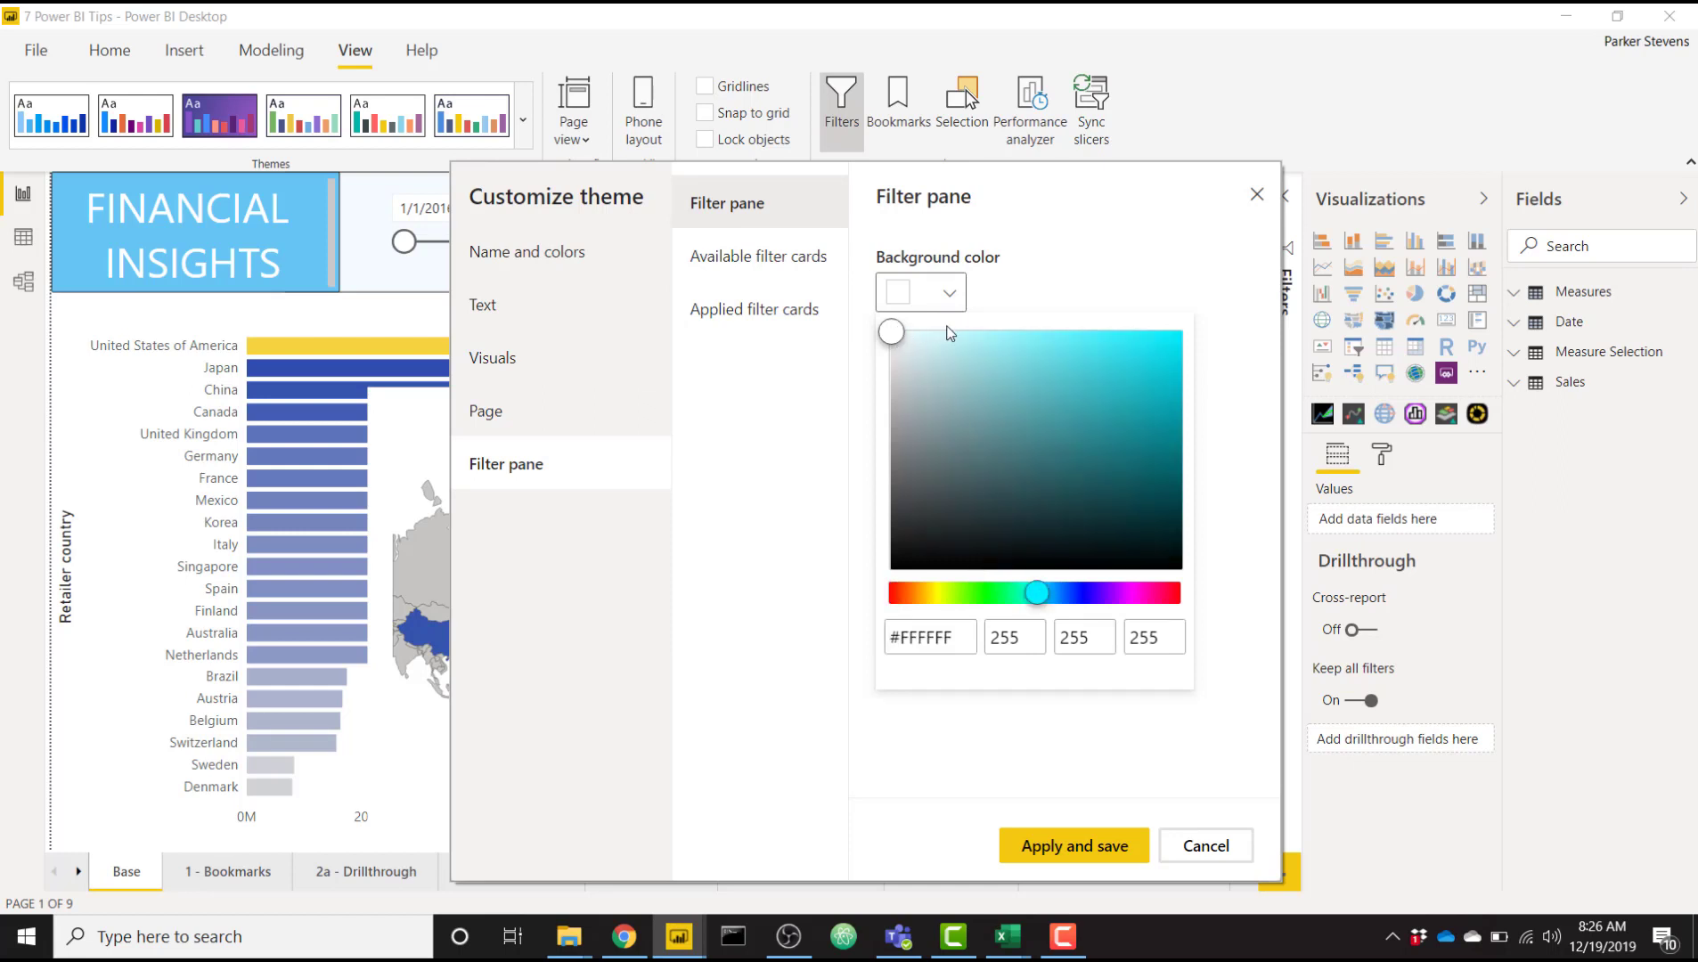
left_click(972, 331)
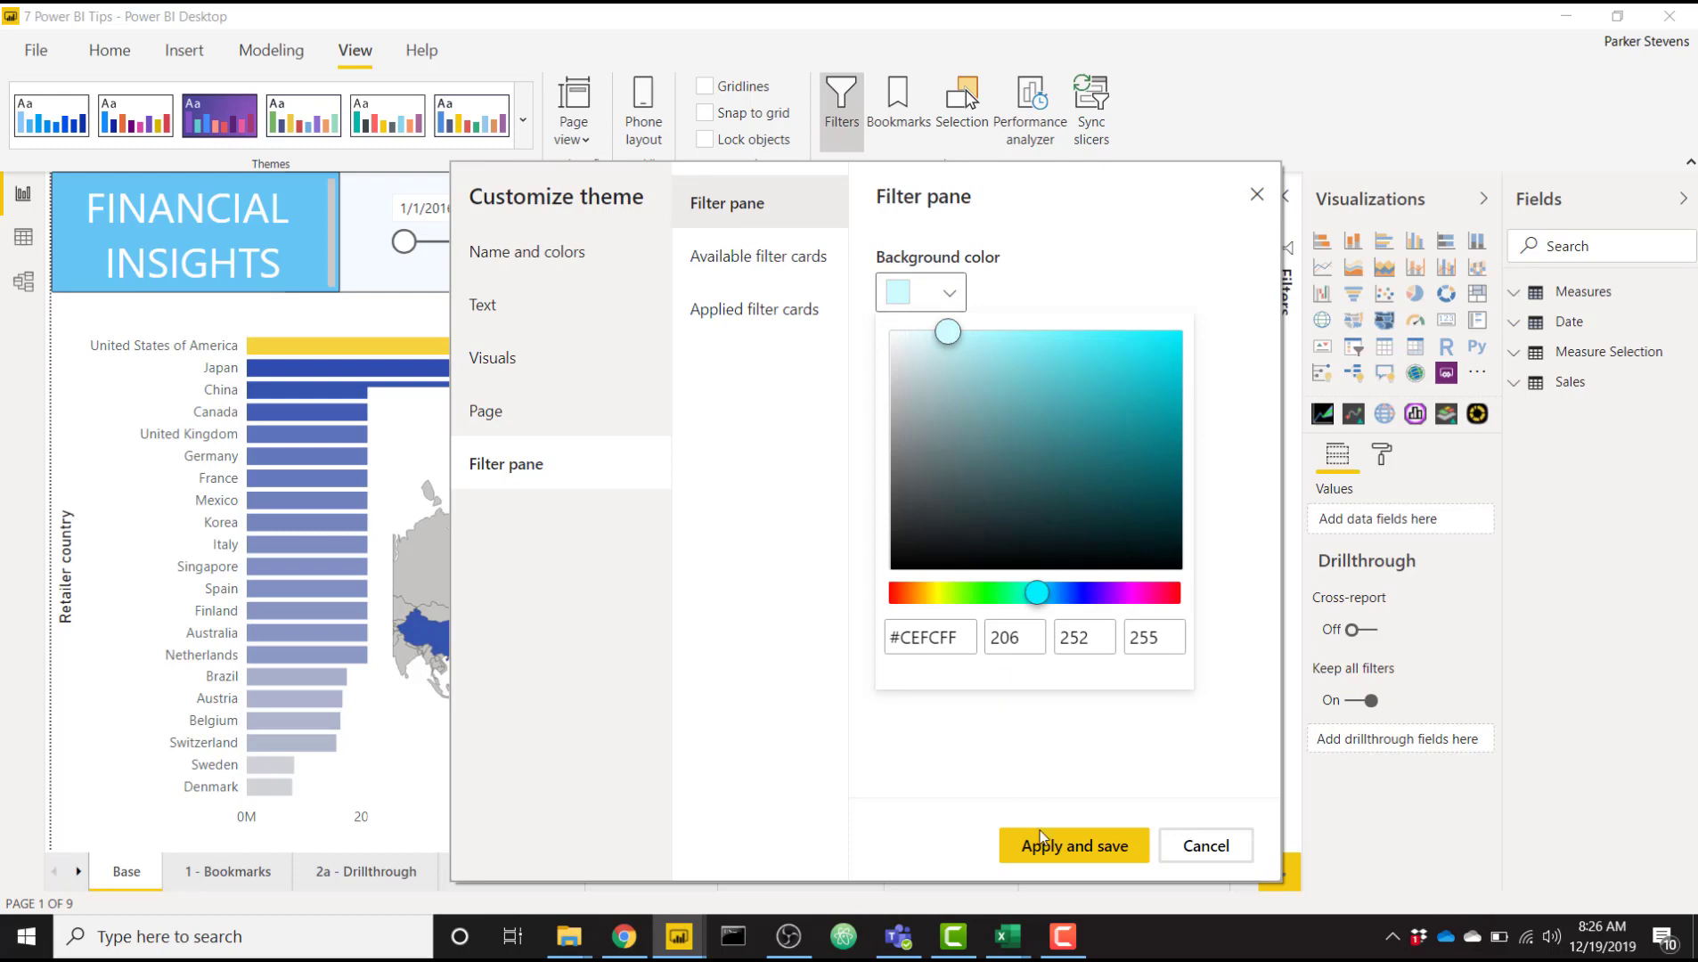
left_click(1074, 846)
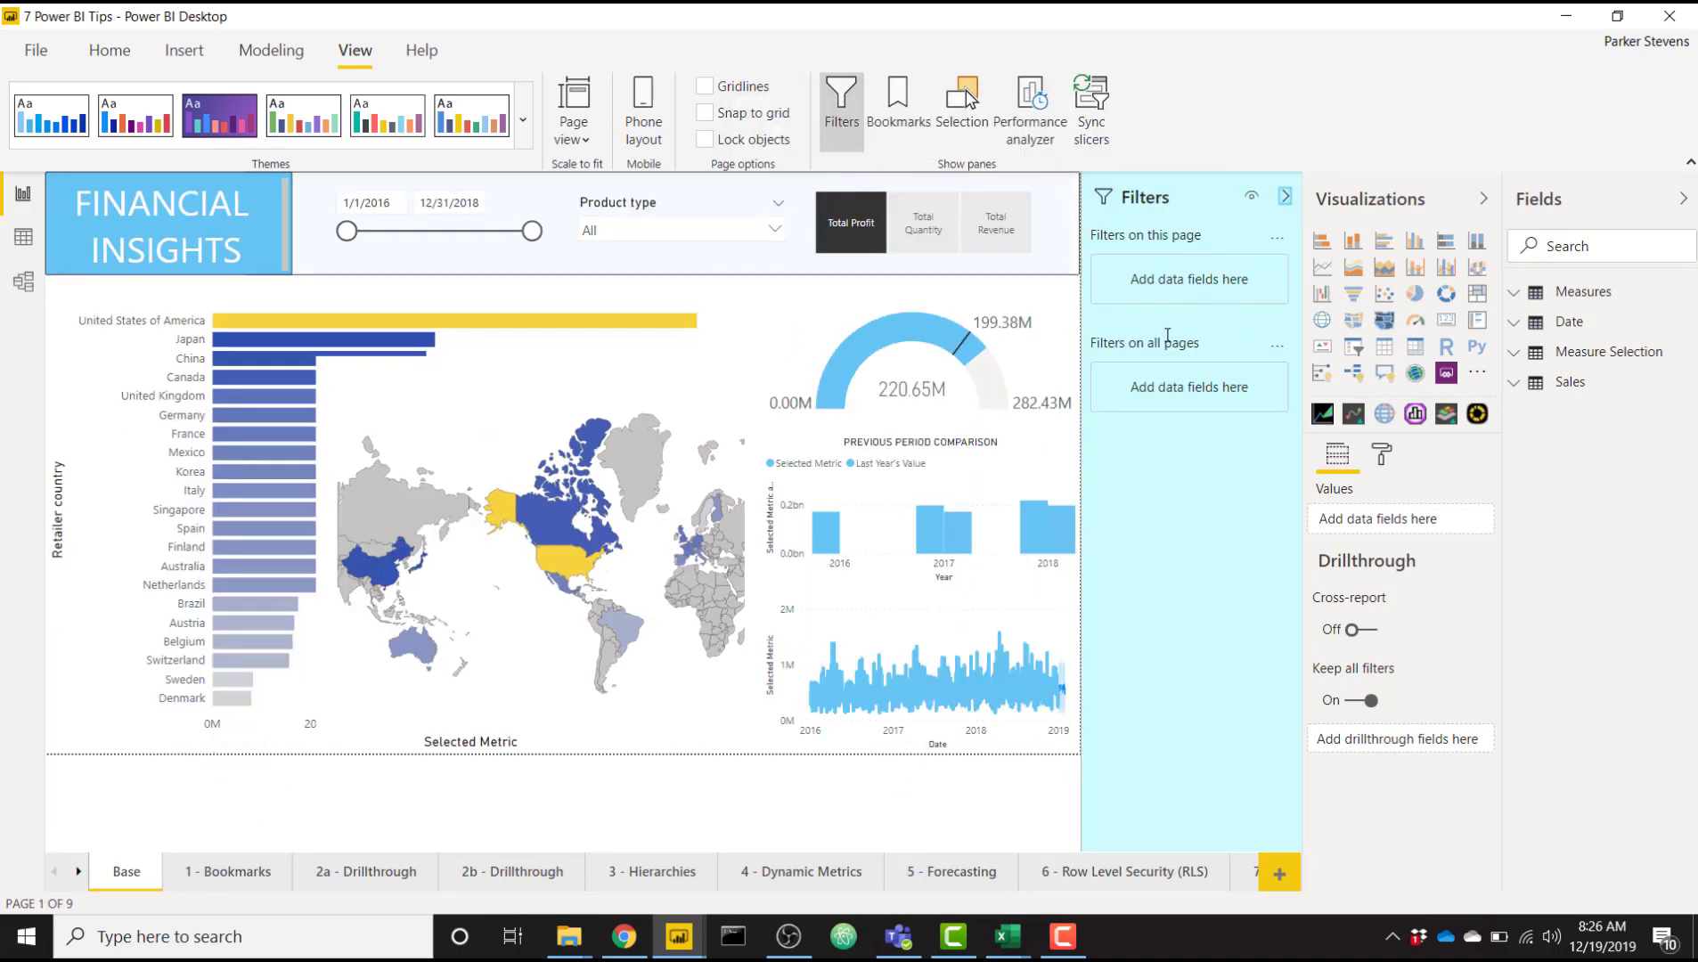
mouse_move(1170, 329)
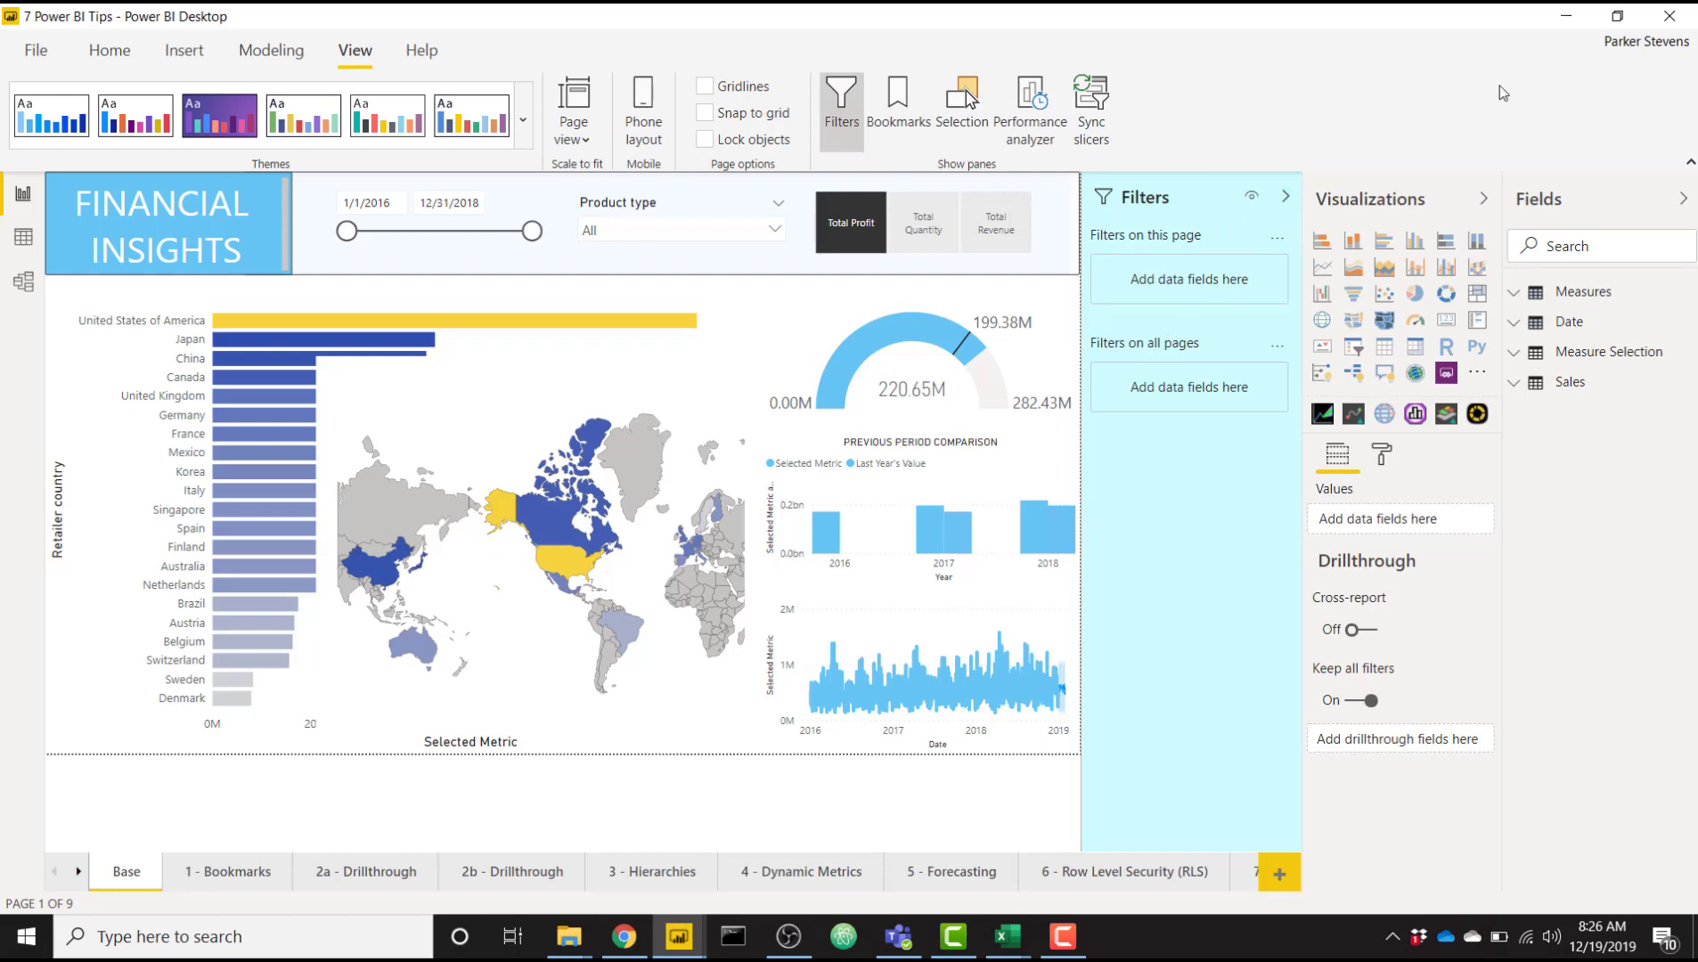
mouse_move(1493, 212)
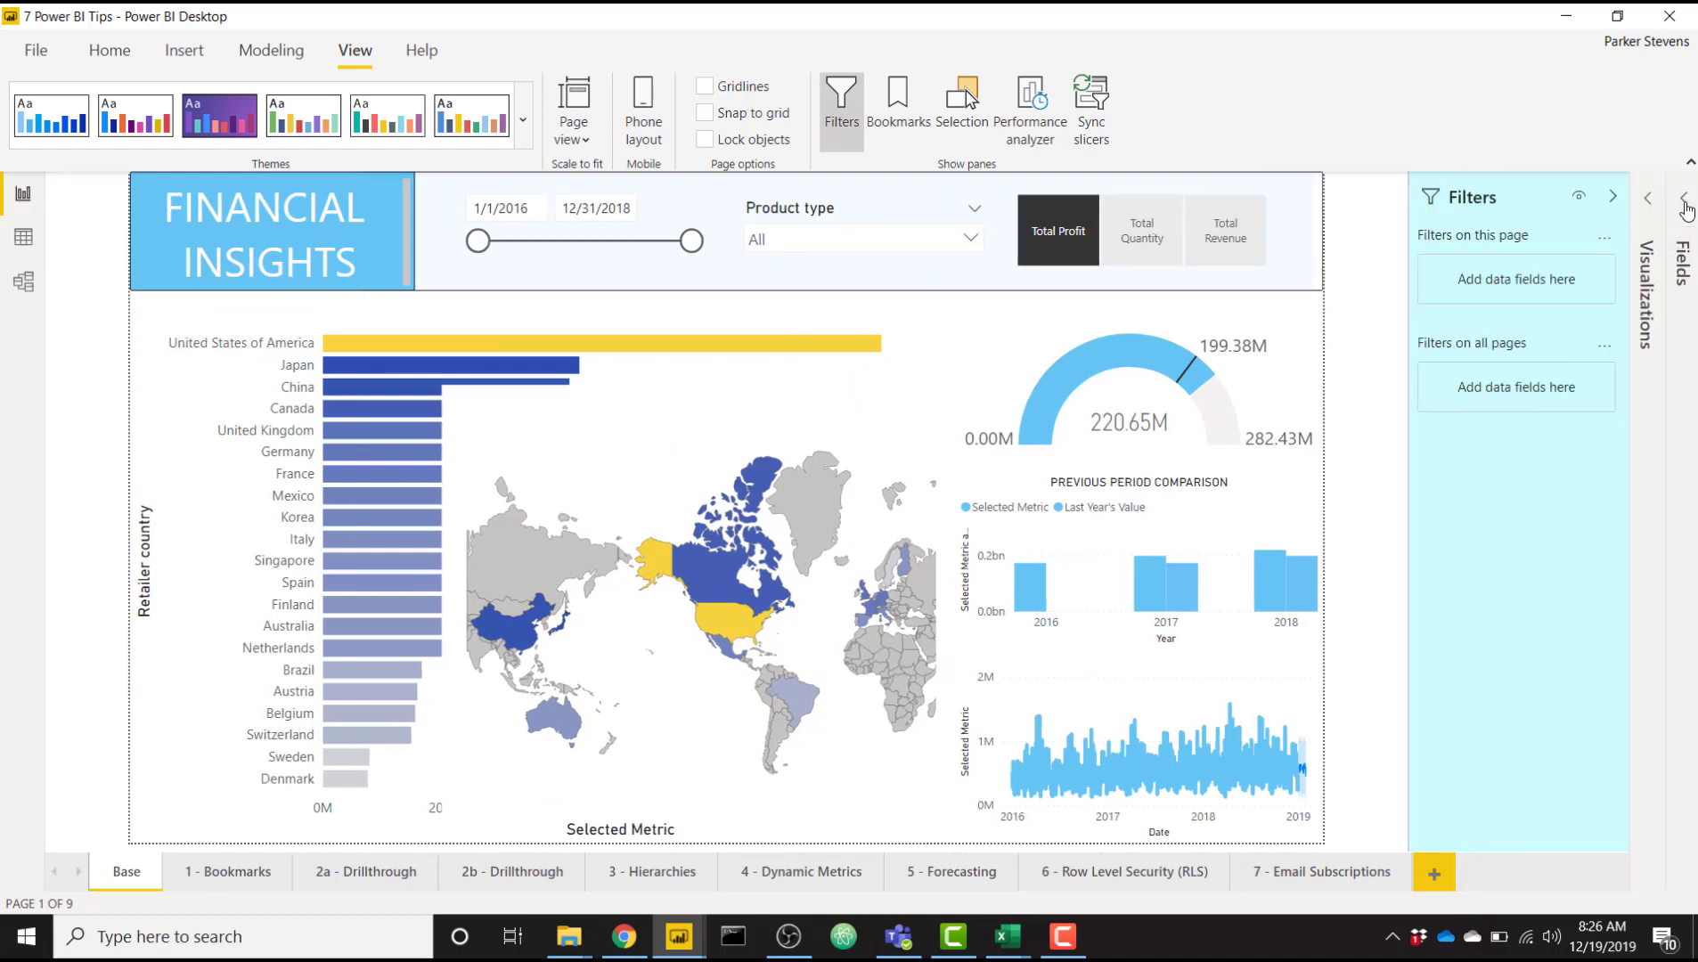
mouse_move(525, 119)
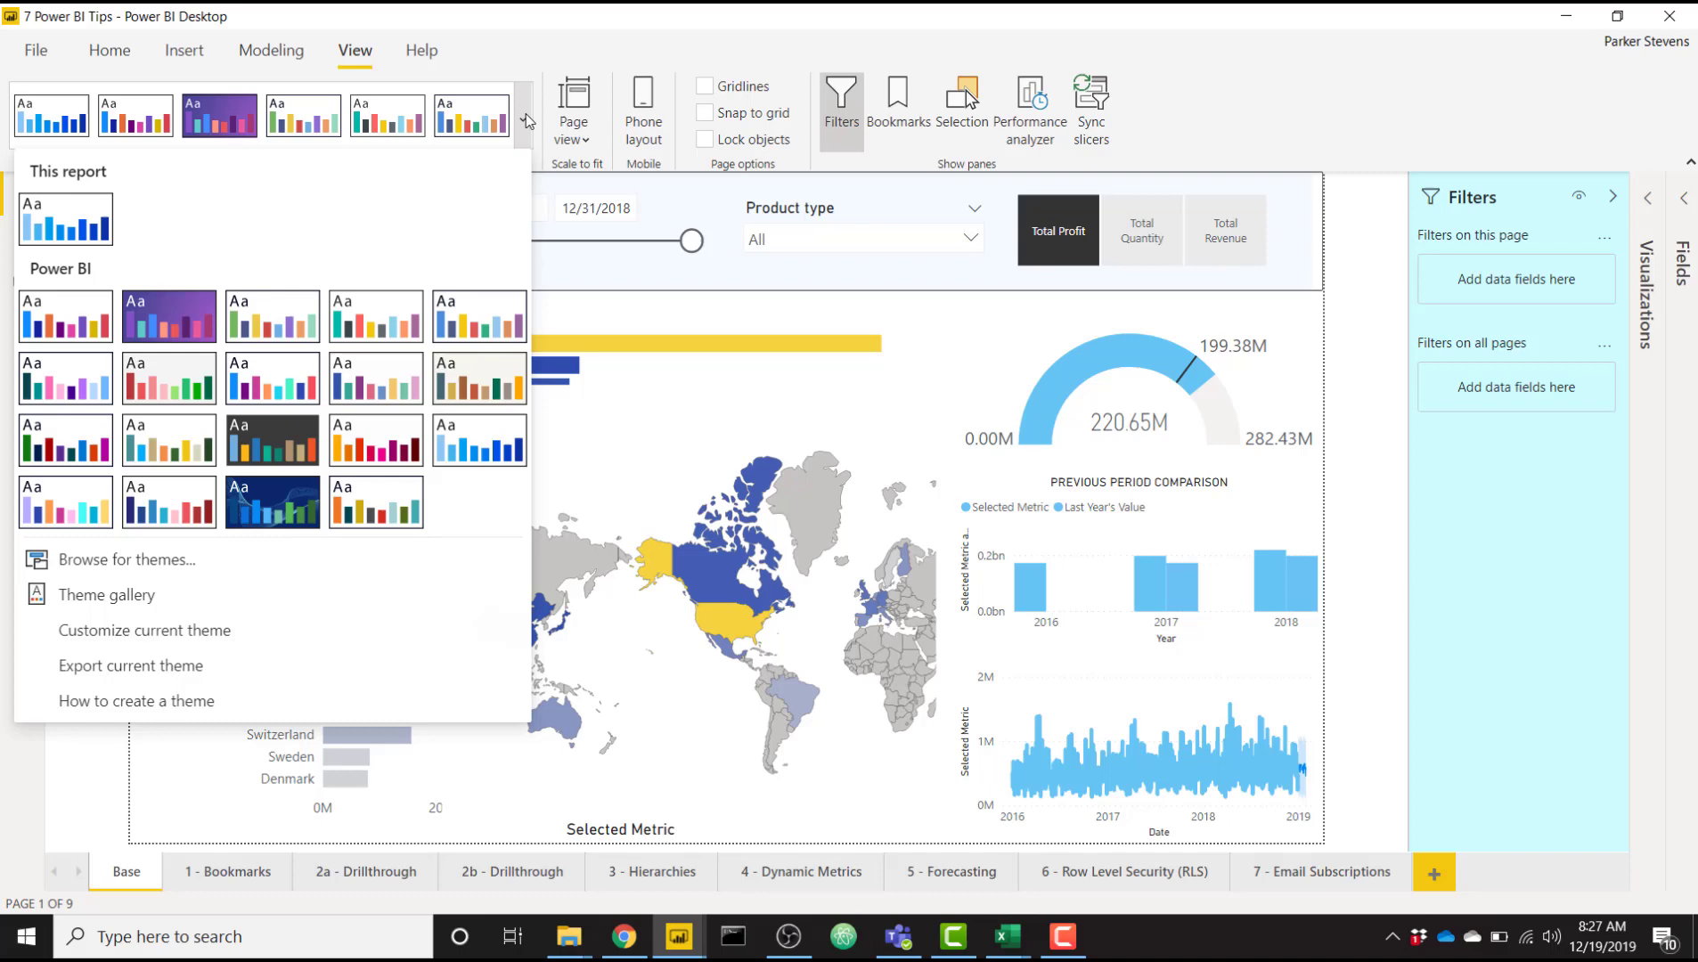
mouse_move(238, 666)
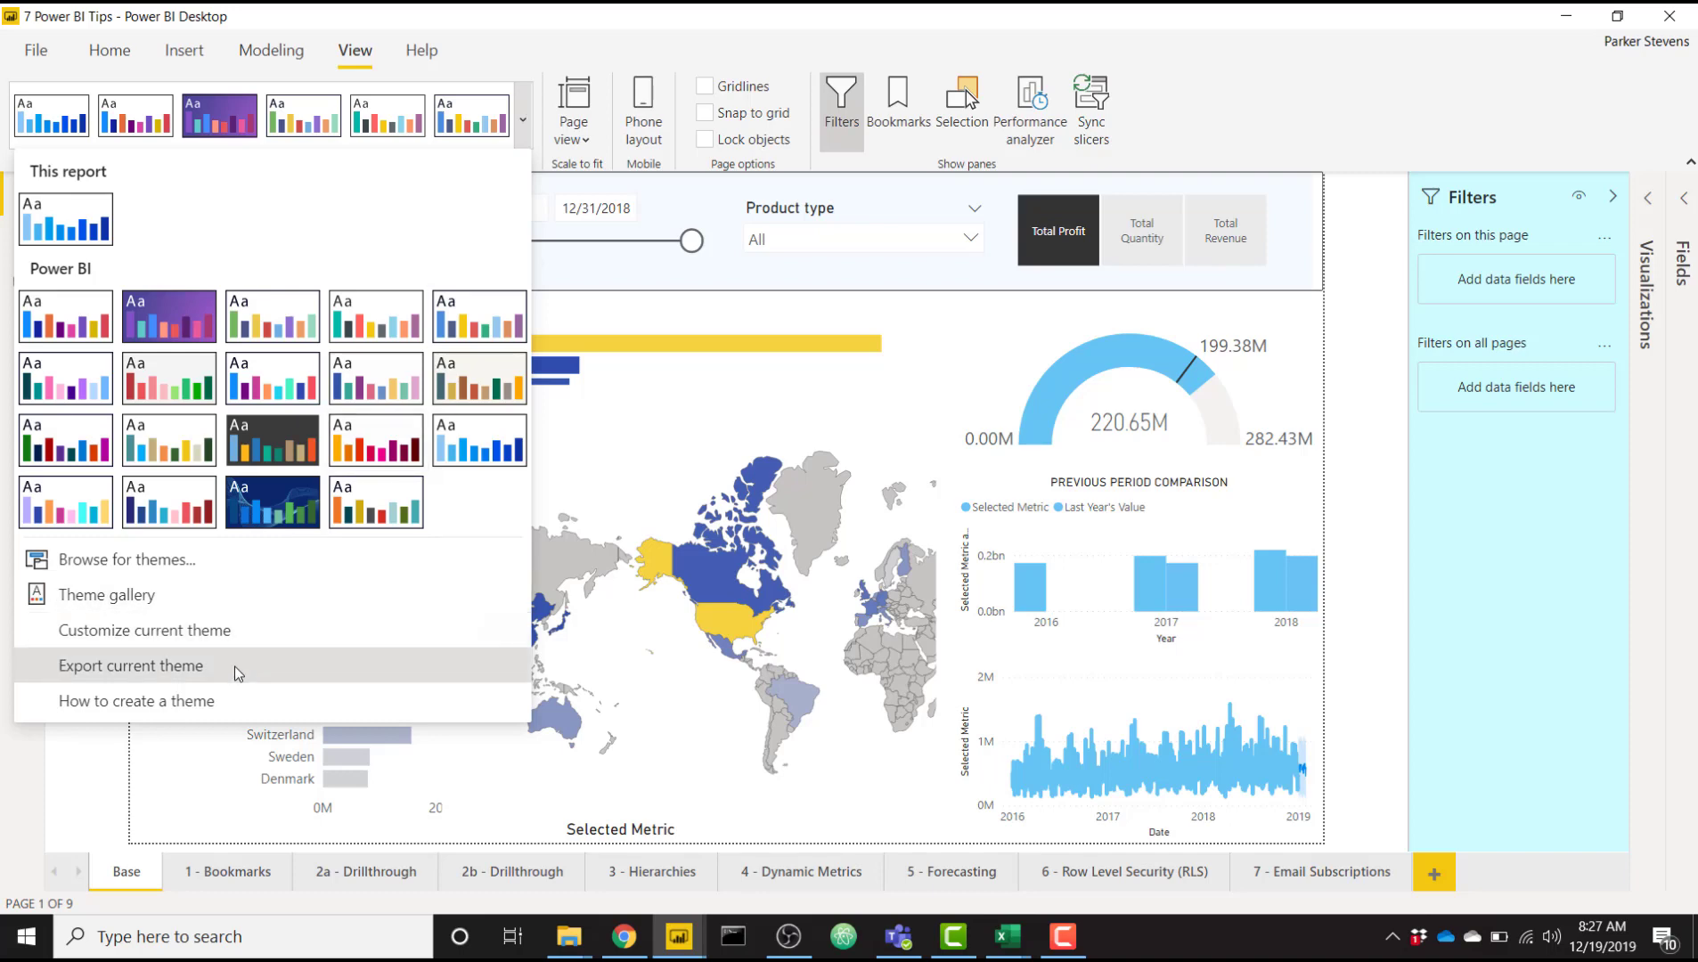
Export the current theme to the Desktop as PowerBITheme.json
left_click(131, 666)
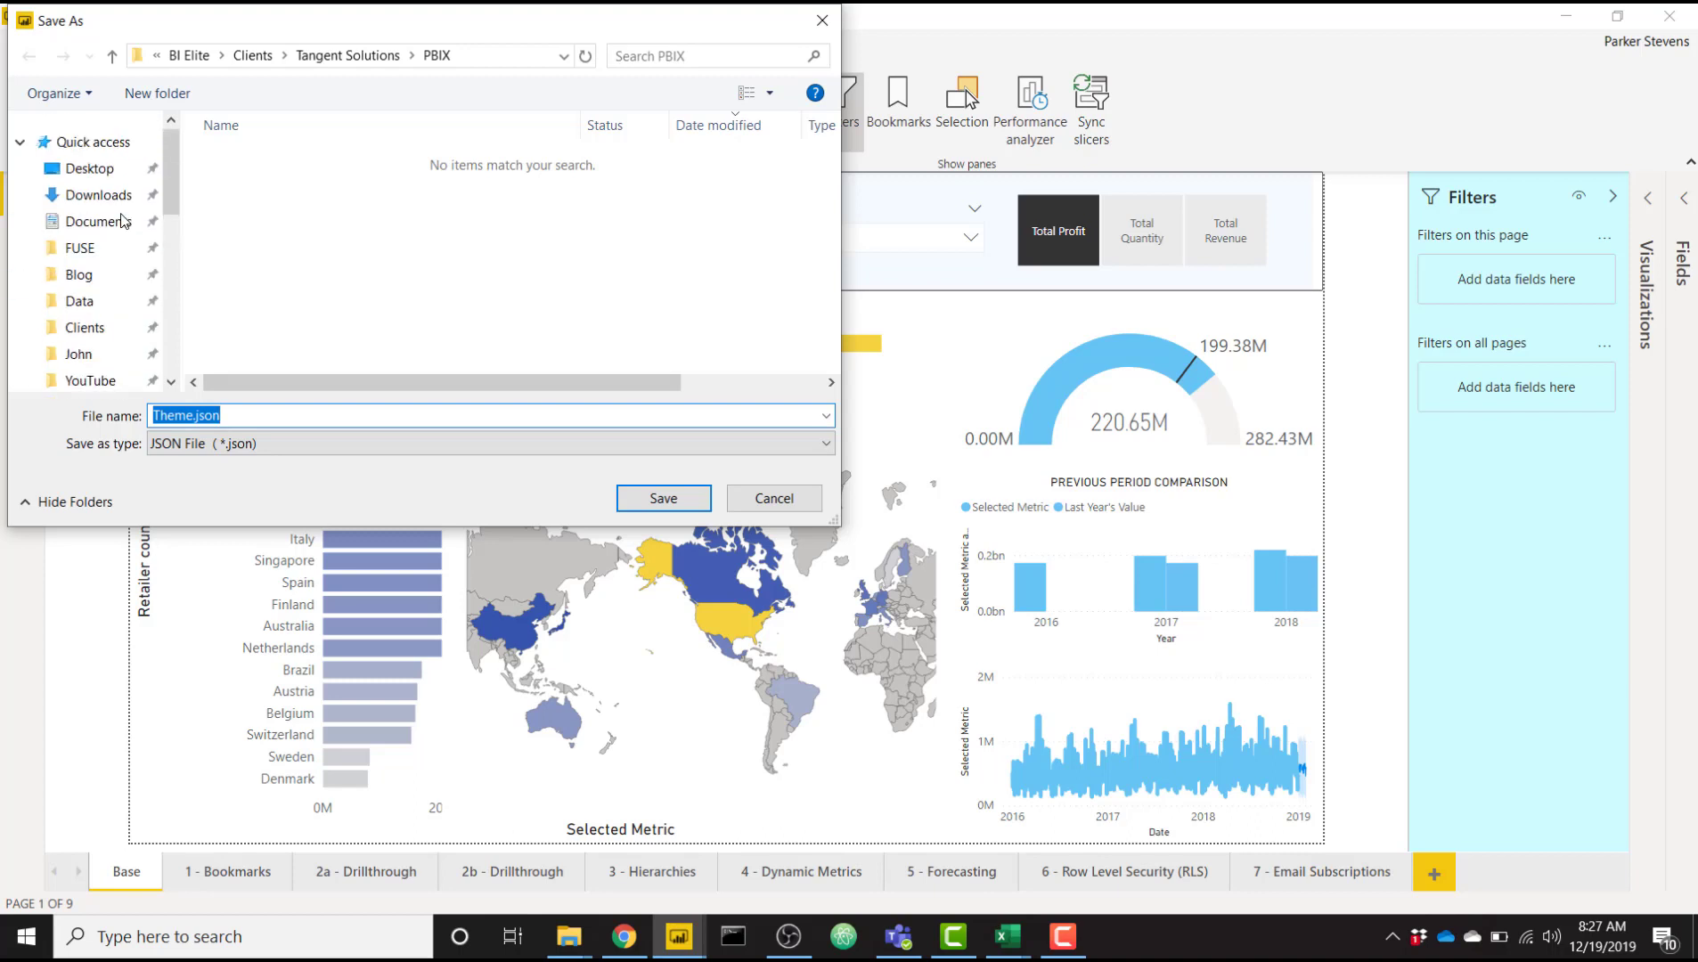
left_click(87, 169)
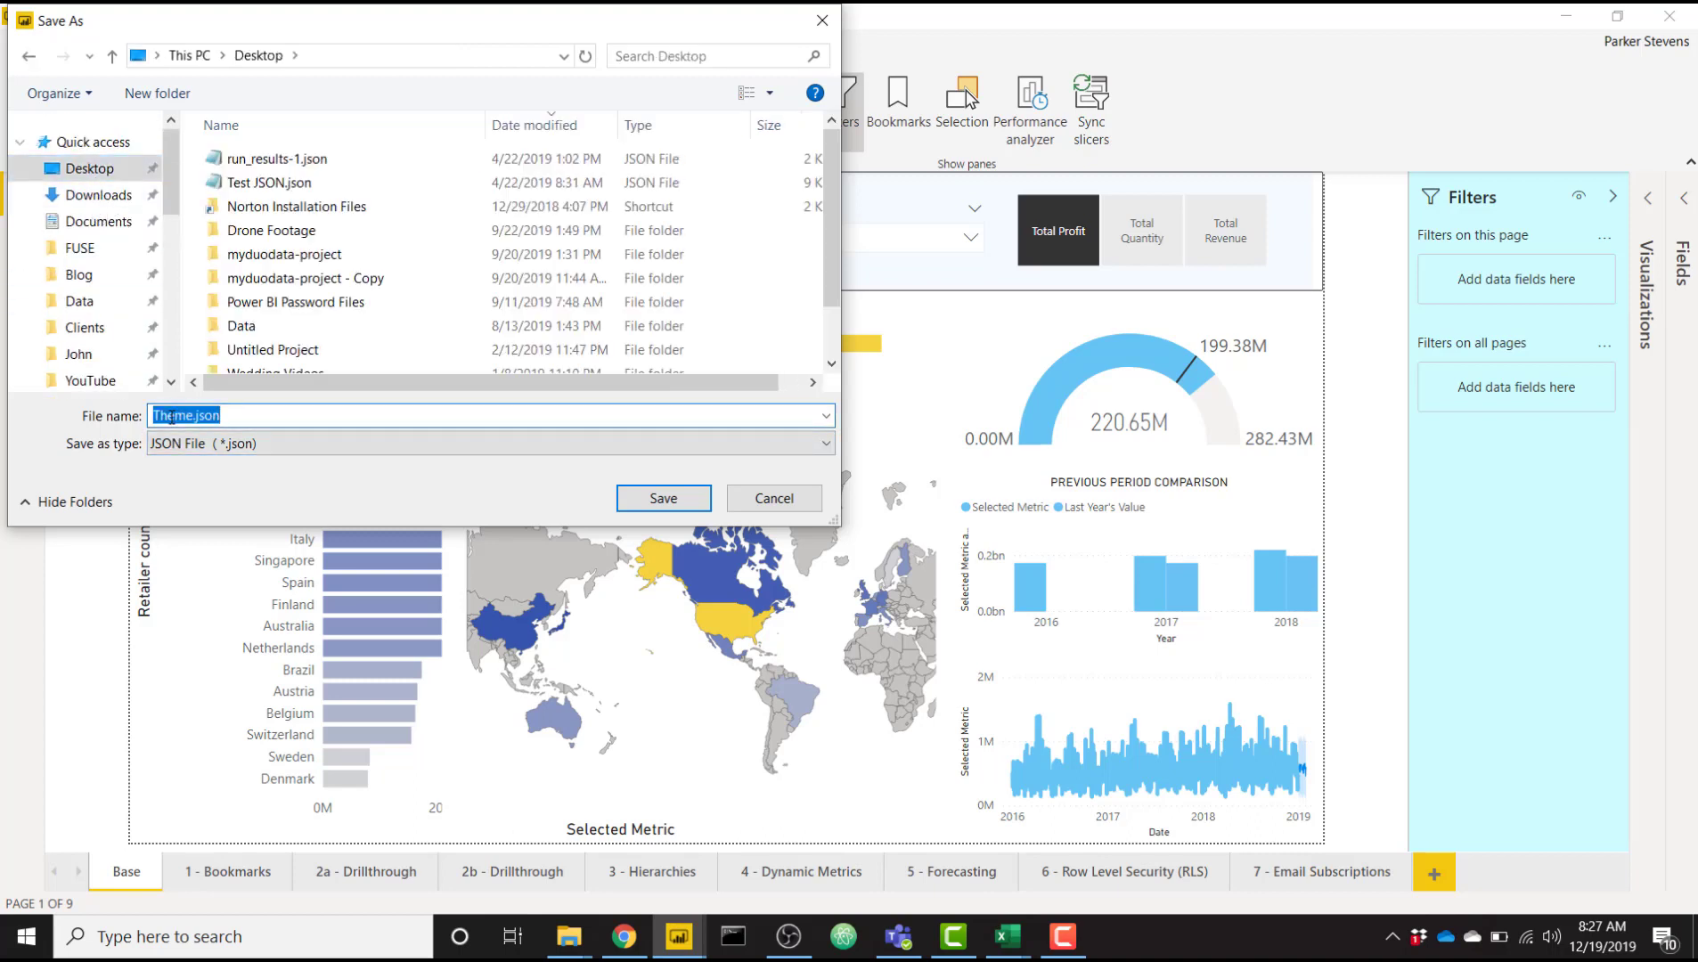
left_click(190, 416)
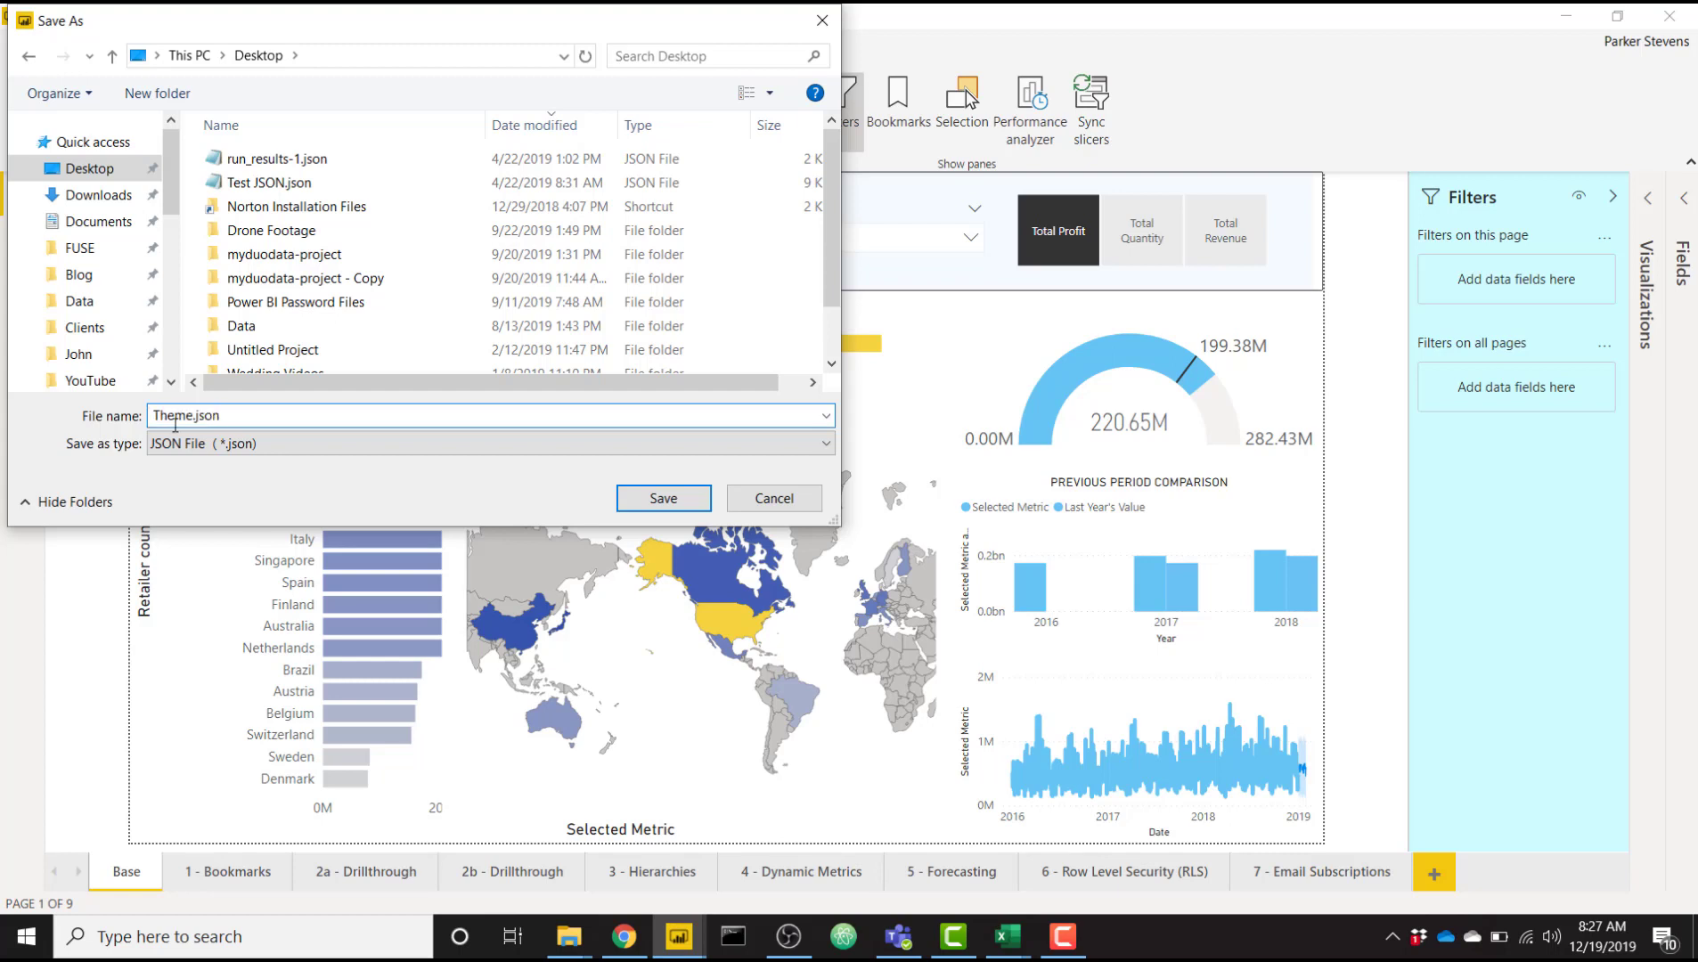
type("PowerBI")
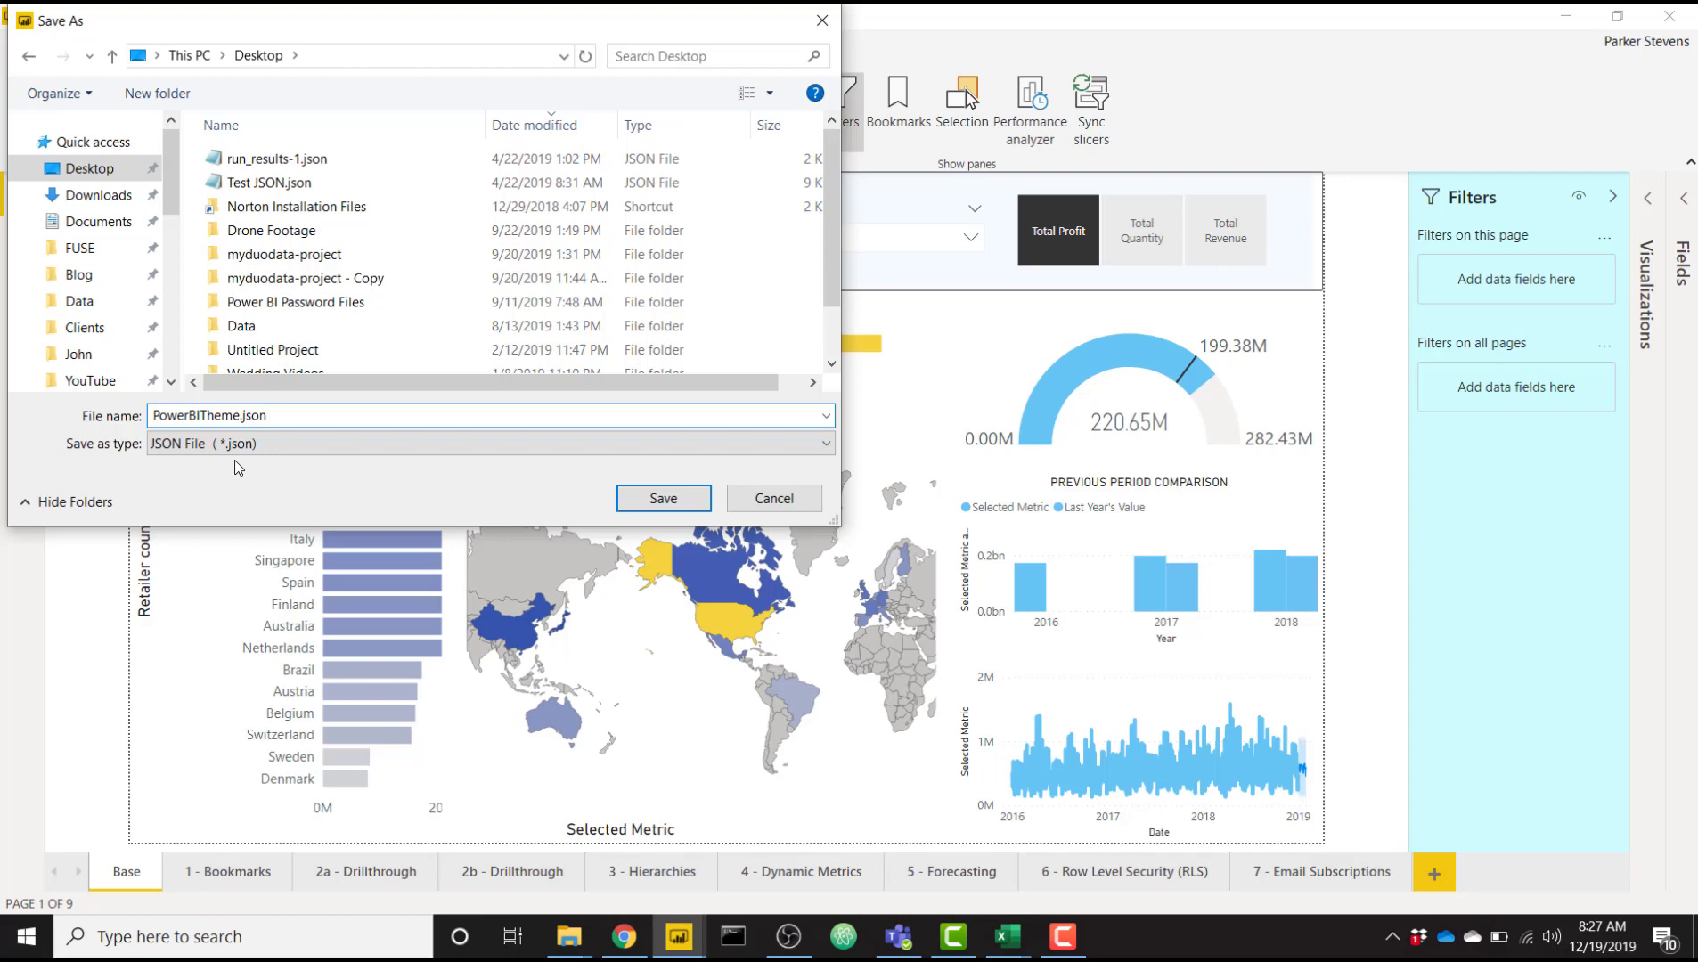
left_click(663, 499)
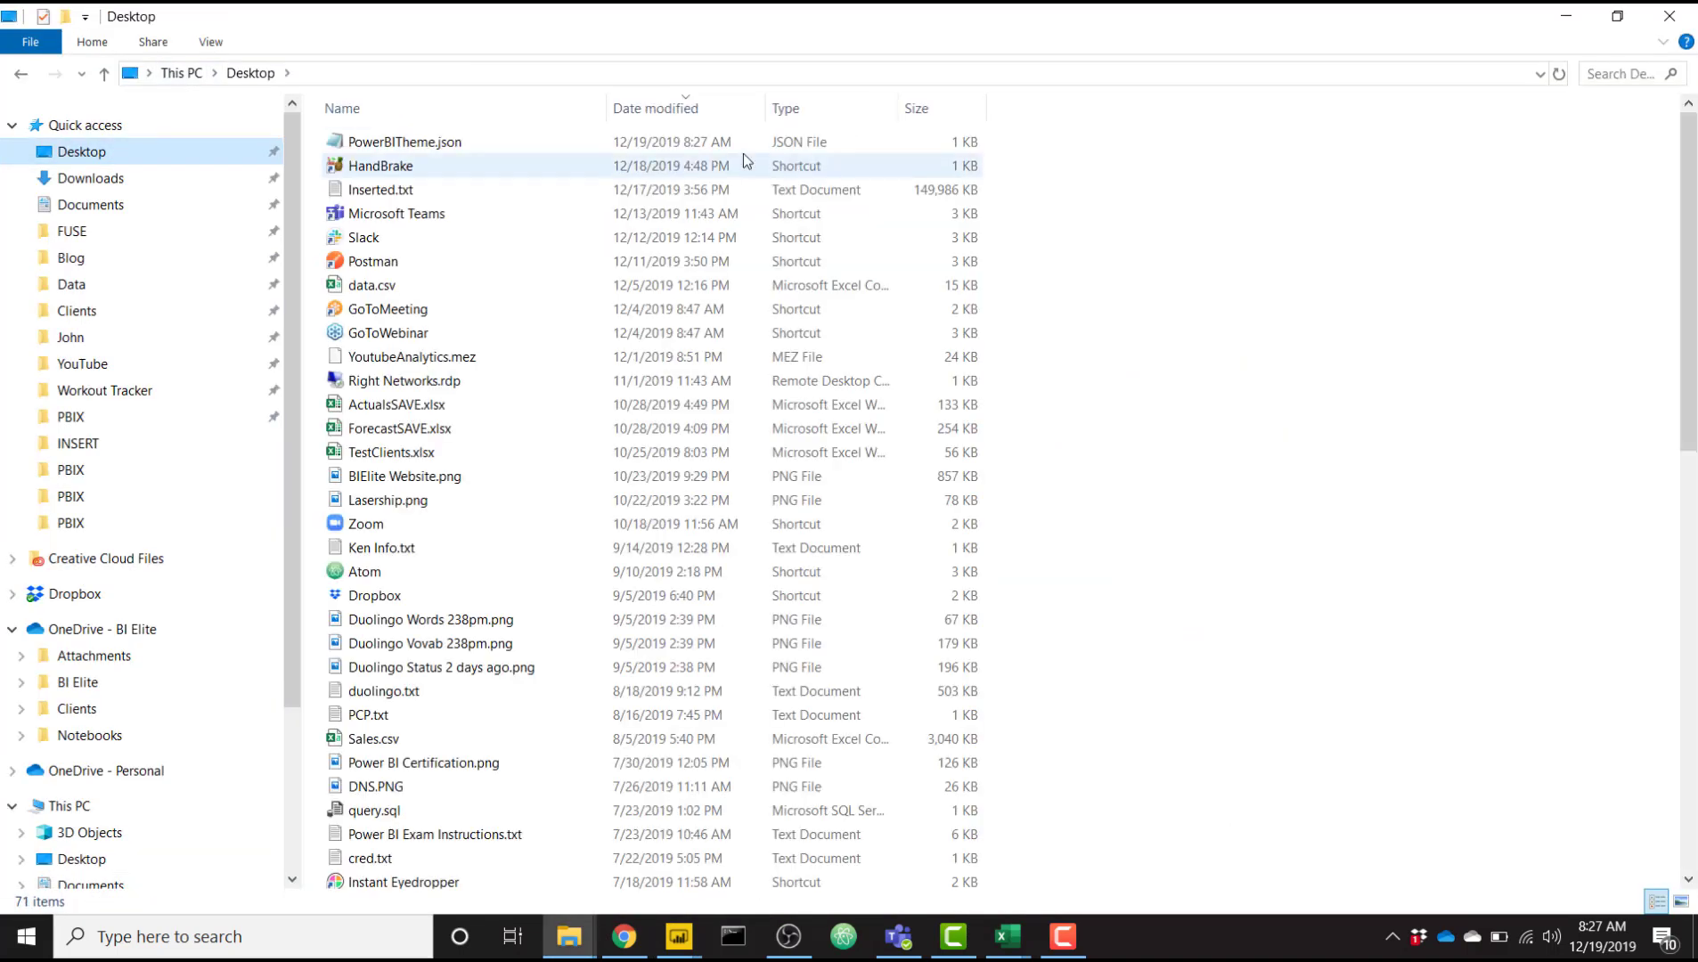
Open PowerBITheme.json in Notepad via right-click Edit, then return to Channel Health
left_click(404, 140)
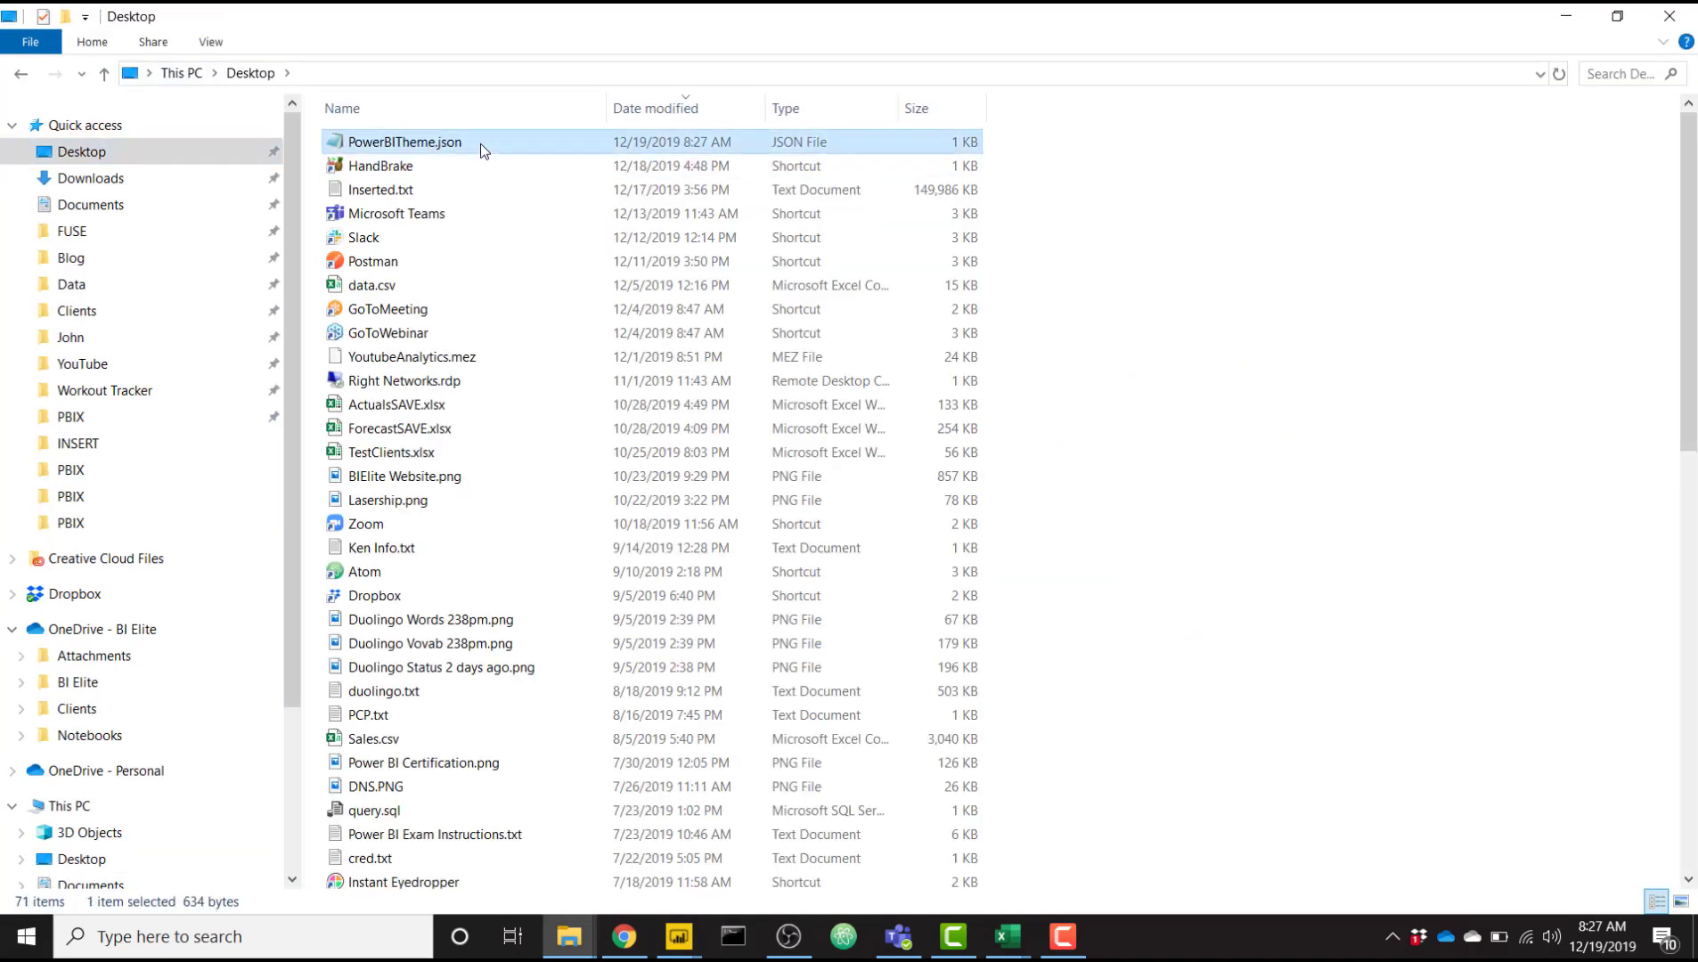
right_click(403, 142)
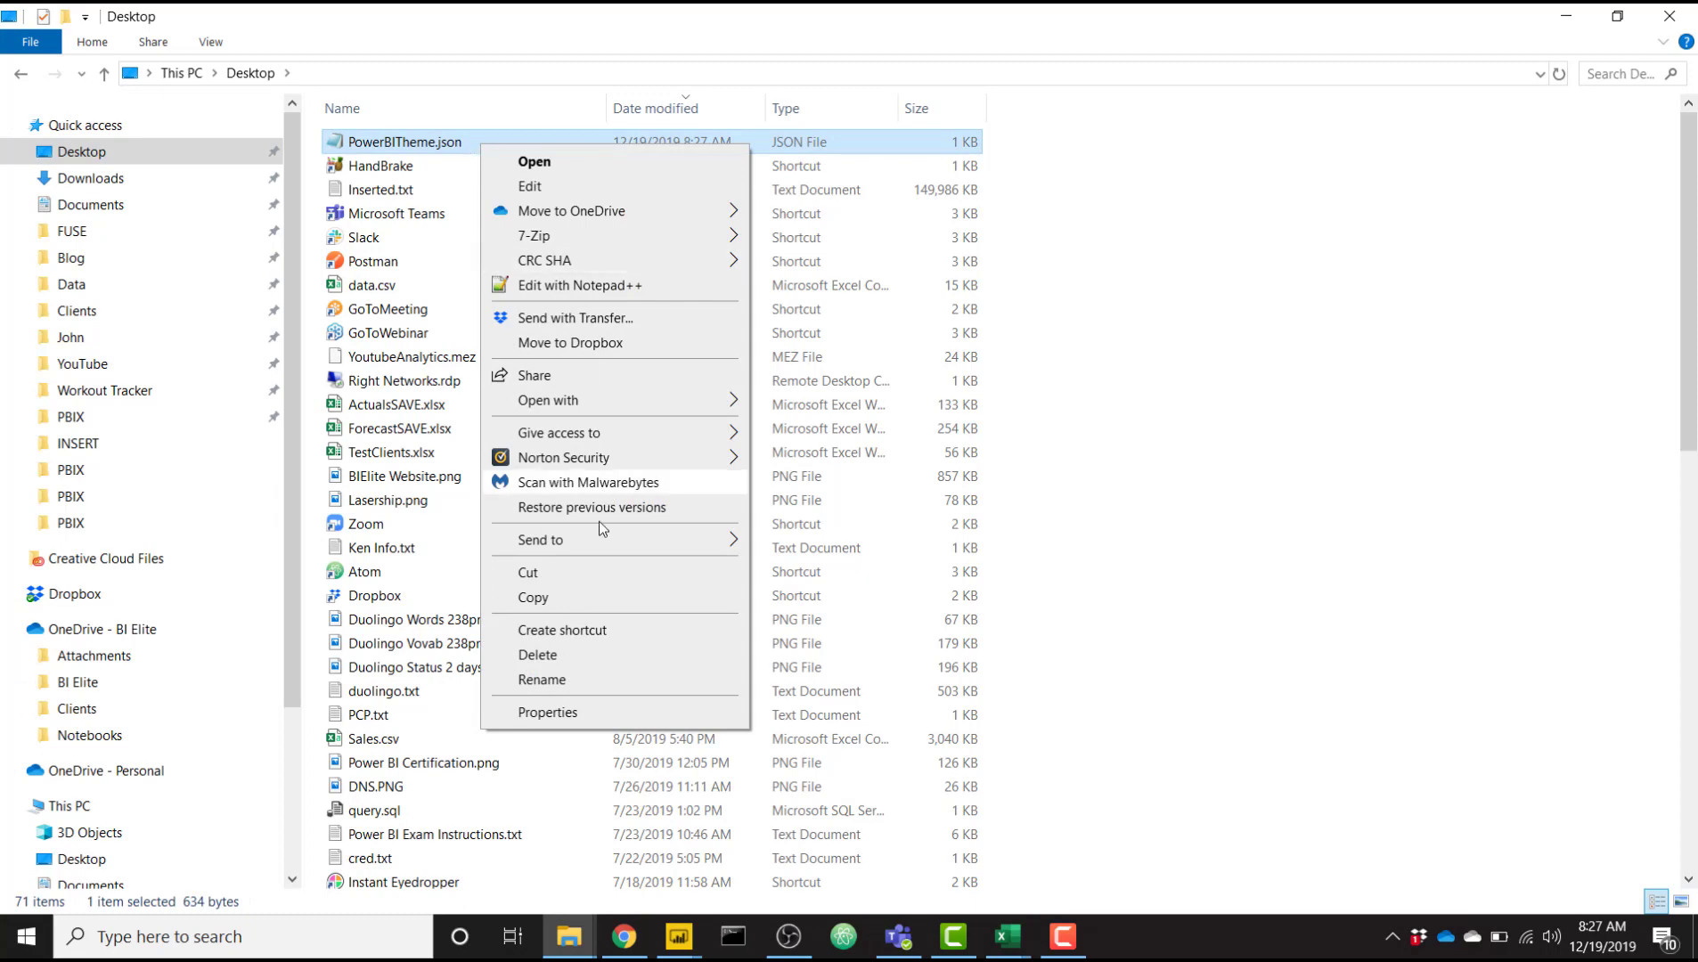
mouse_move(650, 210)
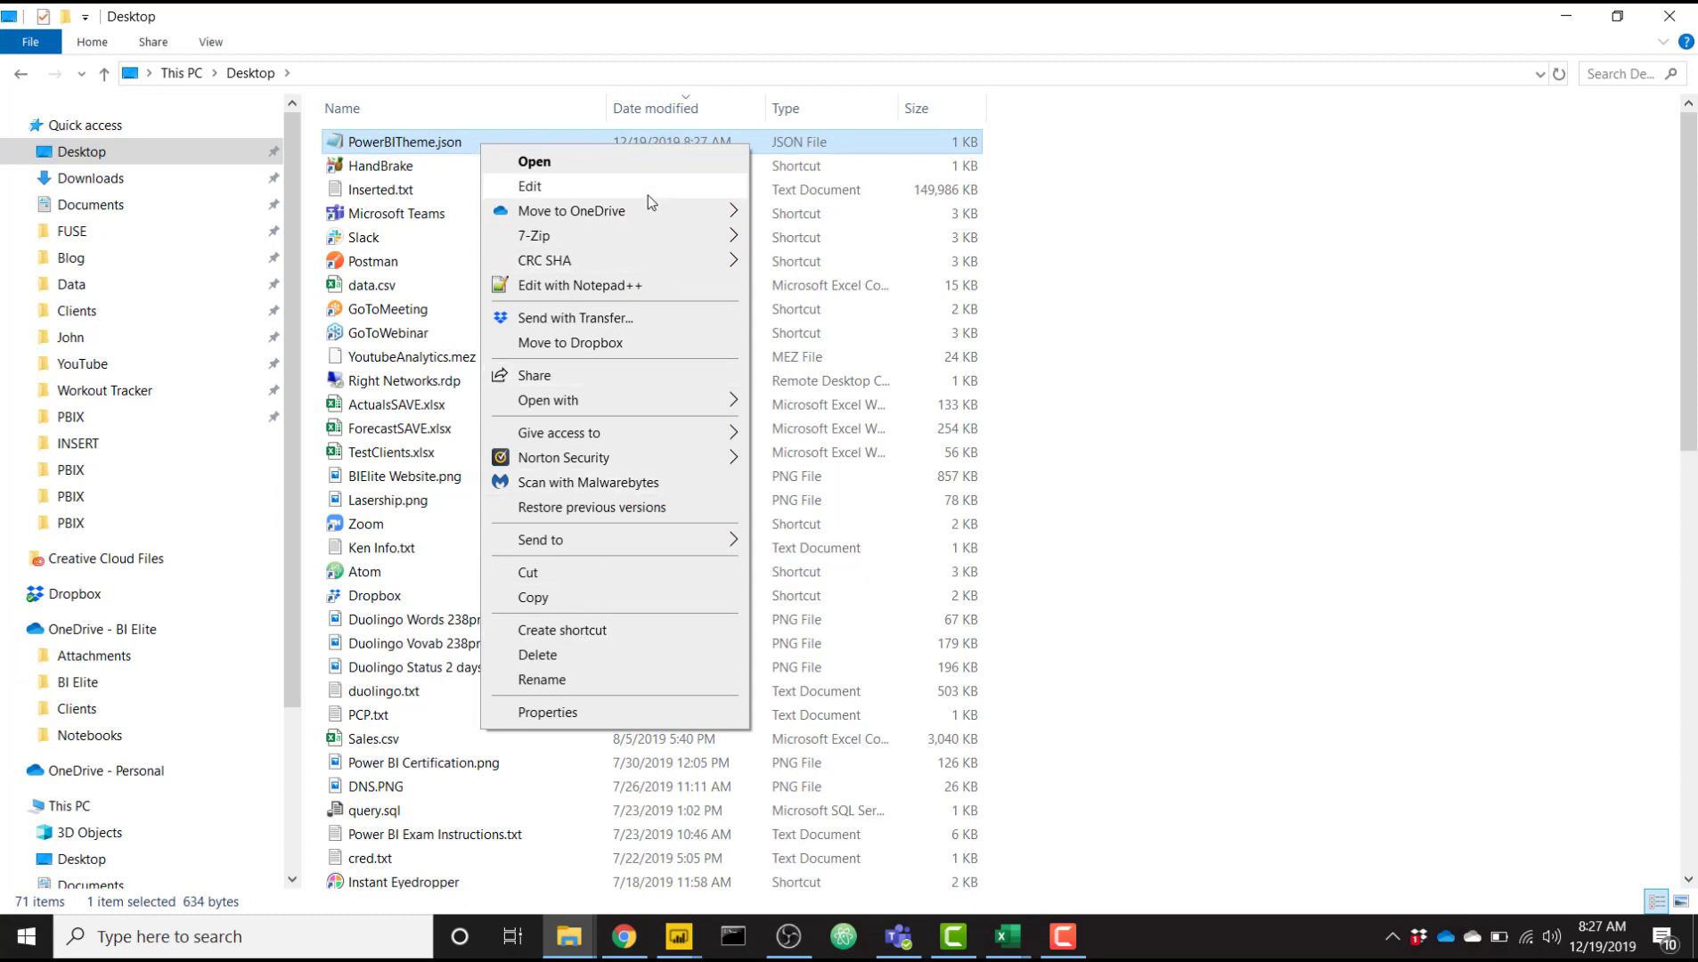
left_click(531, 186)
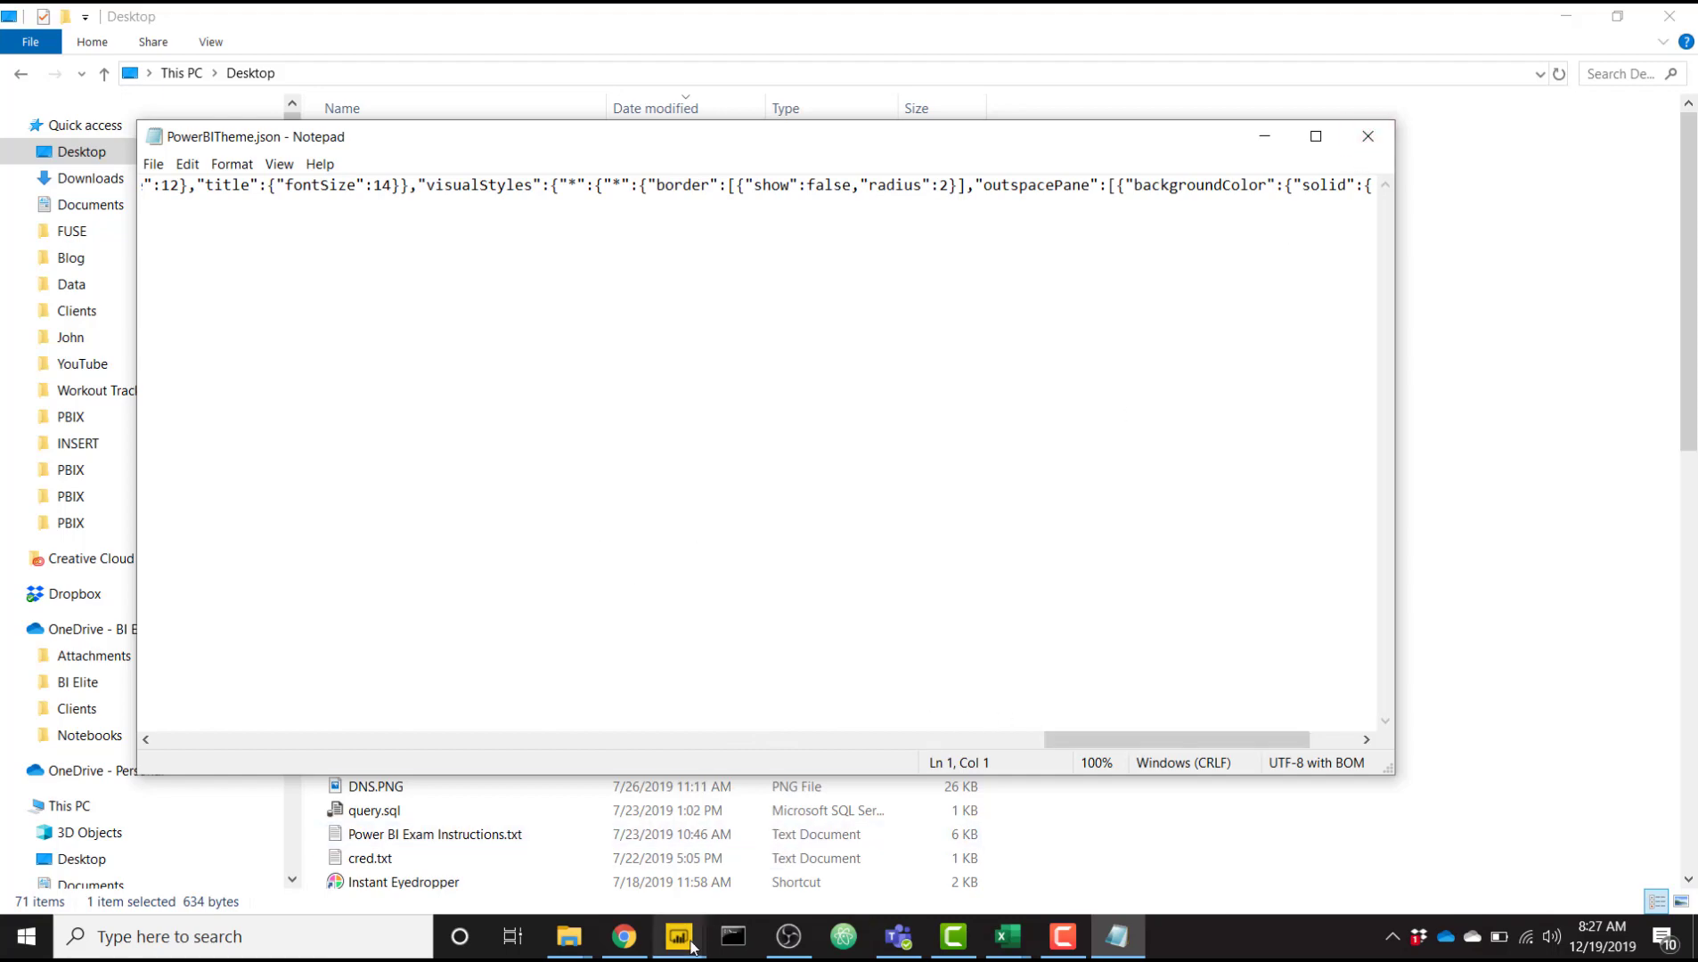
left_click(679, 937)
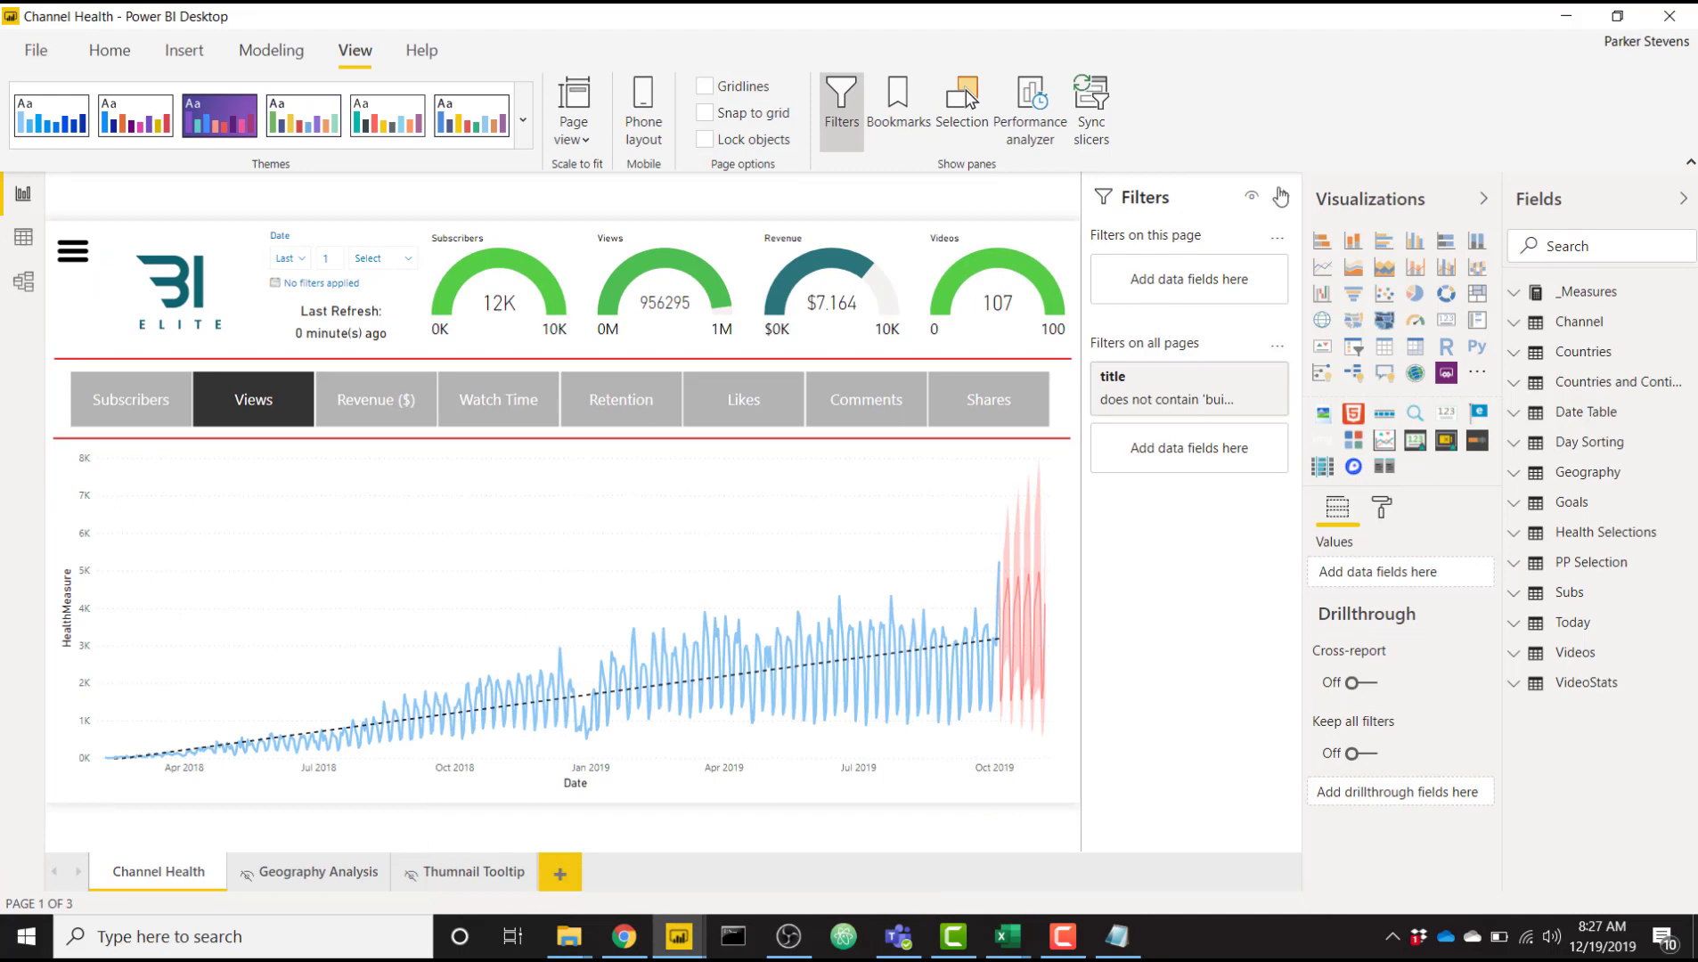
Import PowerBITheme.json into the Channel Health report via Browse for themes
left_click(523, 118)
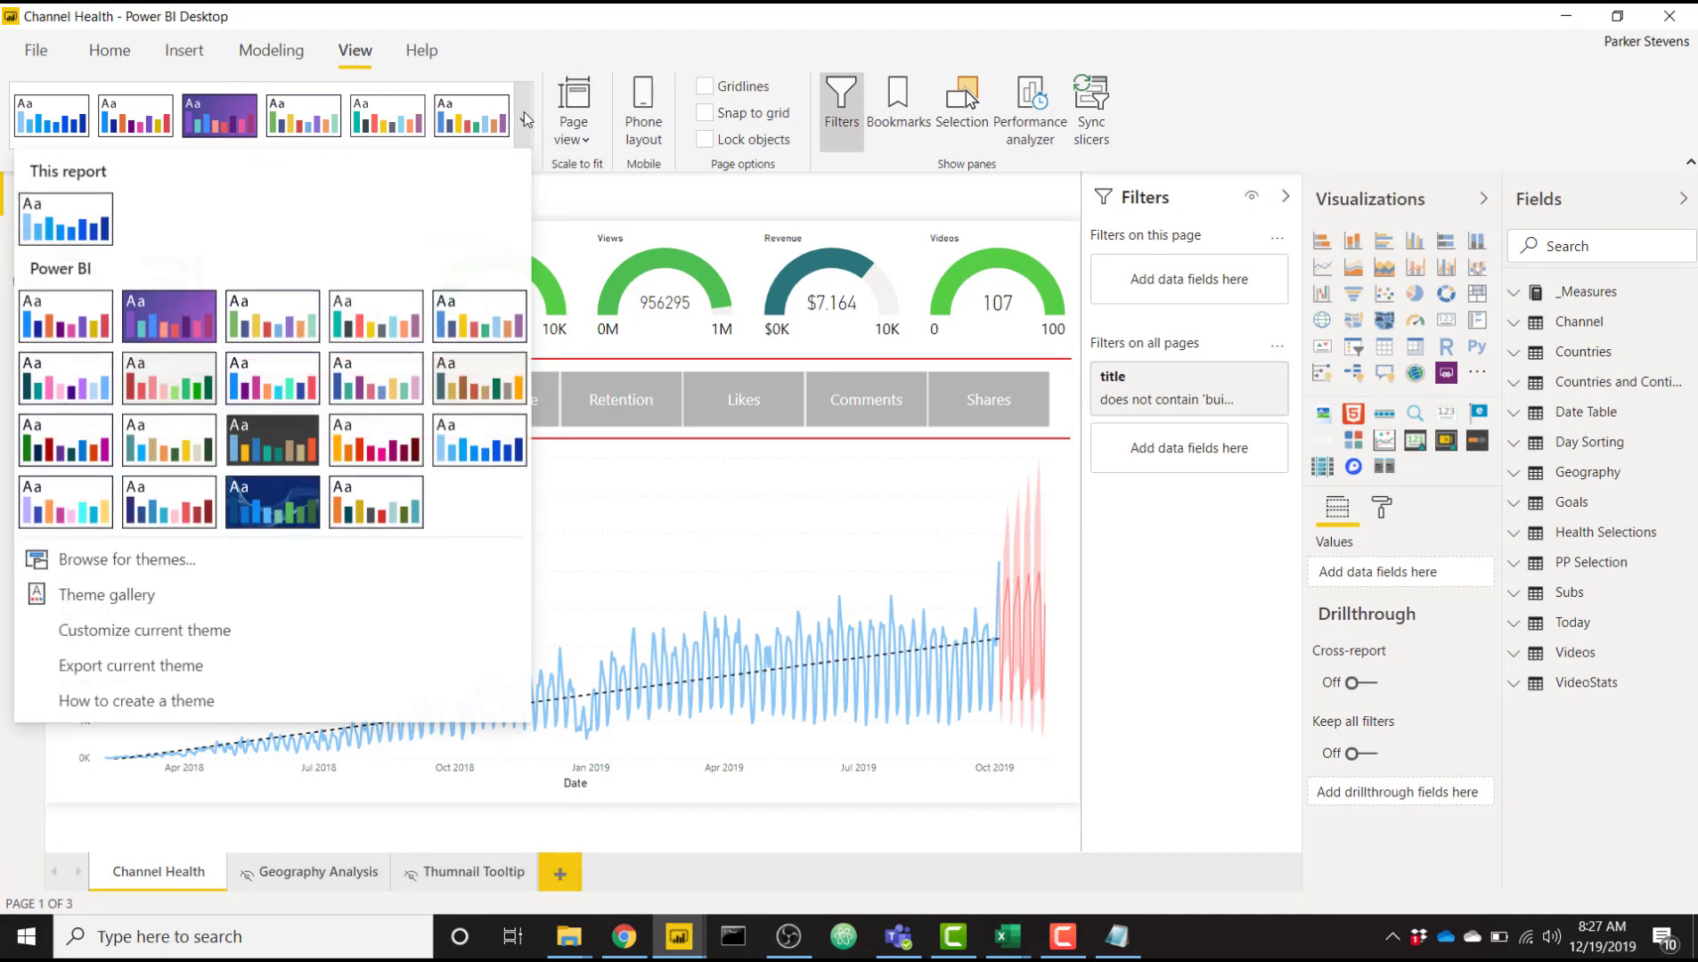
mouse_move(130, 559)
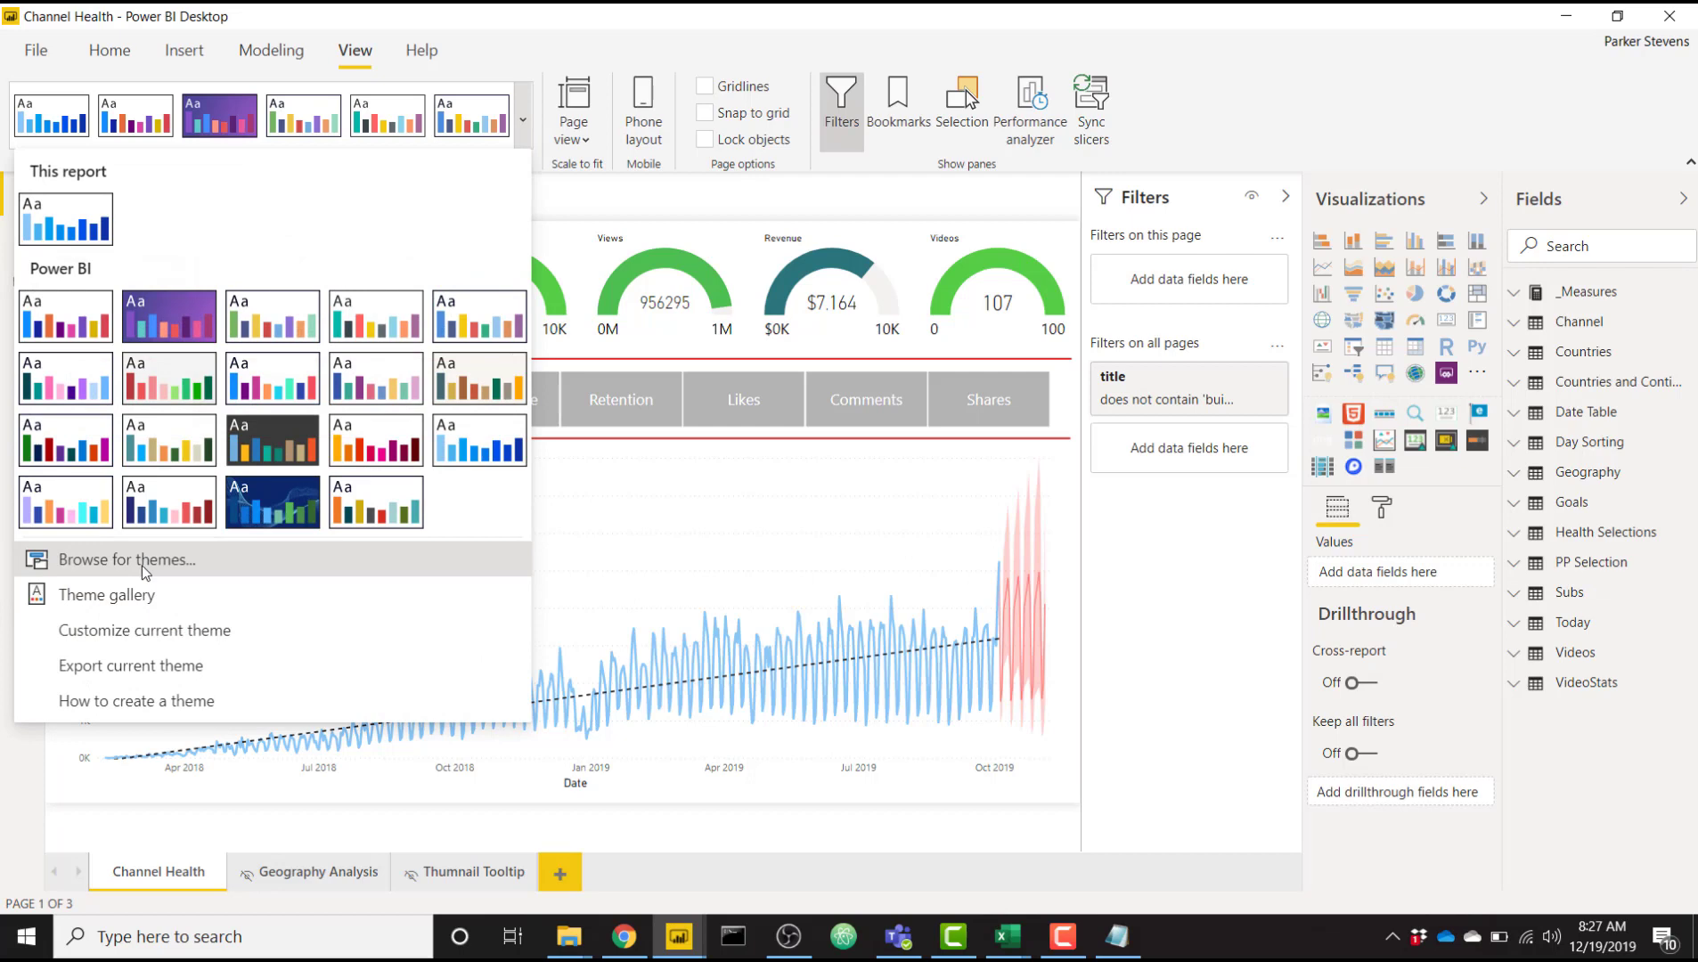
left_click(129, 560)
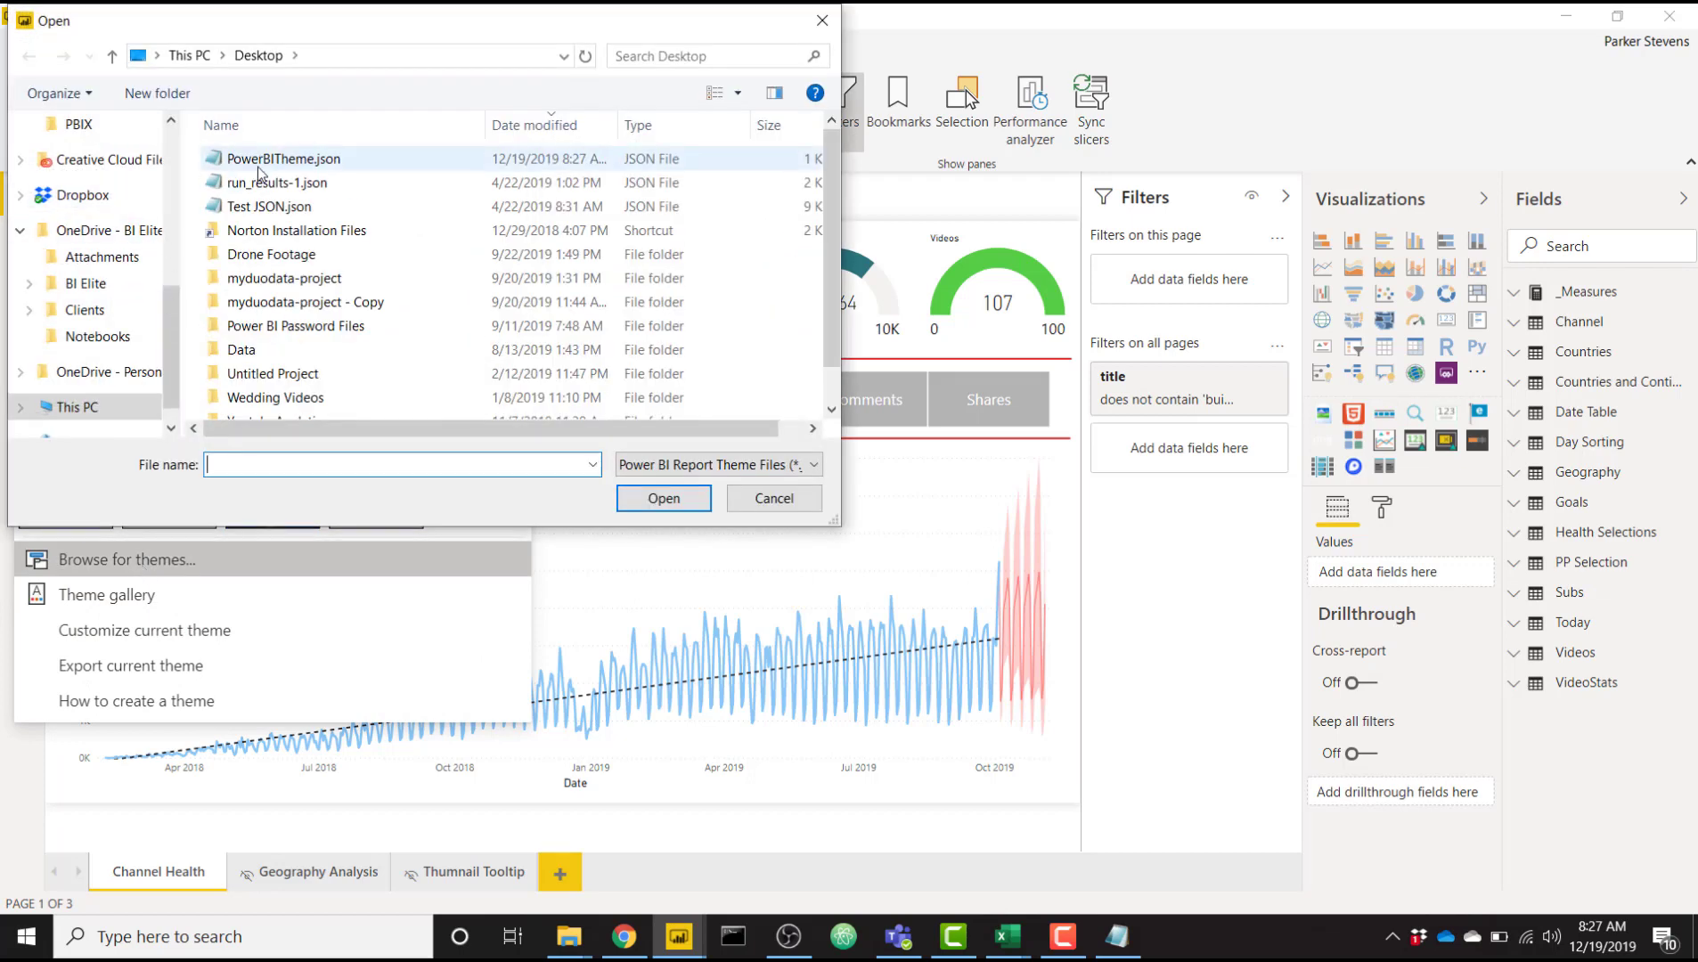
left_click(773, 498)
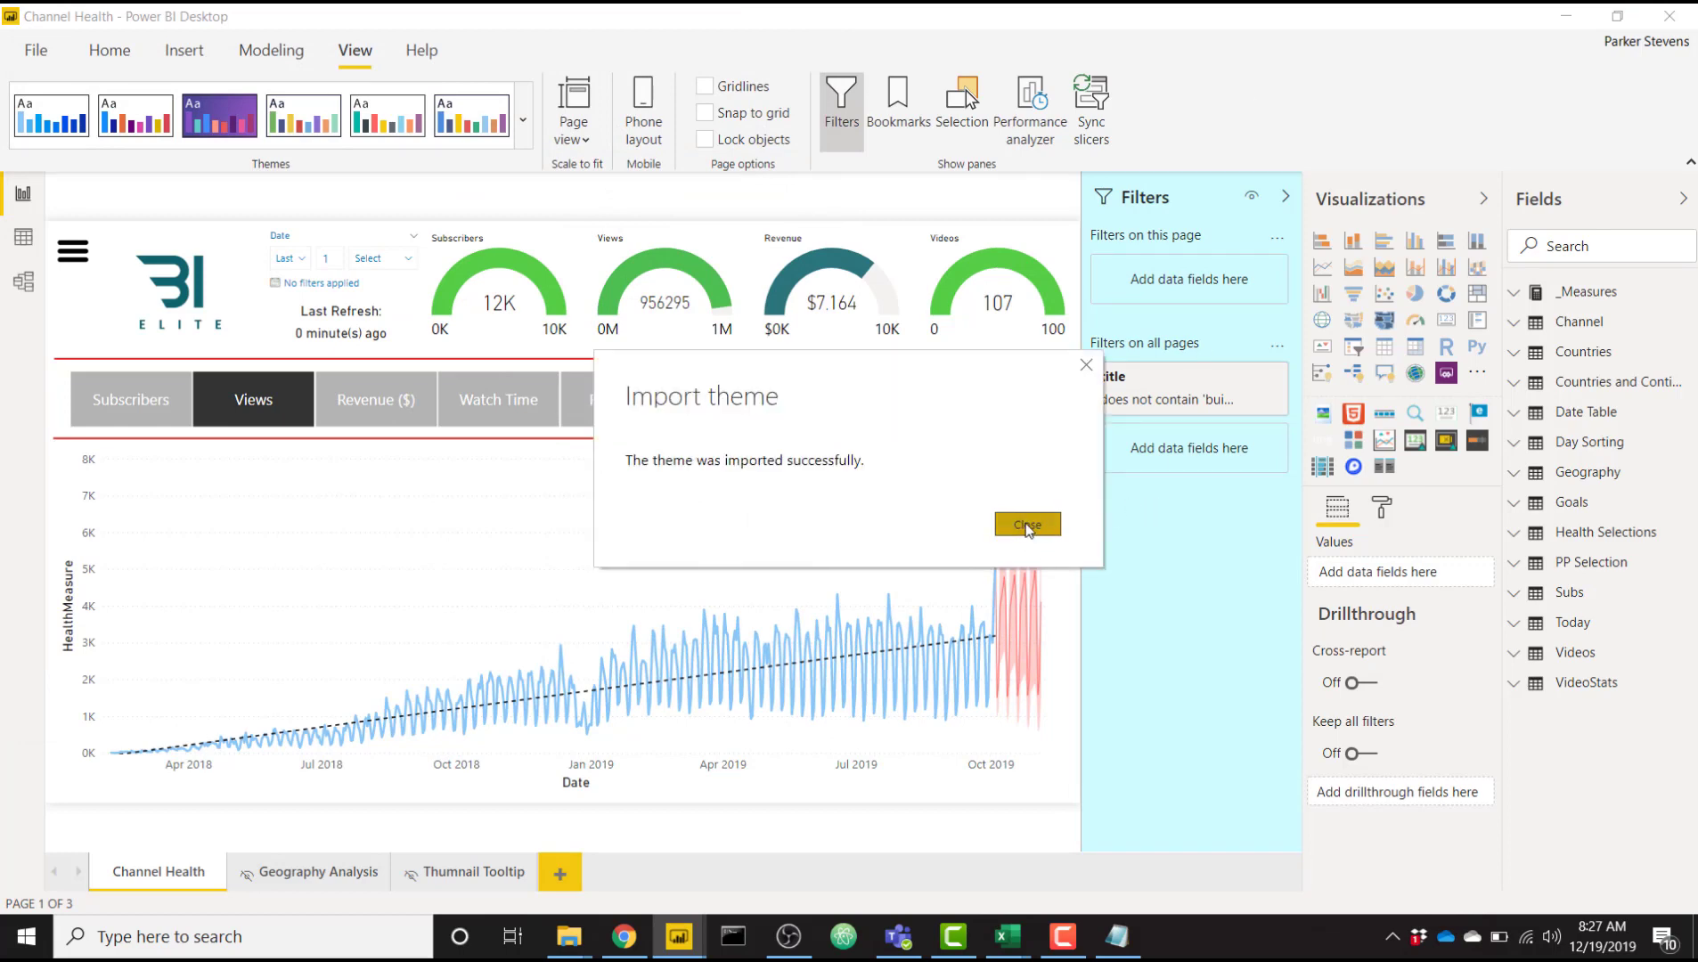
Close the Import theme success message
left_click(1026, 523)
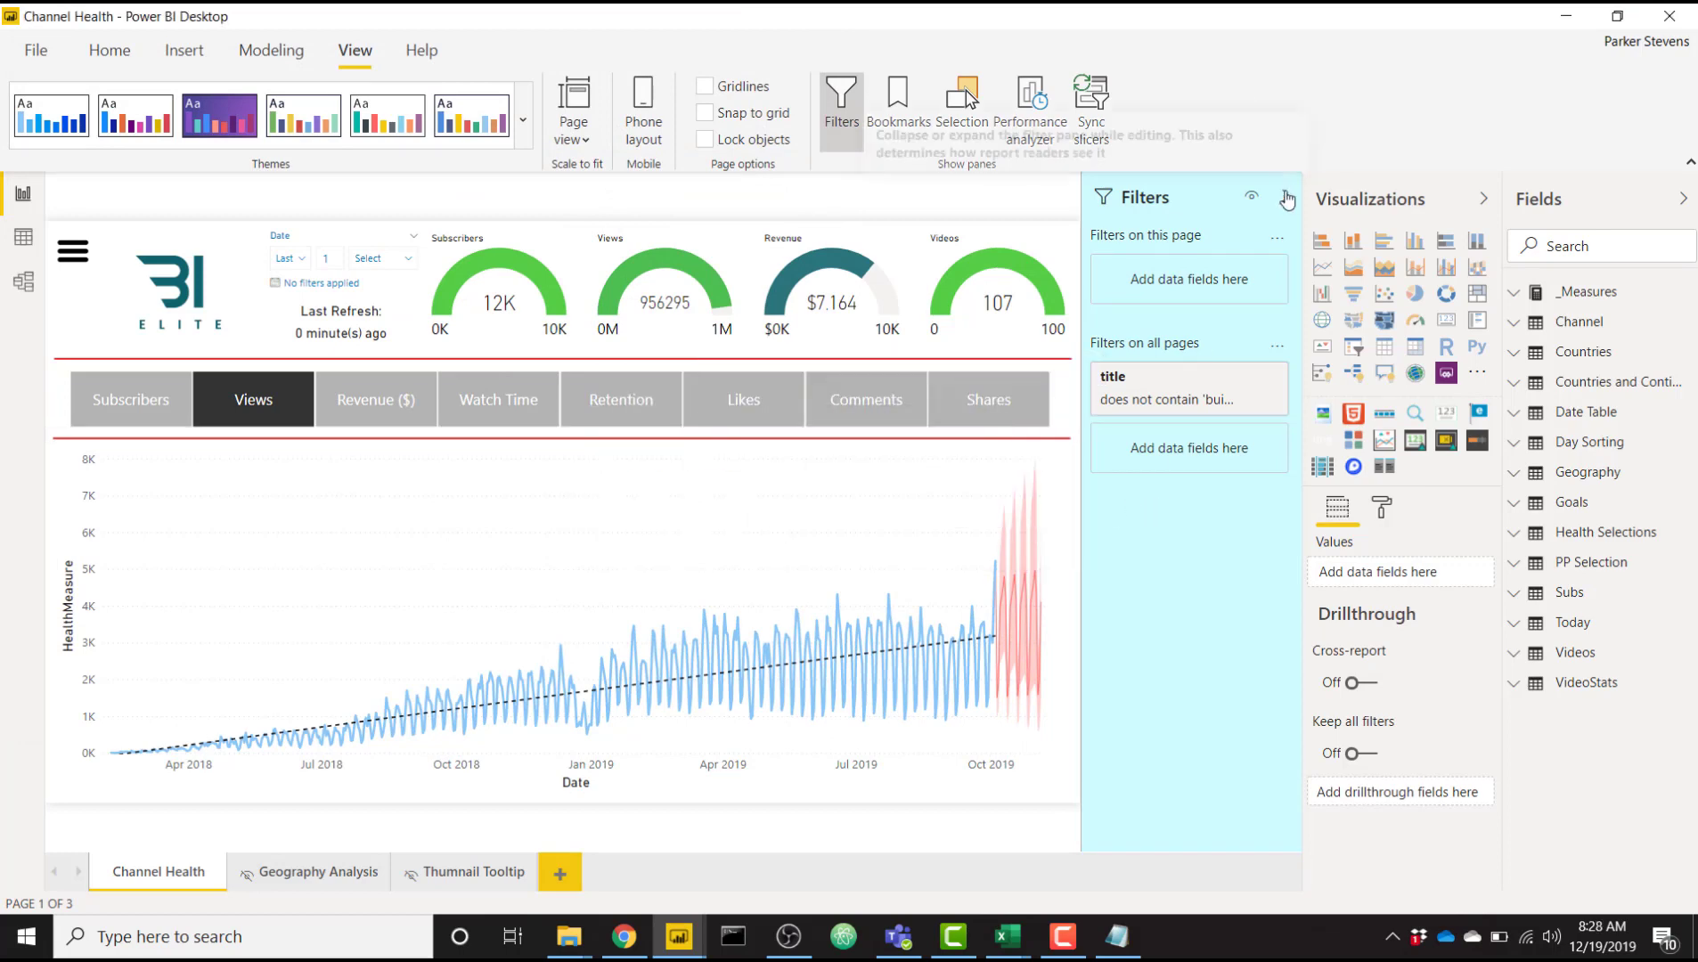
mouse_move(1287, 200)
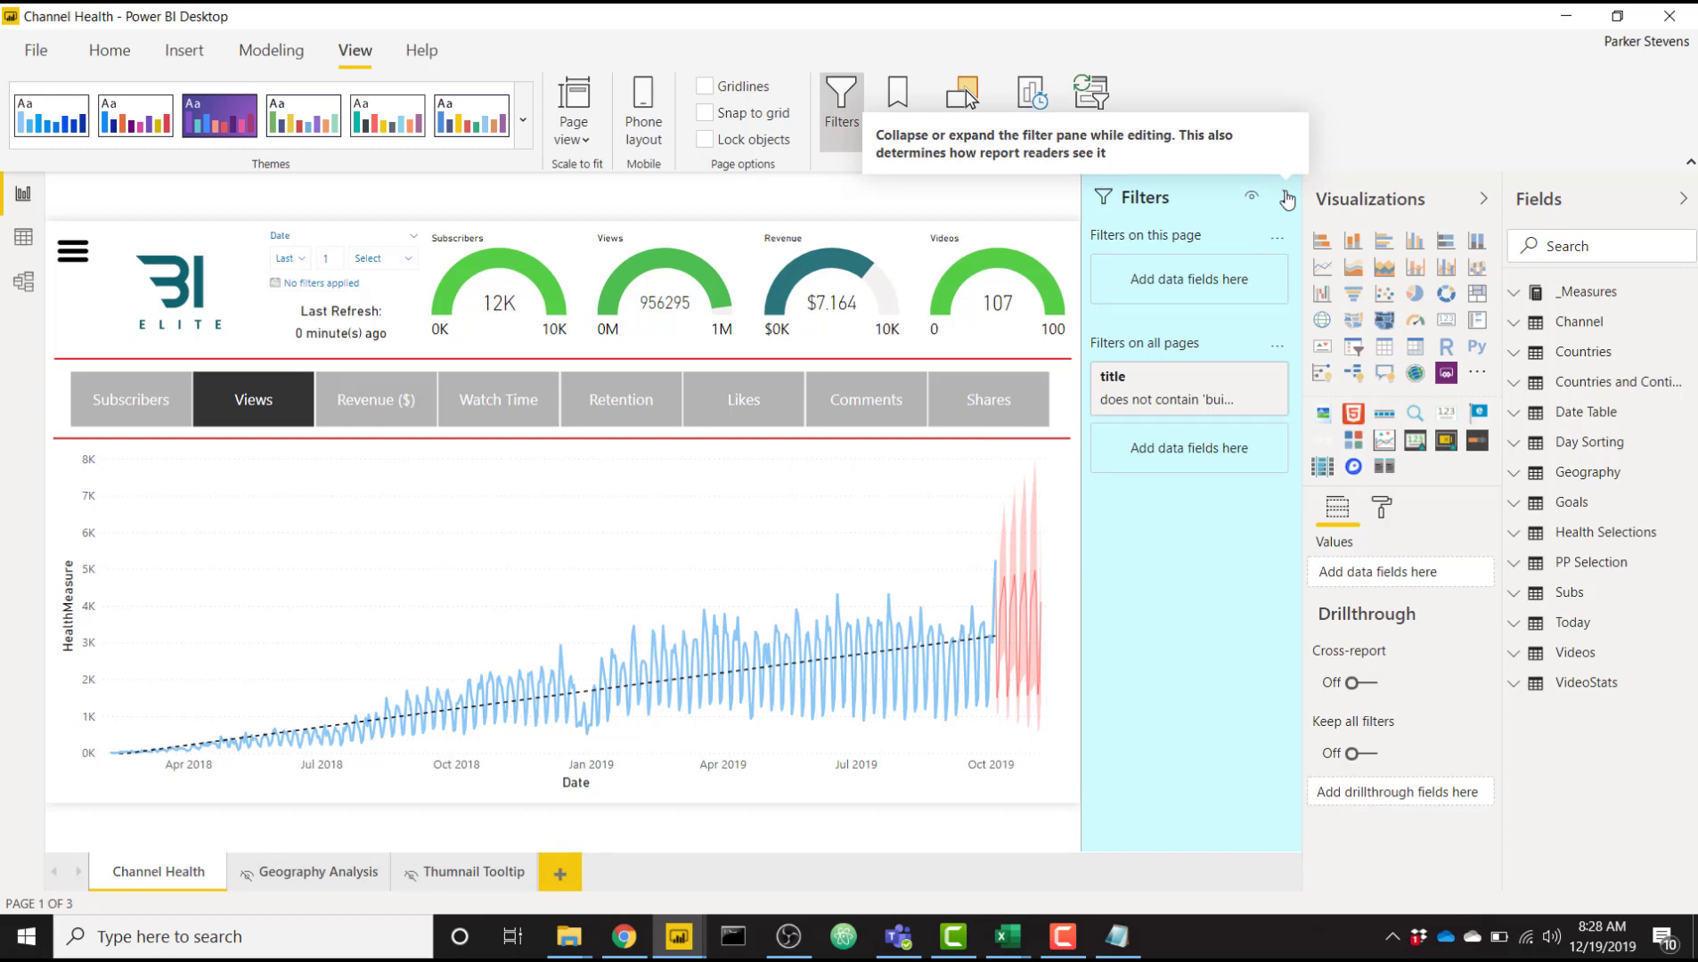
mouse_move(398, 160)
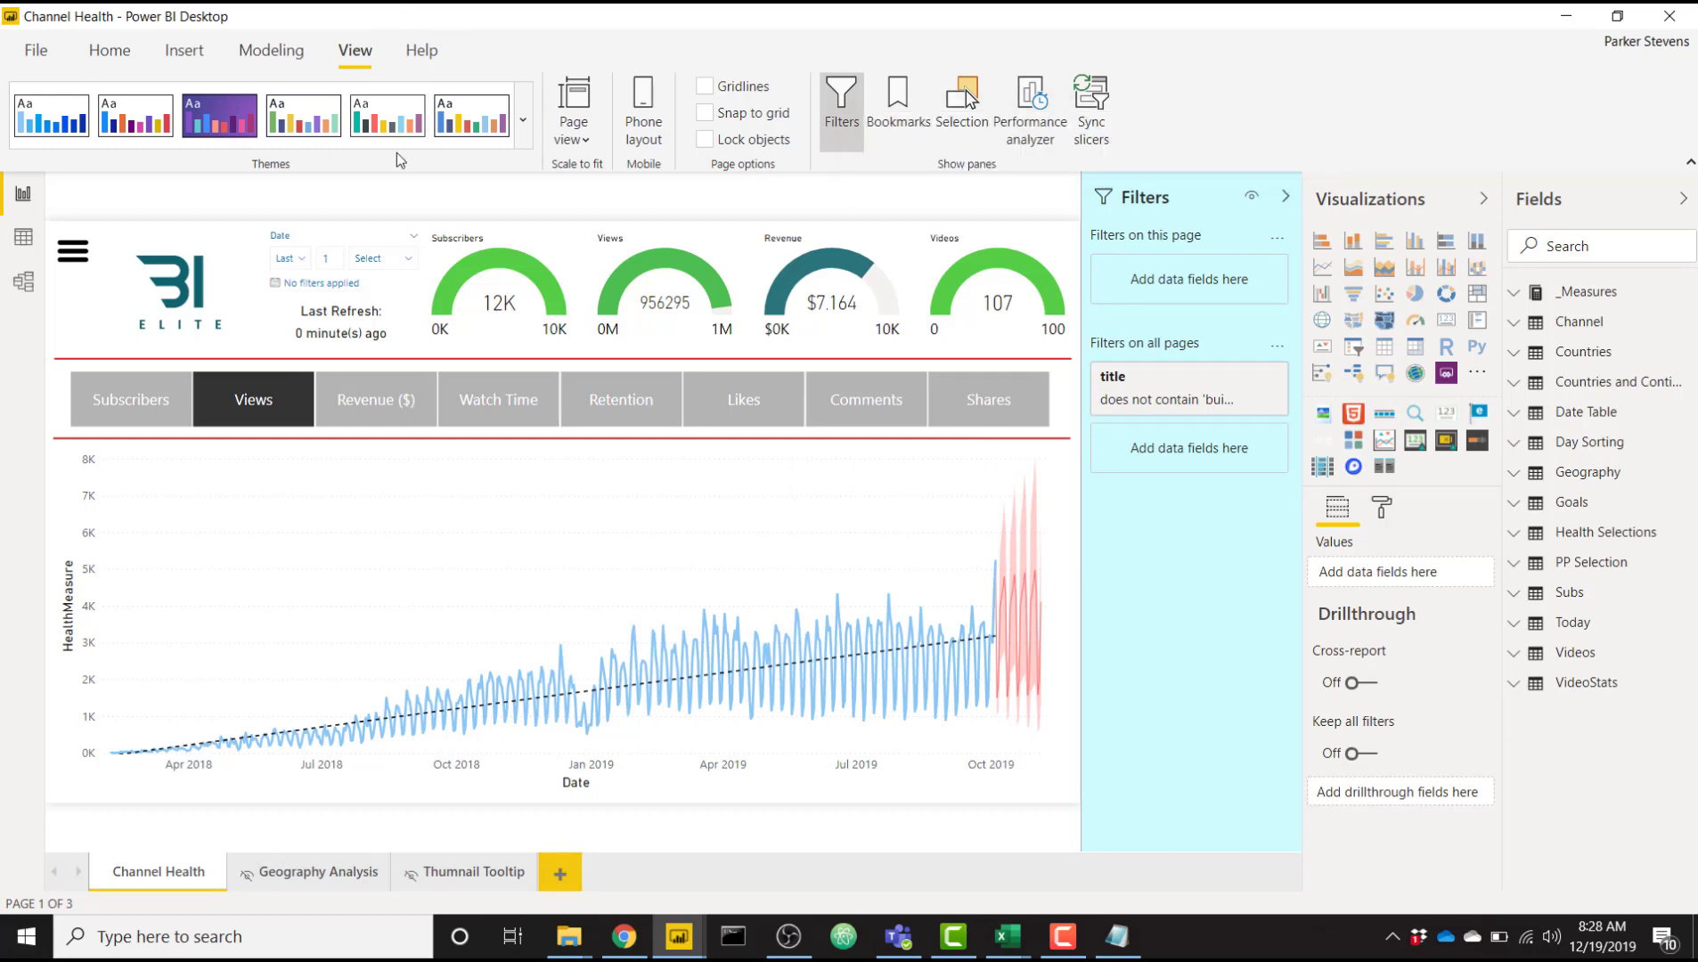